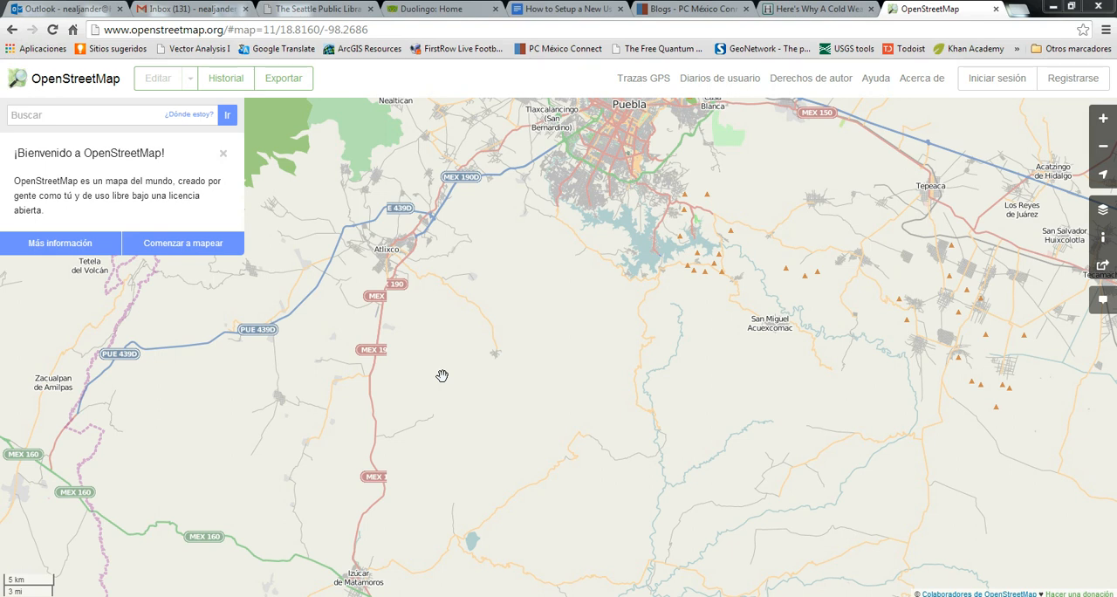
mouse_move(400, 136)
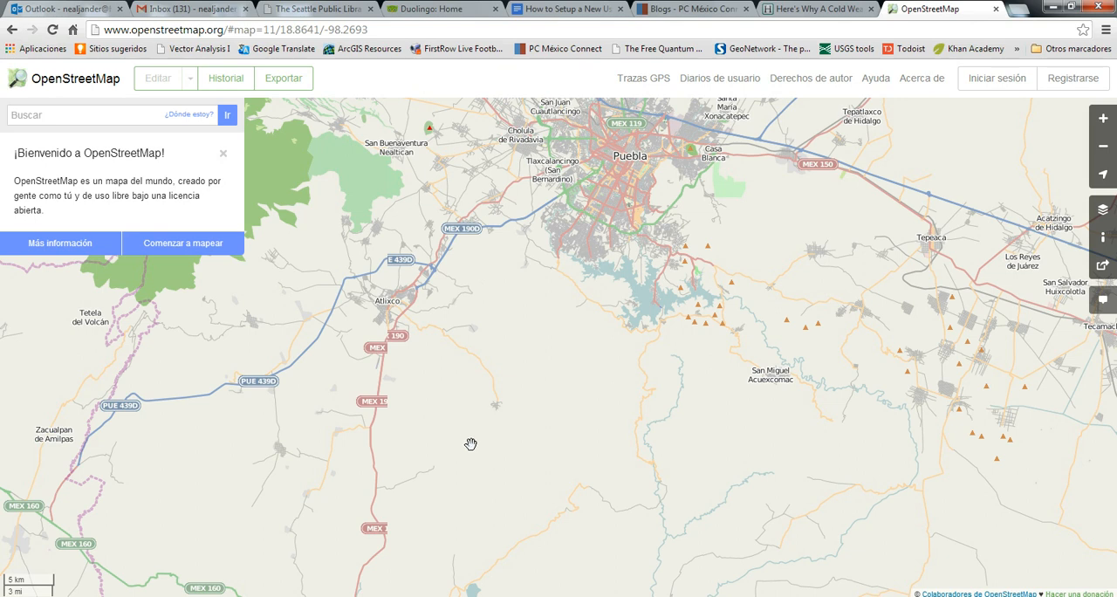
mouse_move(519, 412)
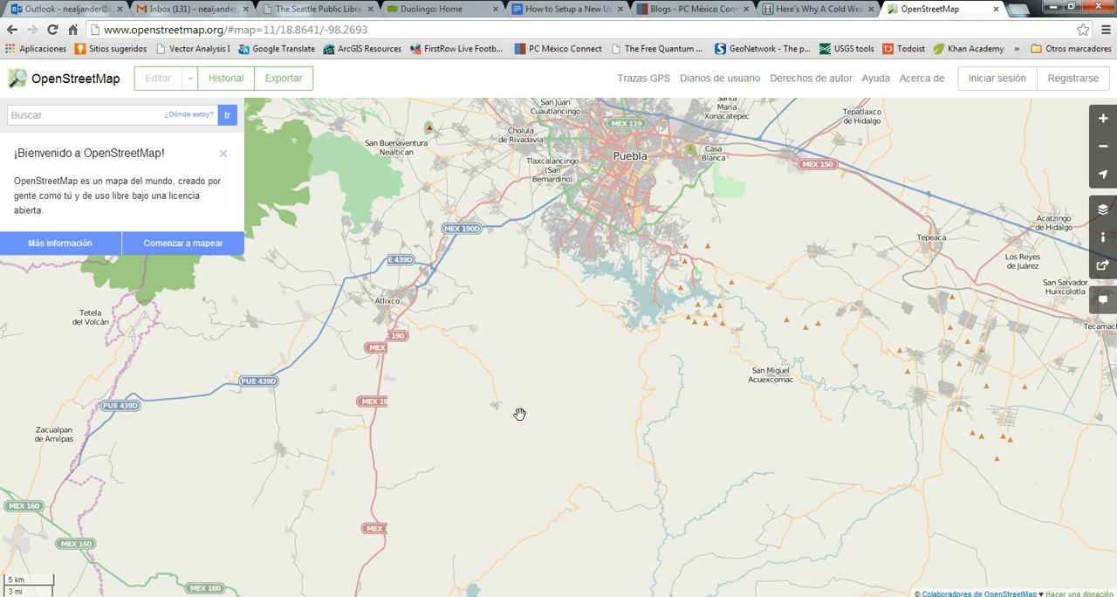
mouse_move(492, 404)
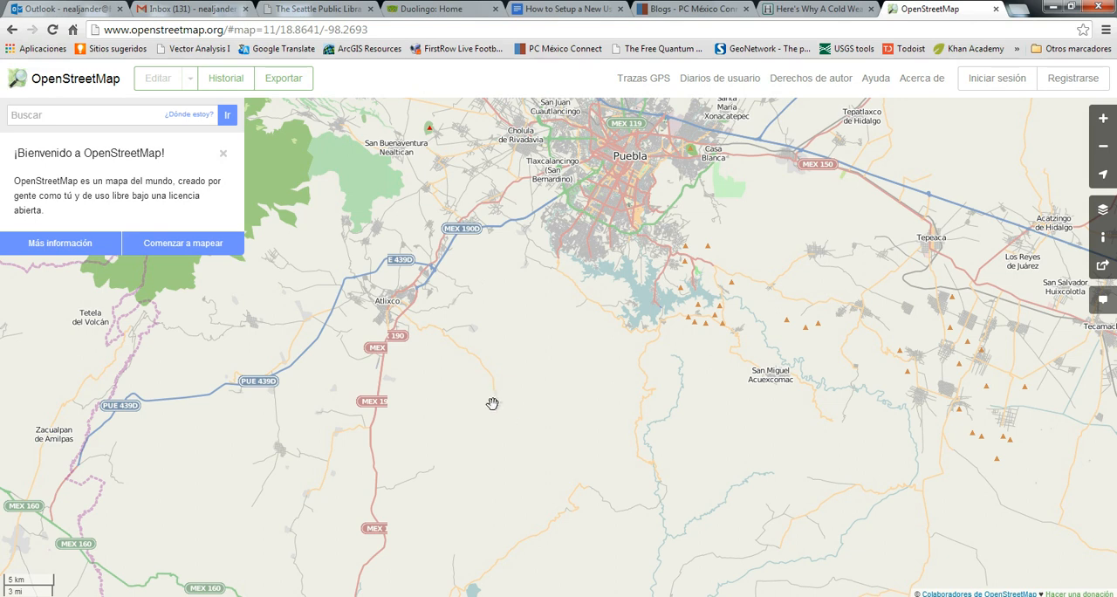
mouse_move(492, 380)
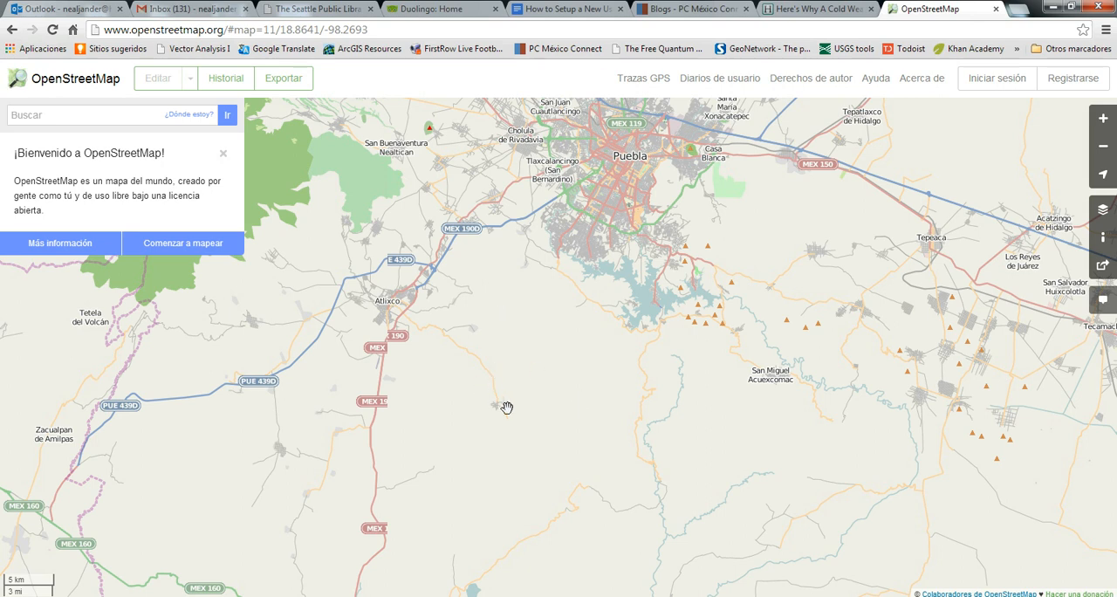
mouse_move(553, 312)
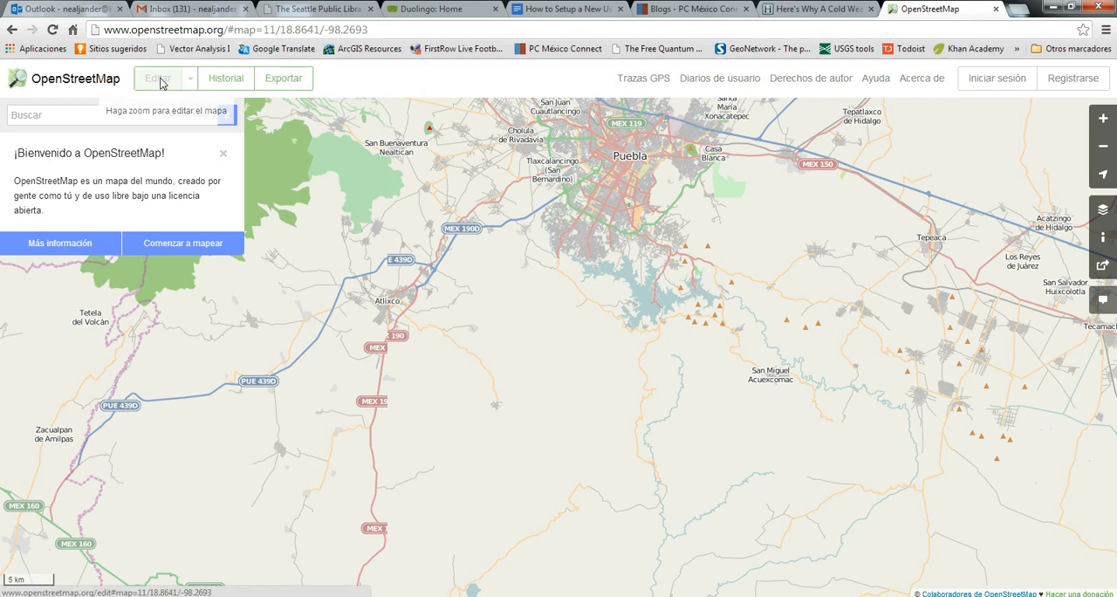
mouse_move(155, 85)
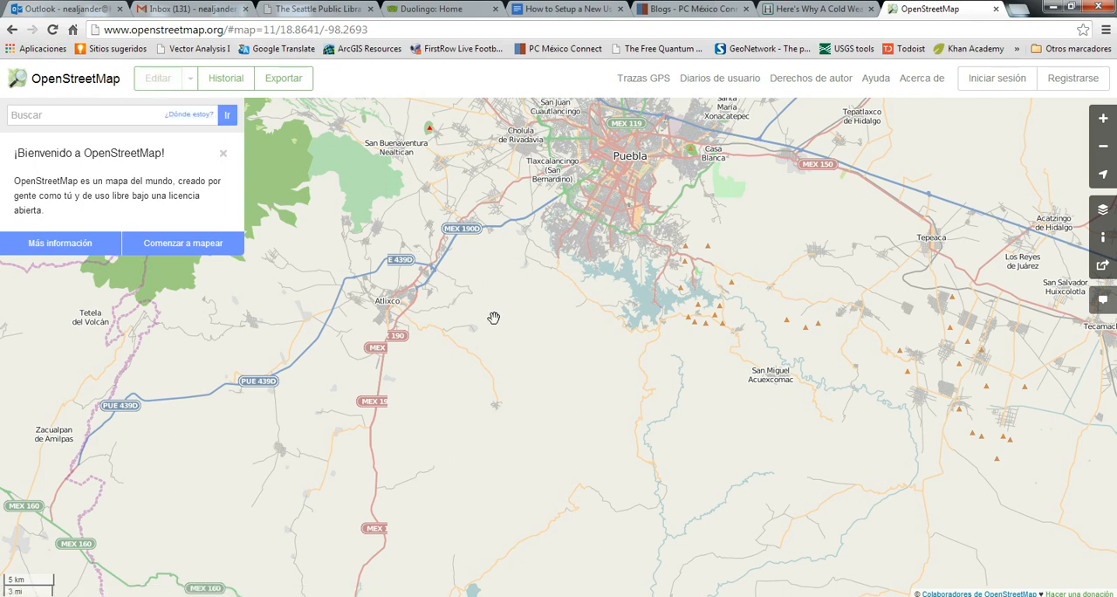
mouse_move(515, 351)
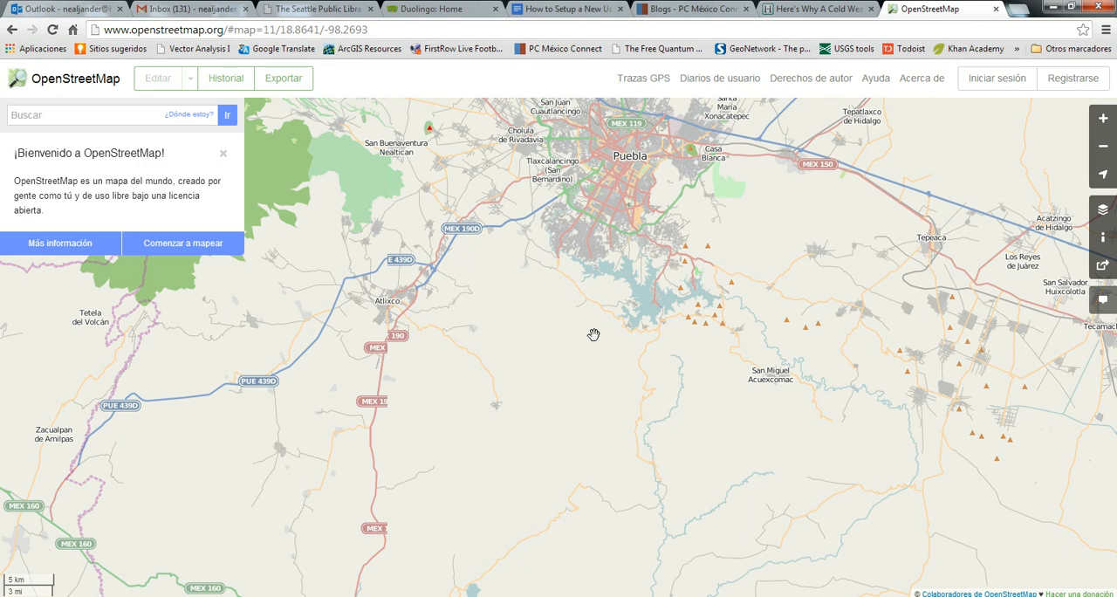
mouse_move(501, 354)
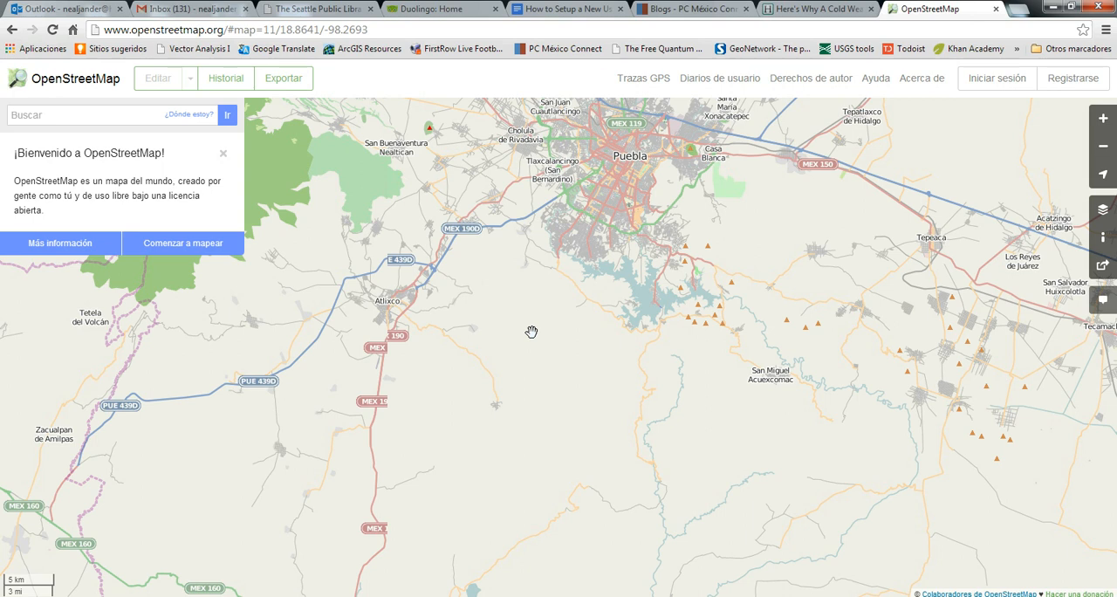
mouse_move(766, 233)
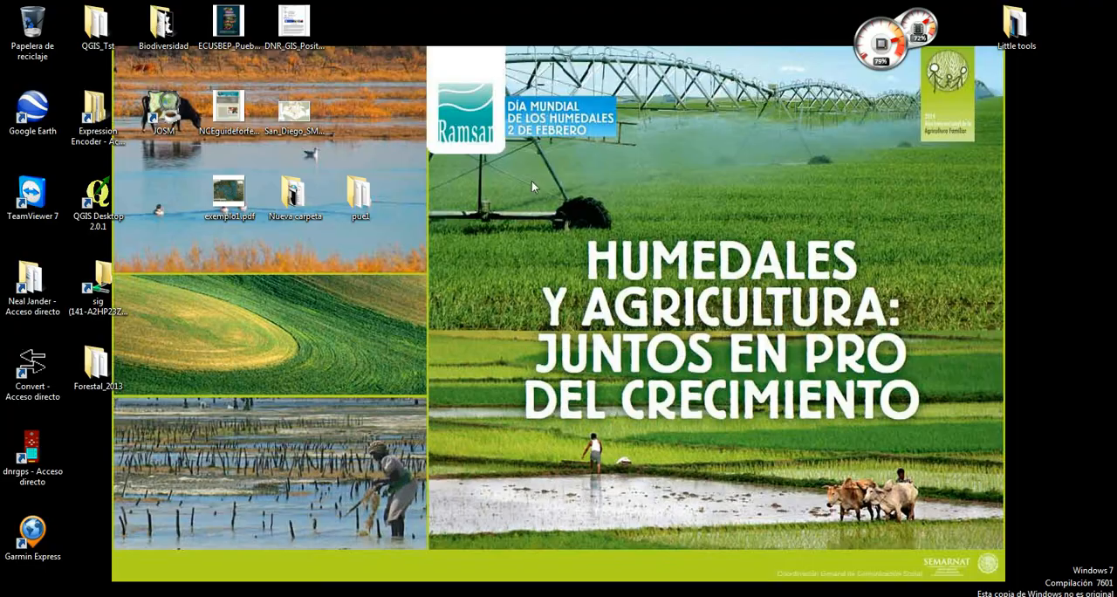
Launch JOSM by double-clicking its desktop shortcut icon.
click(164, 109)
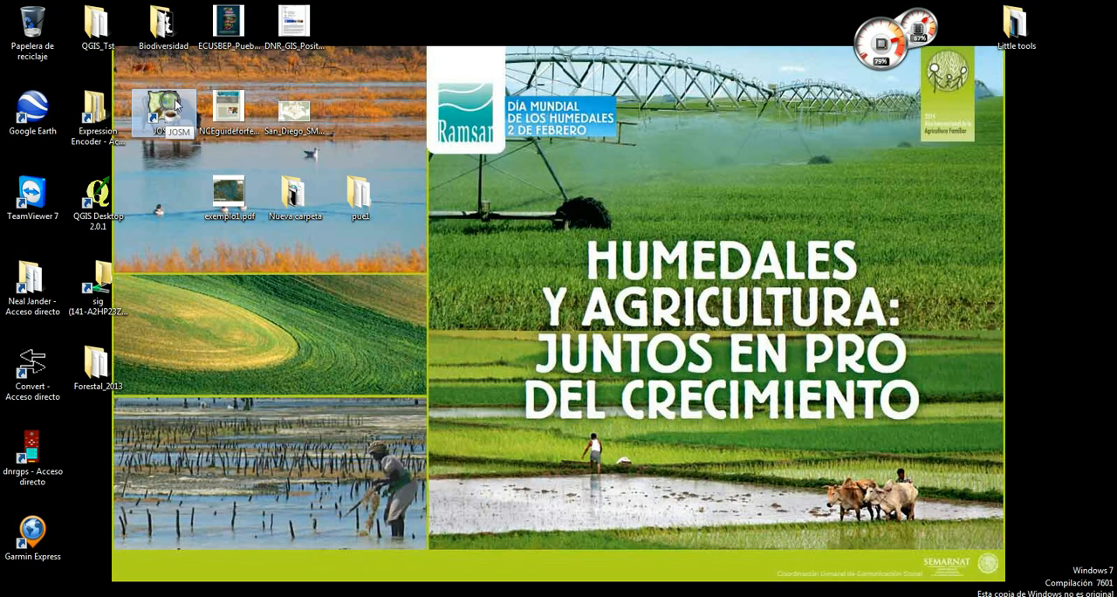
double_click(163, 111)
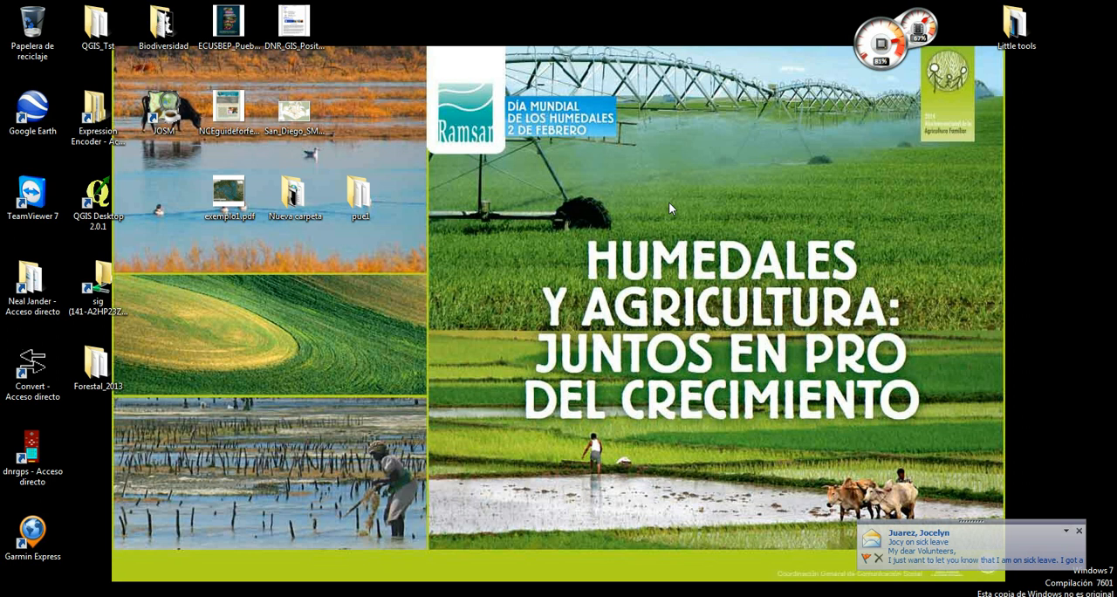
double_click(164, 103)
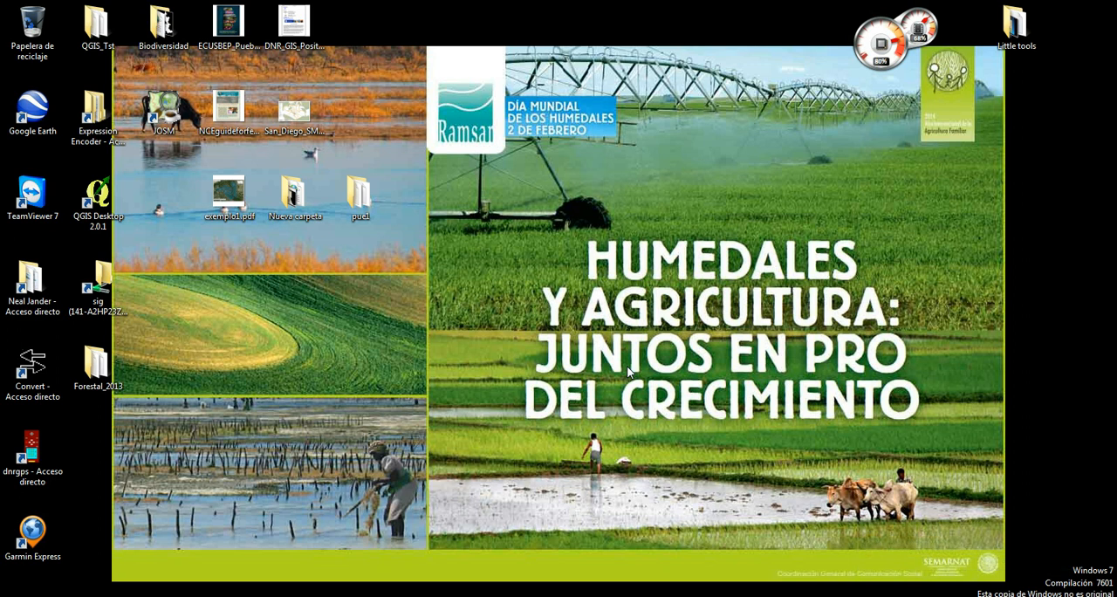
double_click(163, 105)
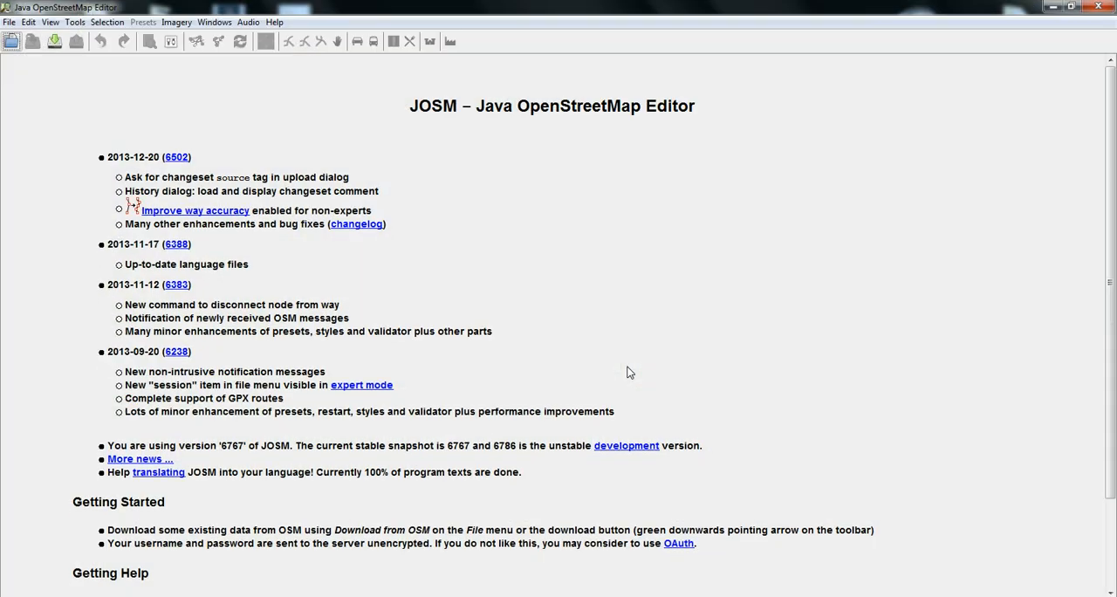
mouse_move(311, 108)
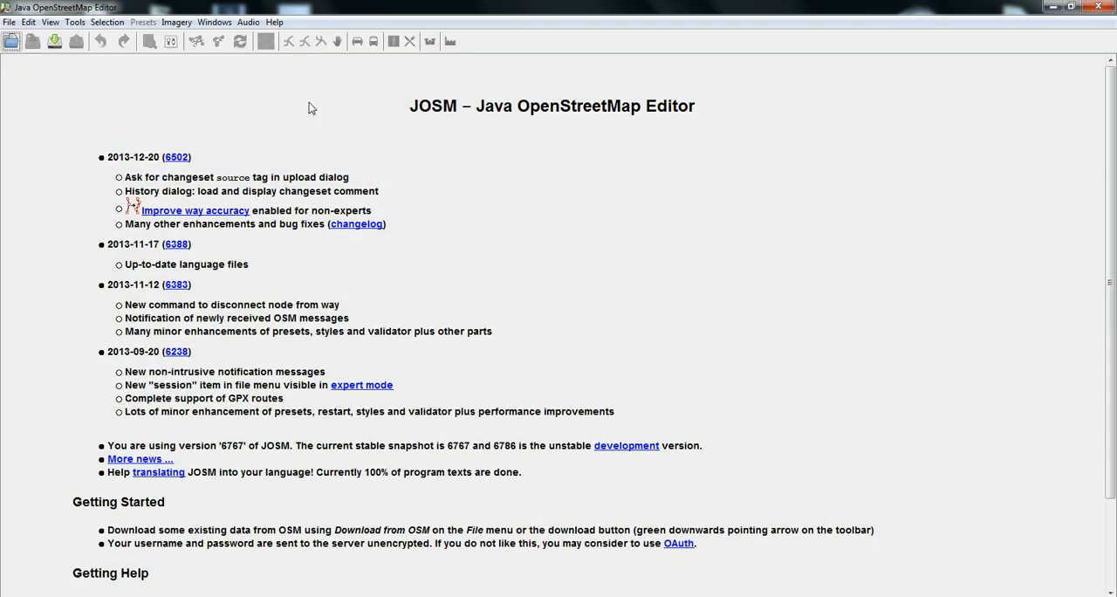
mouse_move(160, 128)
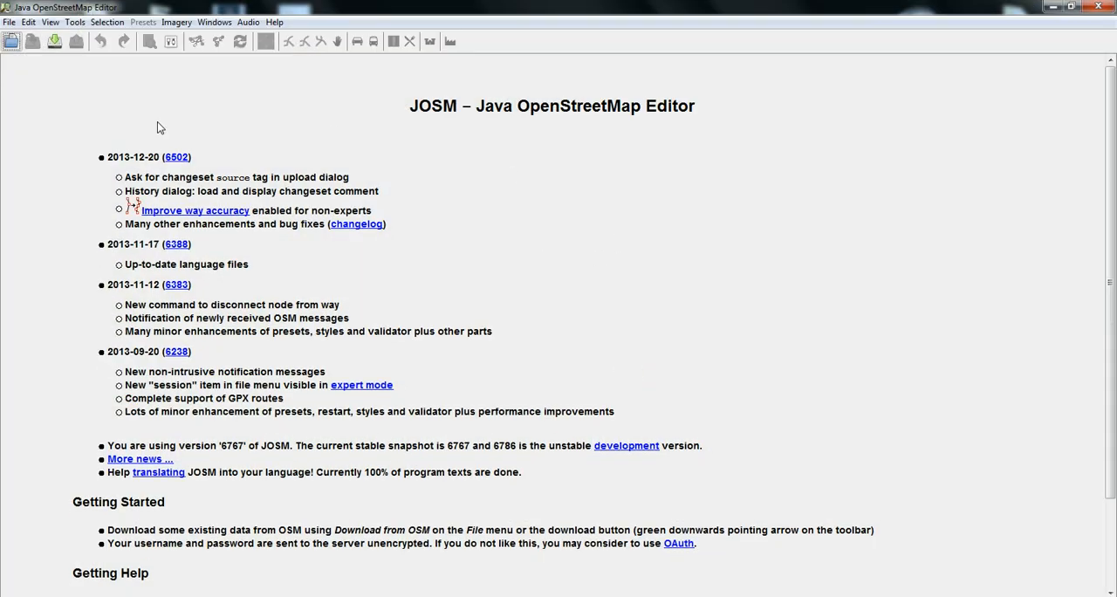
mouse_move(54, 41)
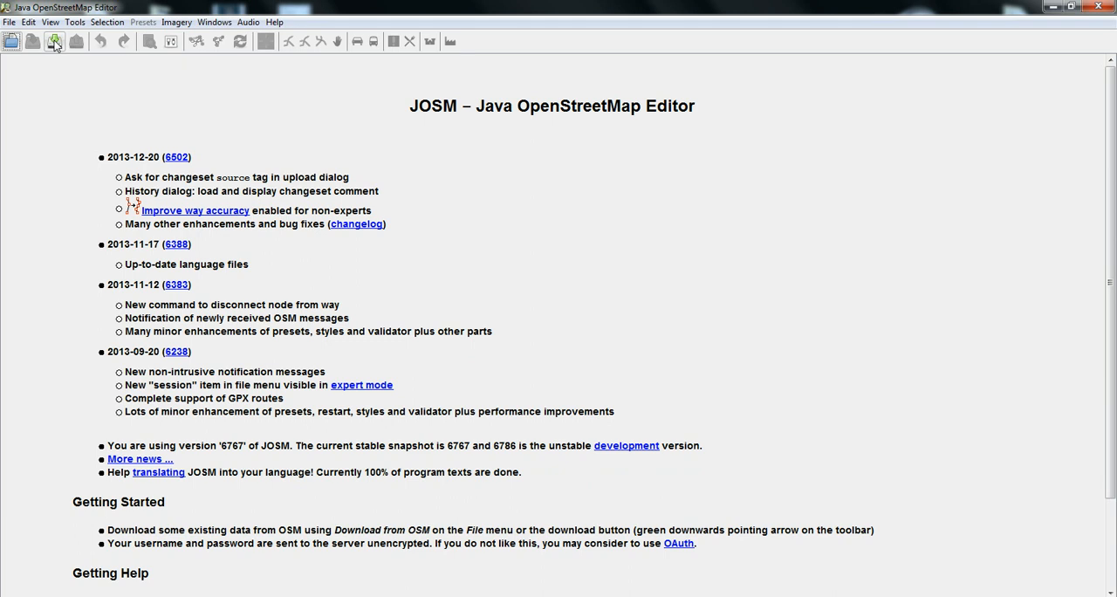
Download OSM data for a small square area between Atlixco and San Miguel Acuexcomac.
click(54, 41)
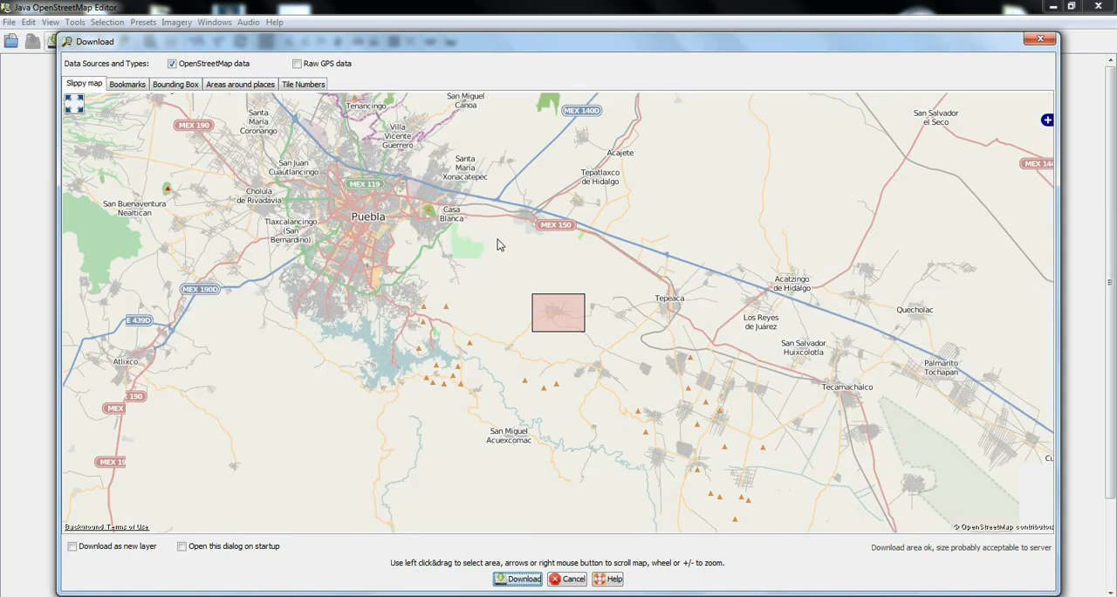
mouse_move(411, 282)
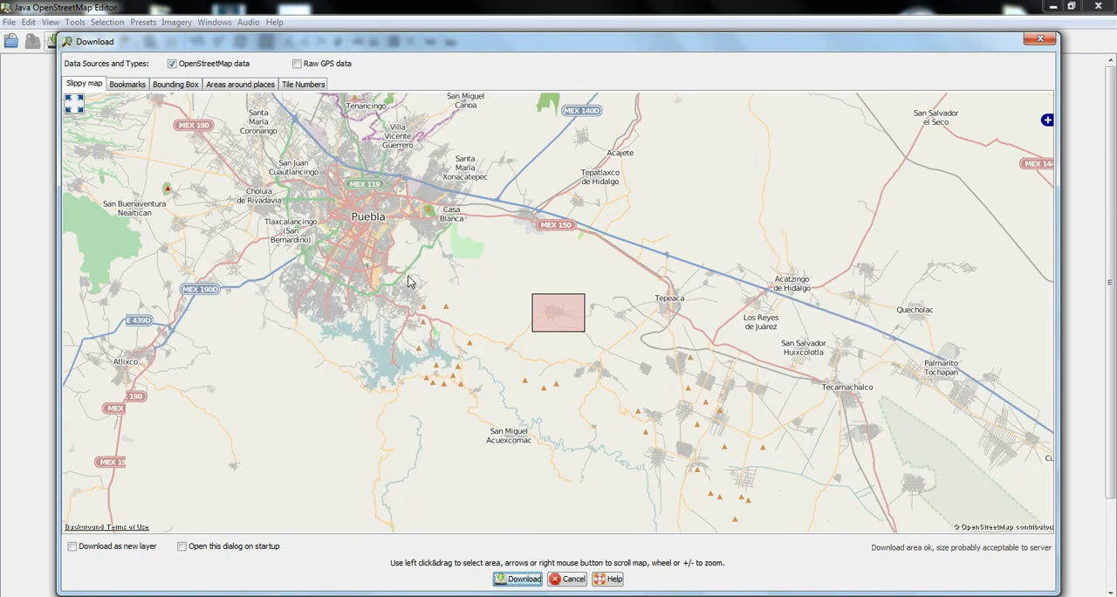
mouse_move(272, 356)
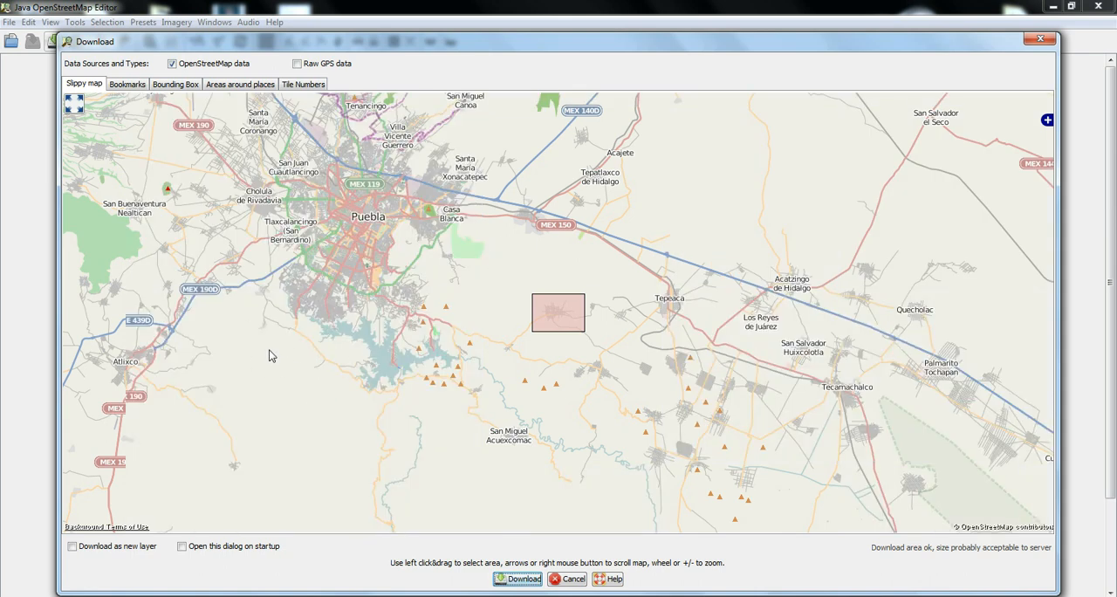
mouse_move(292, 403)
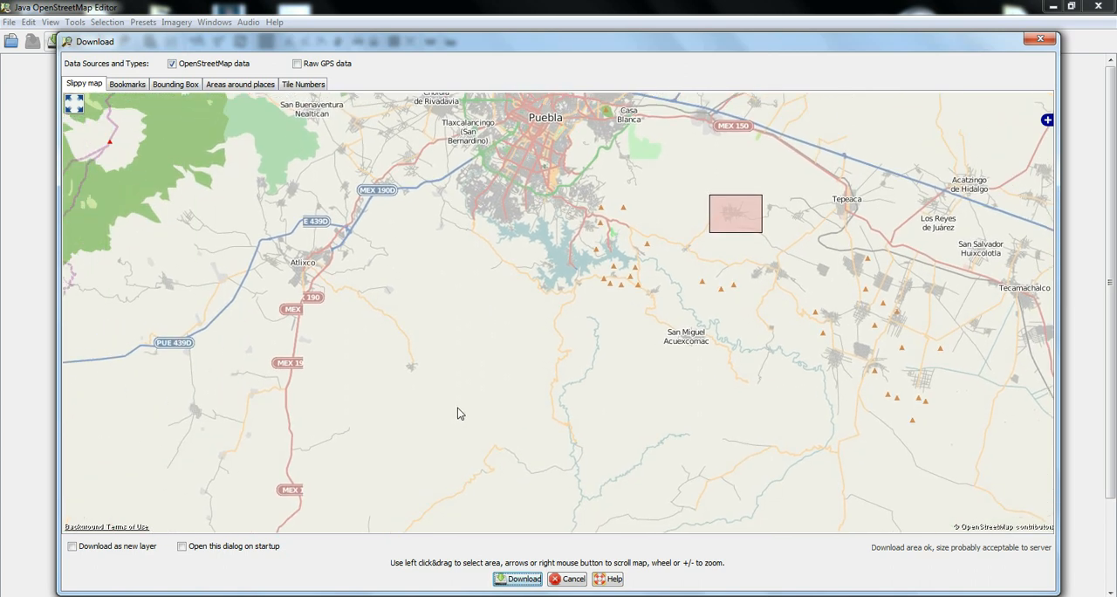
drag(461, 412, 406, 283)
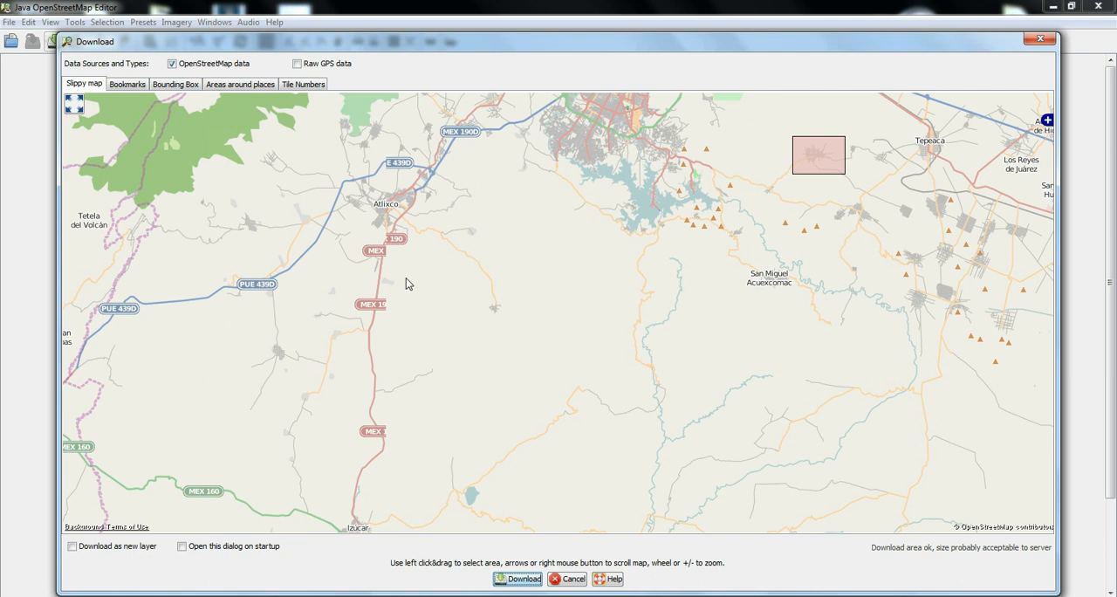
mouse_move(511, 323)
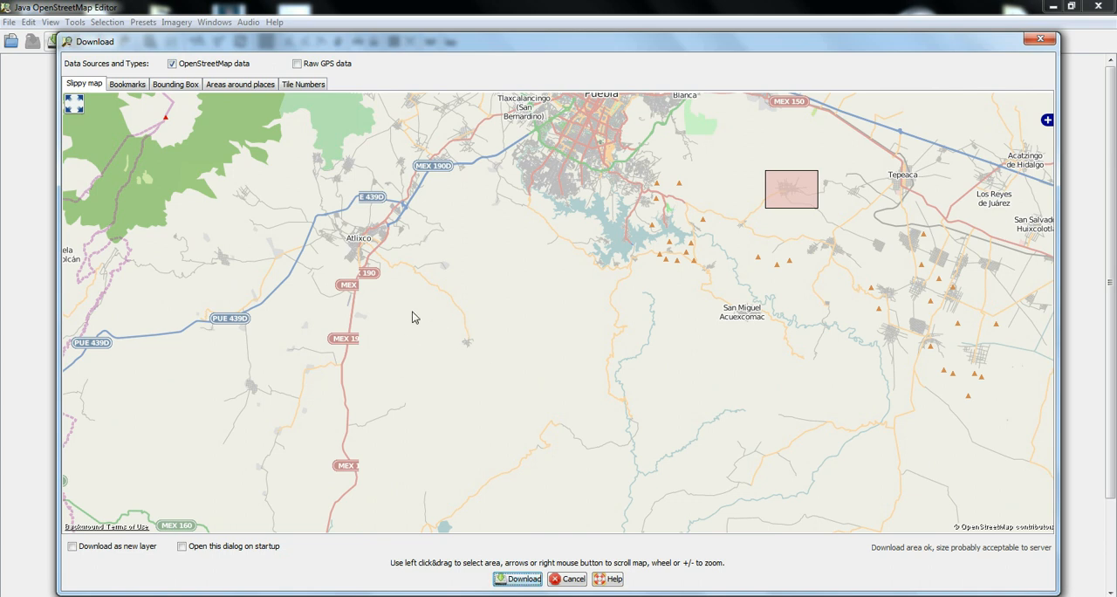
drag(401, 311, 529, 376)
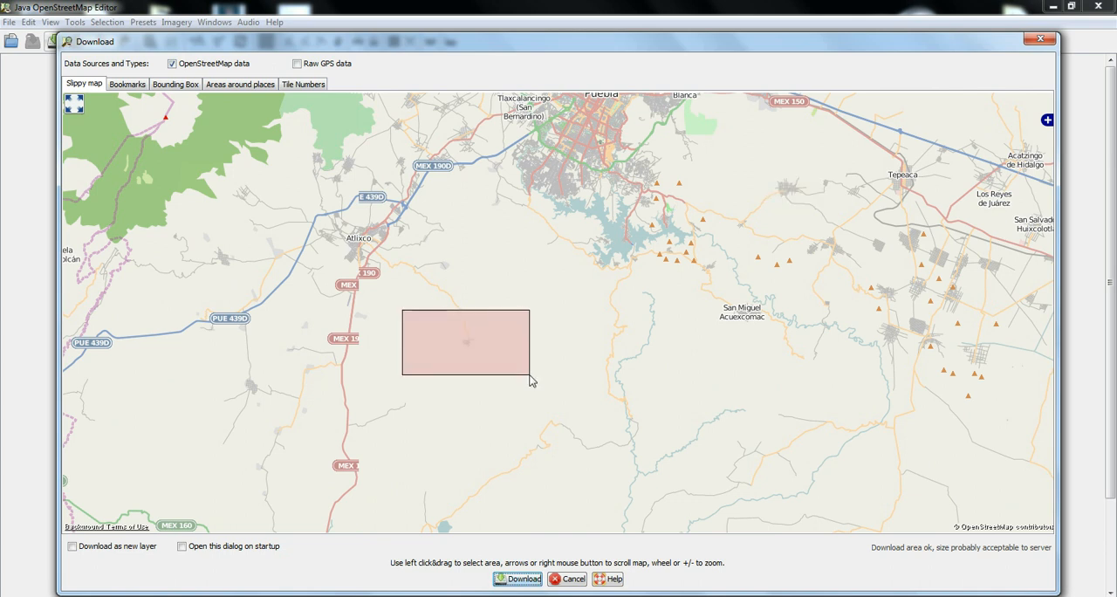
mouse_move(513, 309)
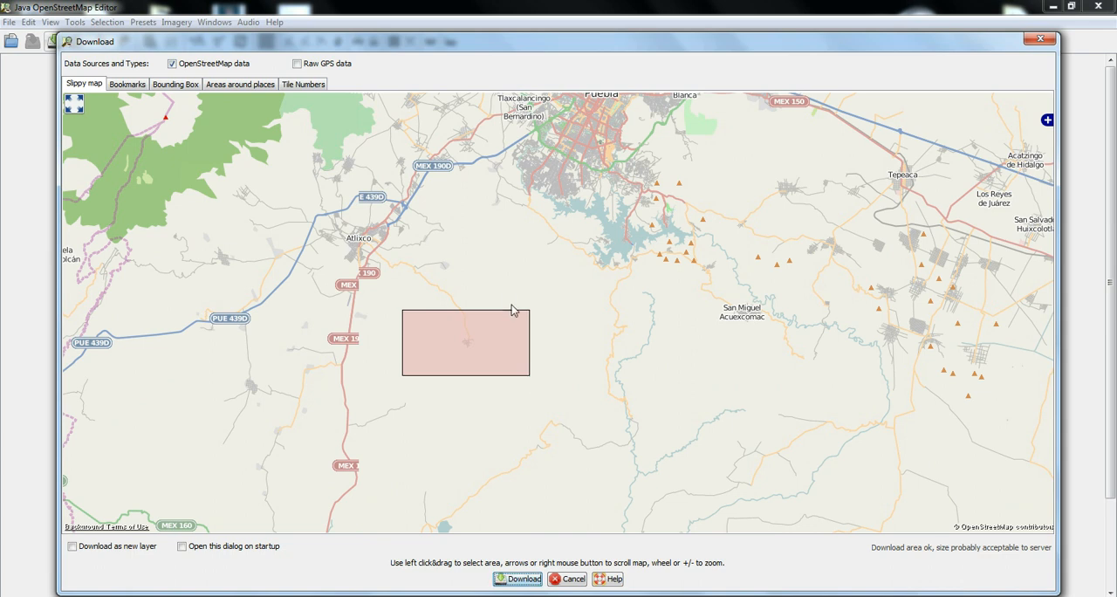
mouse_move(429, 301)
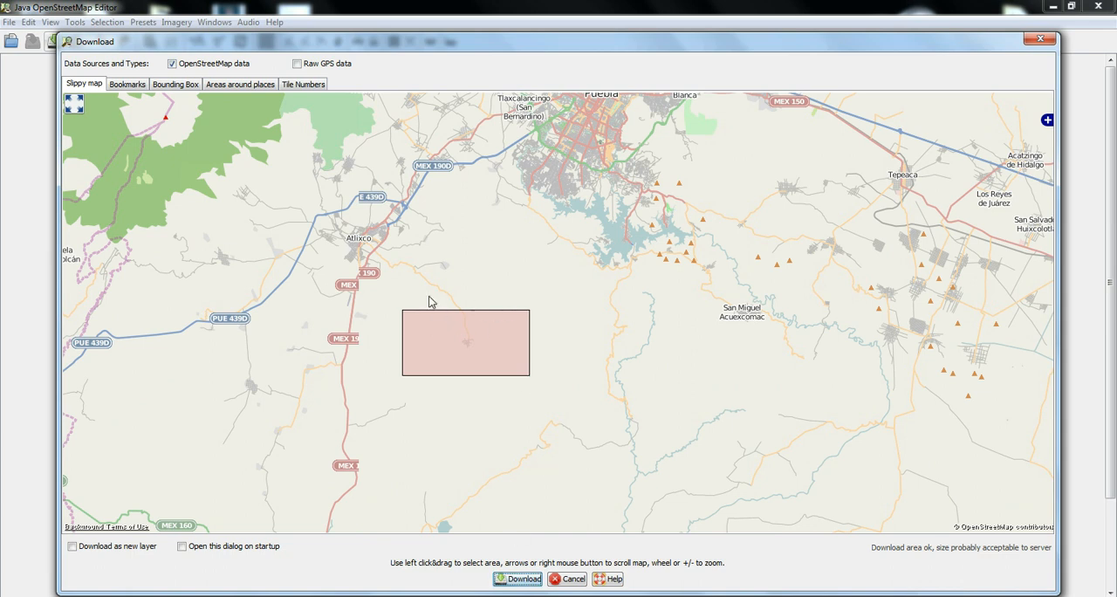
drag(431, 301, 502, 389)
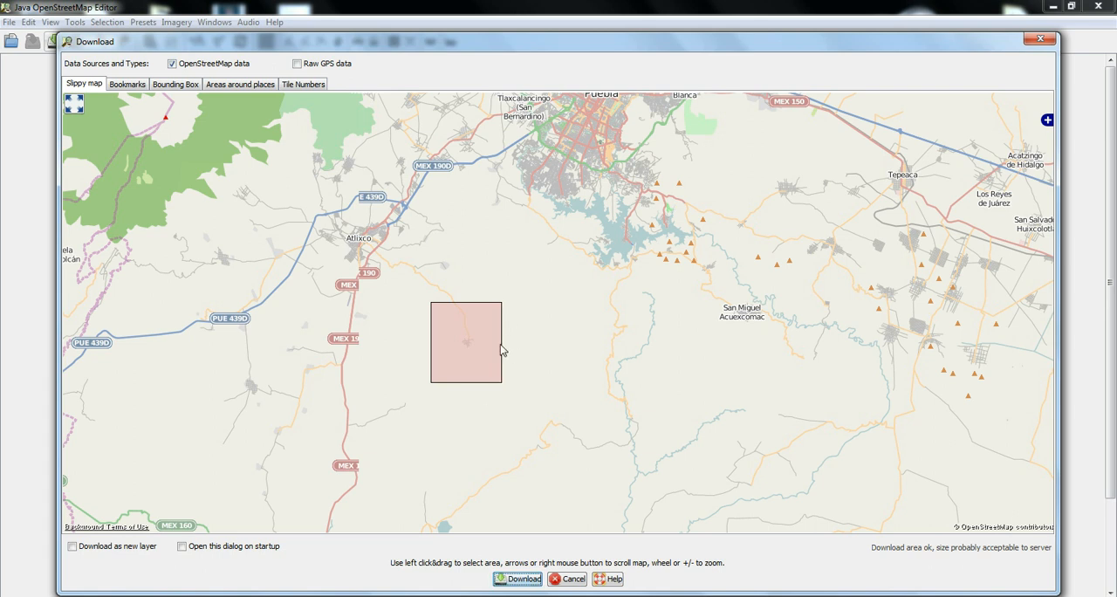
mouse_move(465, 341)
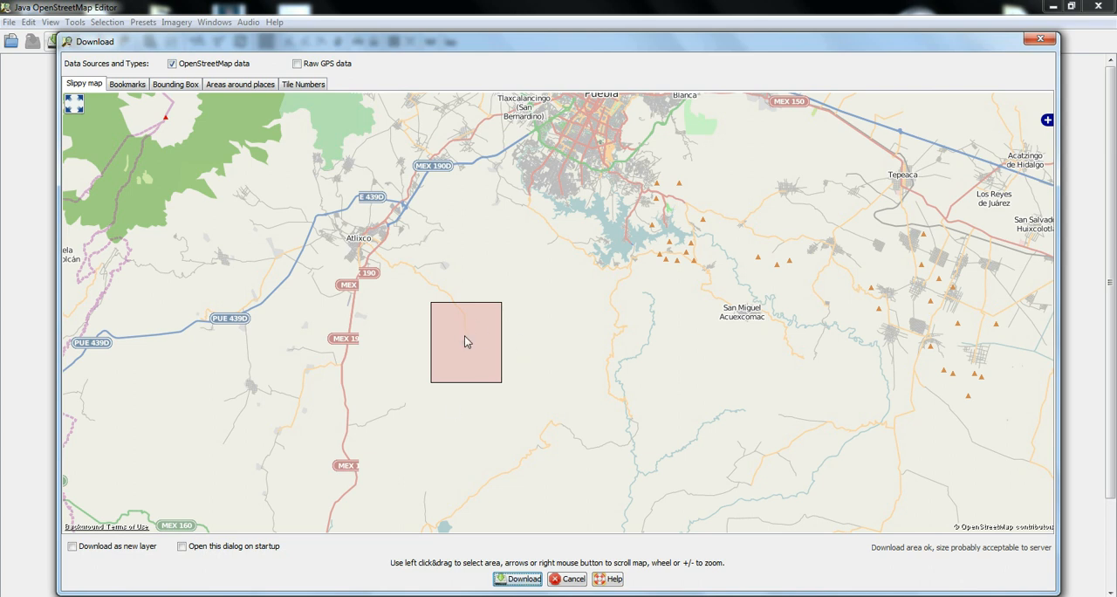
mouse_move(468, 346)
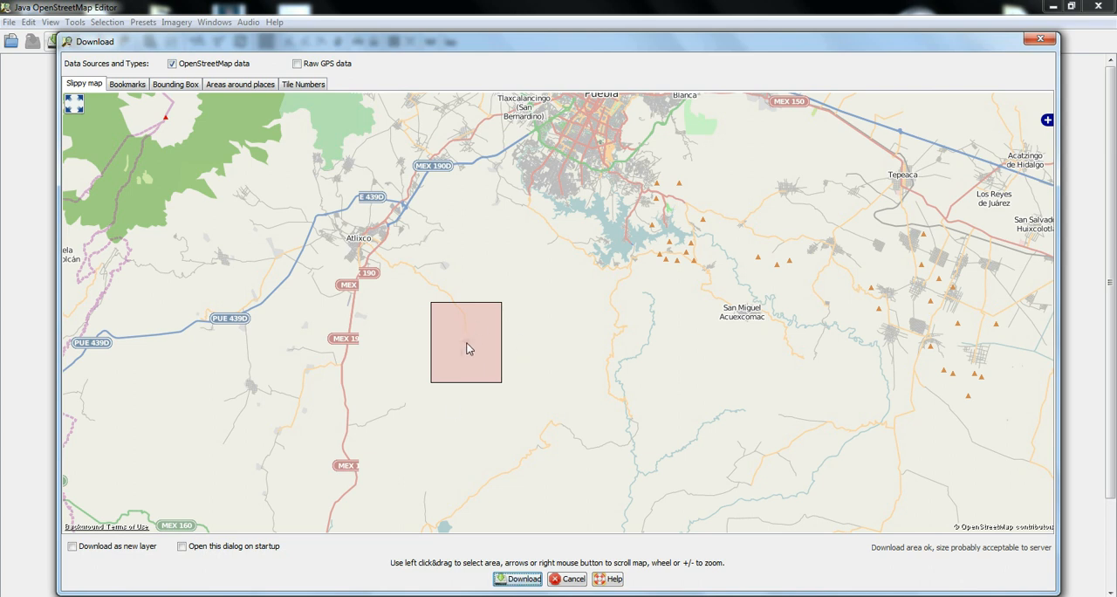
mouse_move(503, 513)
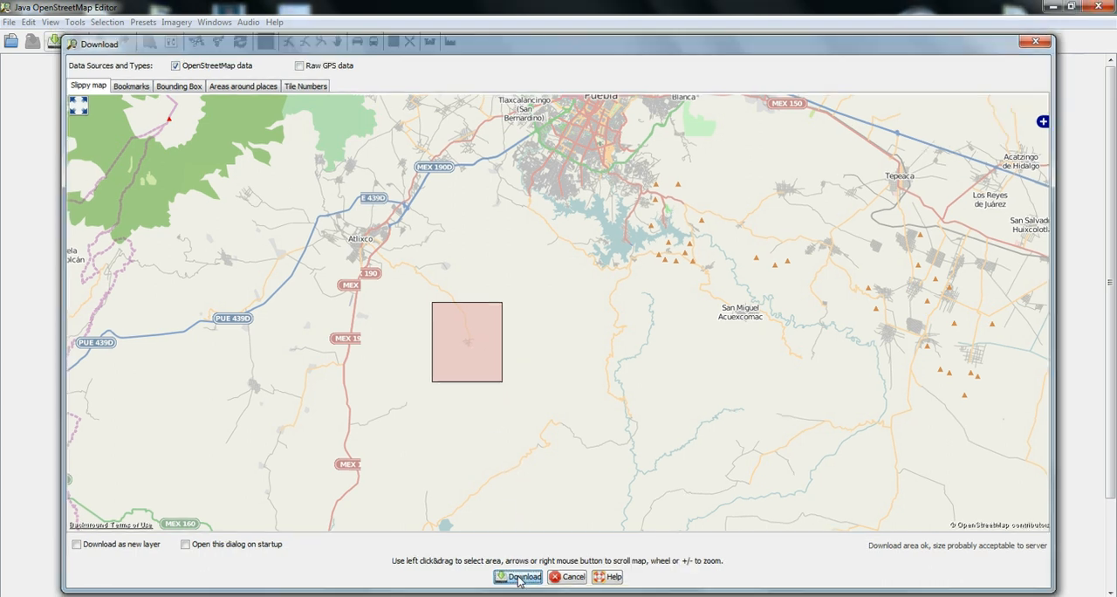
click(516, 575)
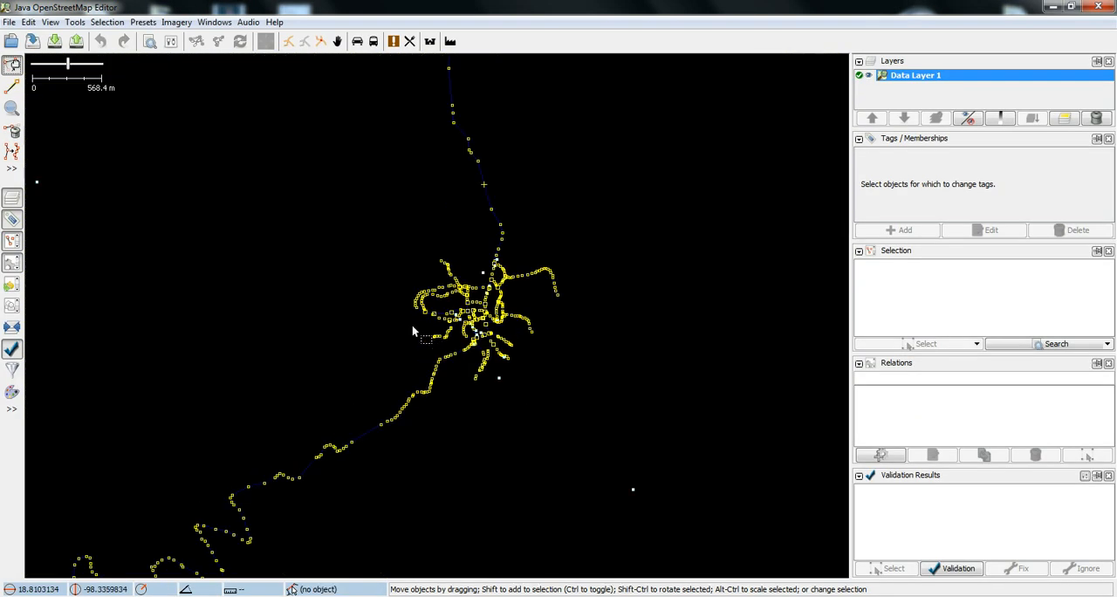
mouse_move(432, 335)
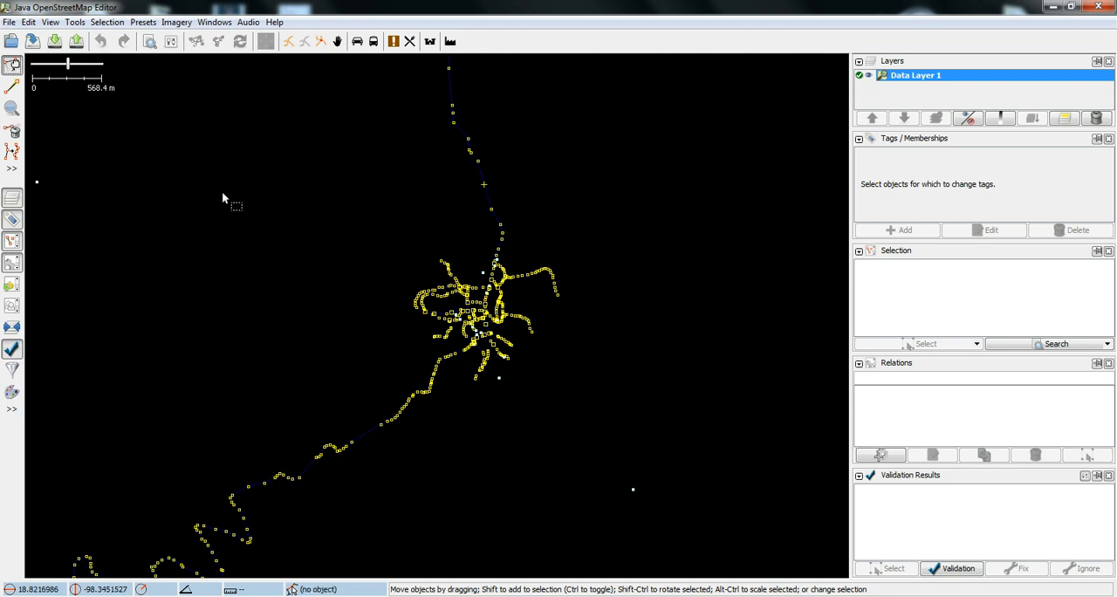
mouse_move(276, 166)
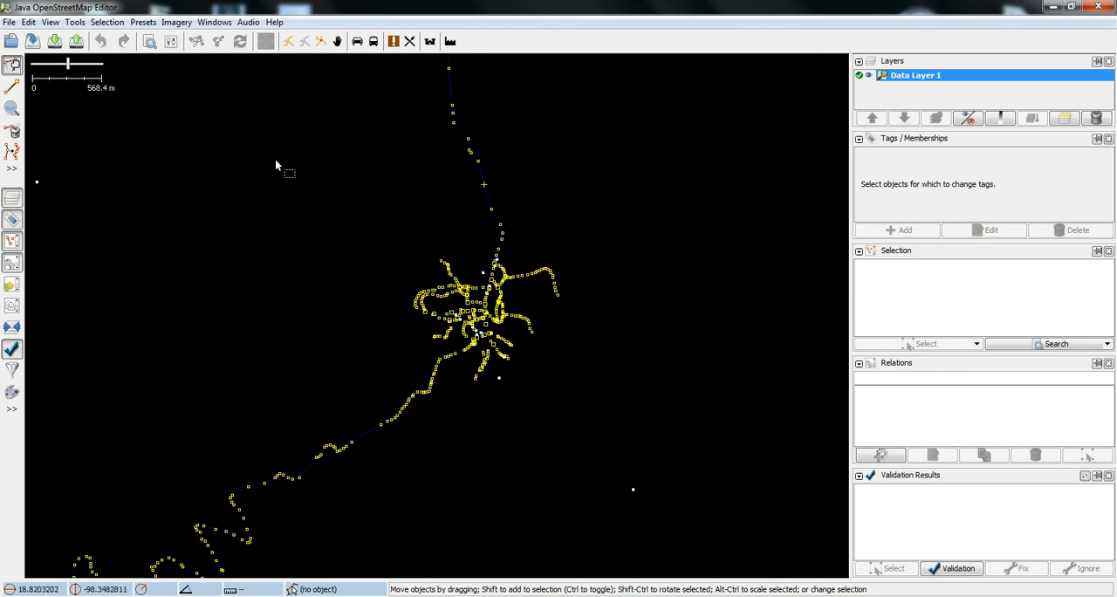
Add the Bing Sat aerial imagery layer from the Imagery menu.
click(176, 21)
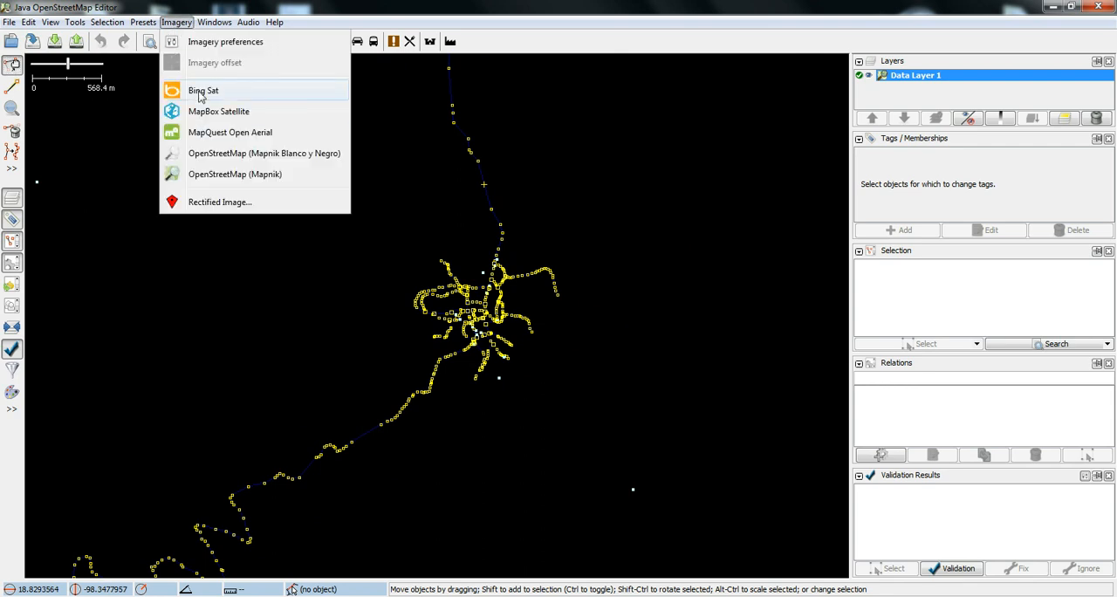
mouse_move(202, 91)
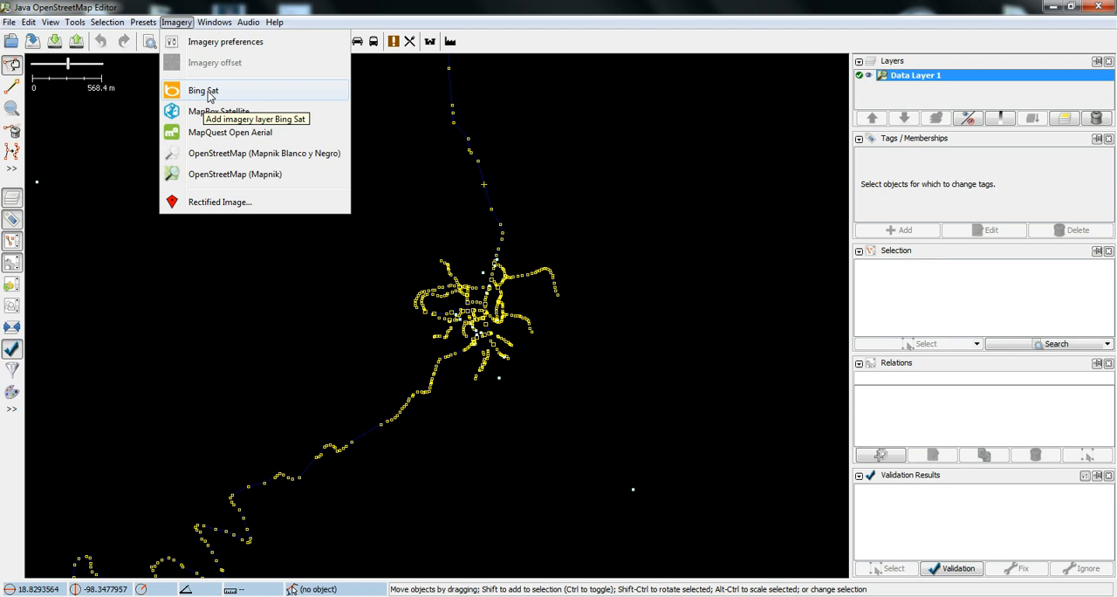
click(203, 90)
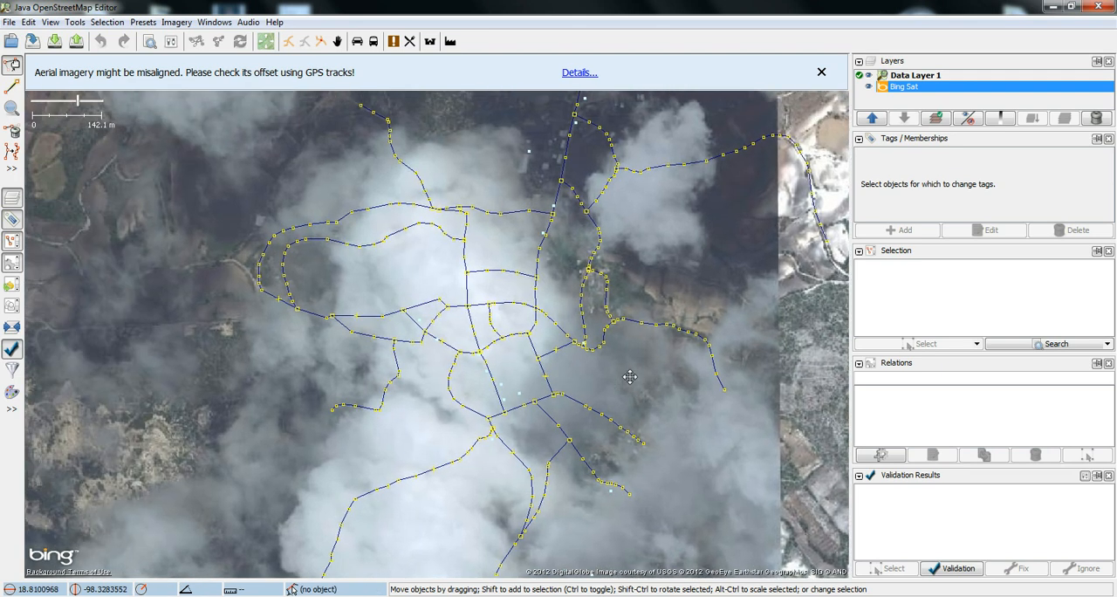
mouse_move(517, 352)
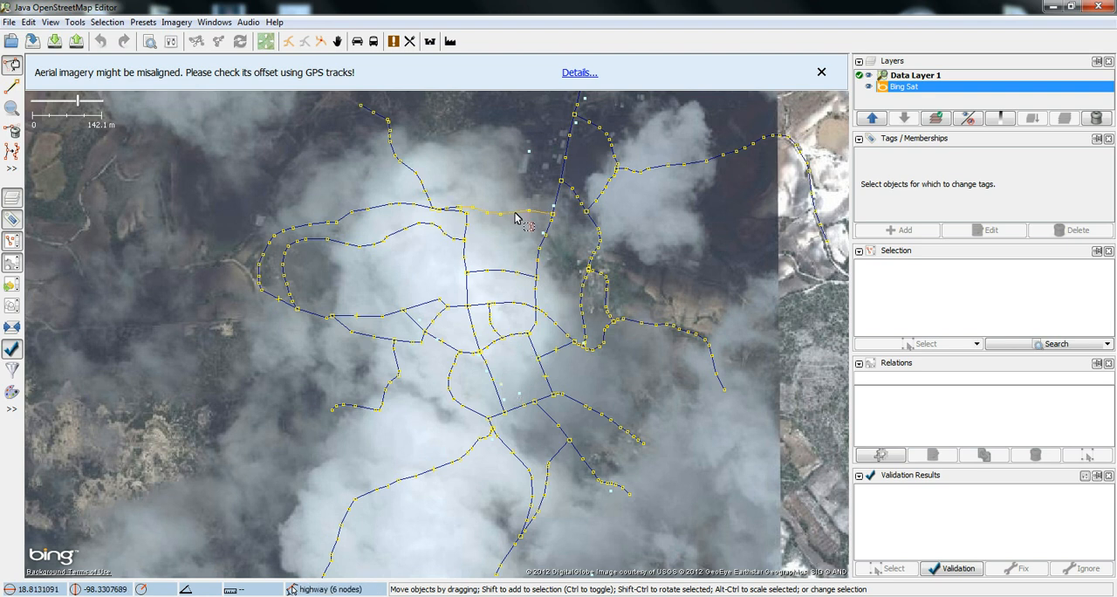
click(502, 212)
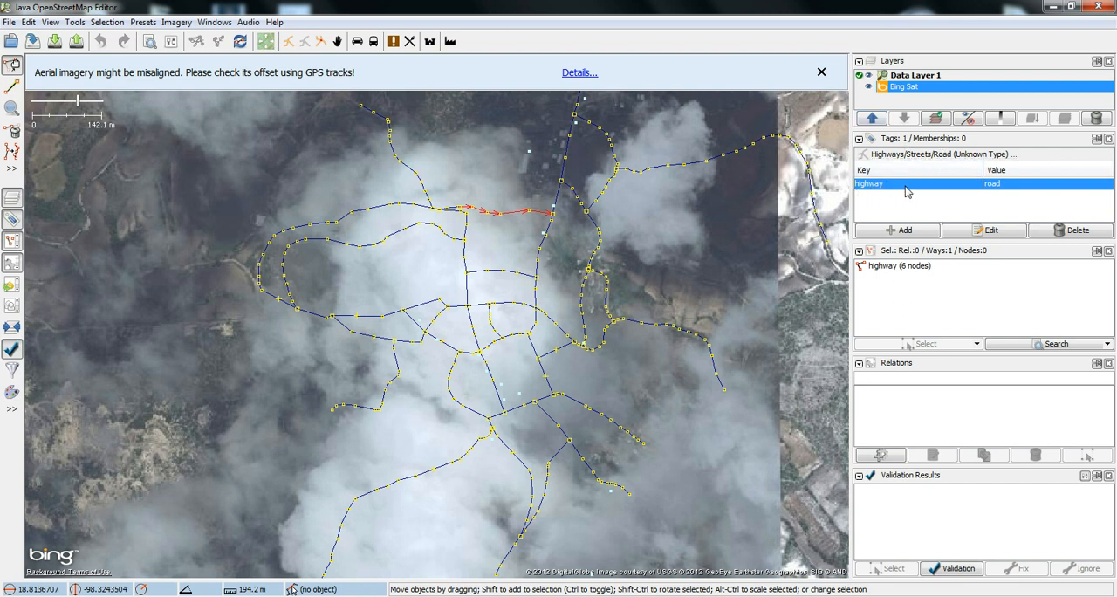
mouse_move(862, 205)
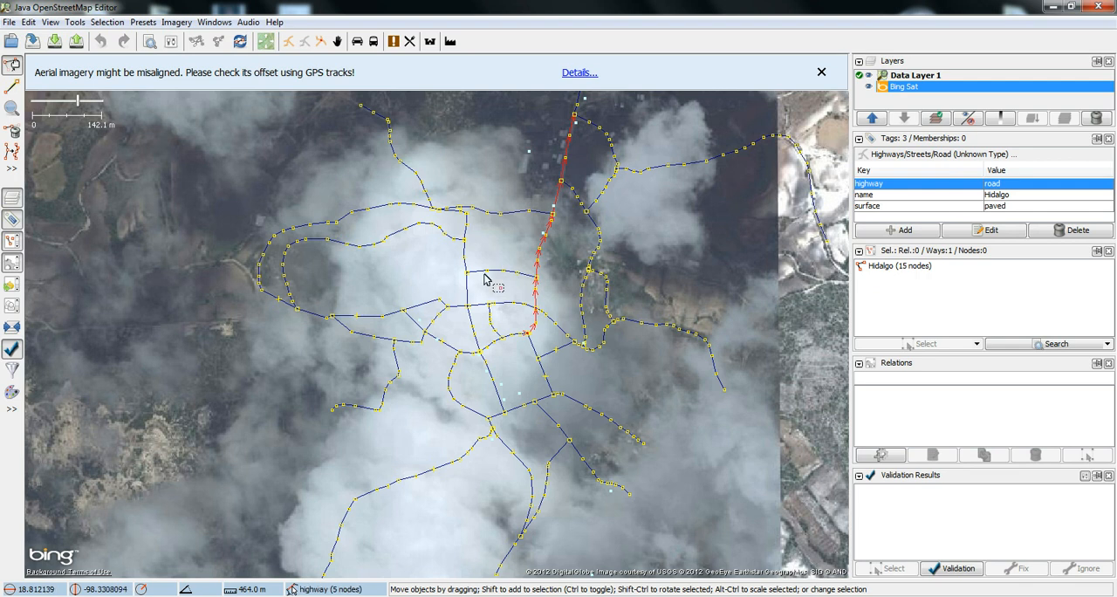
mouse_move(552, 264)
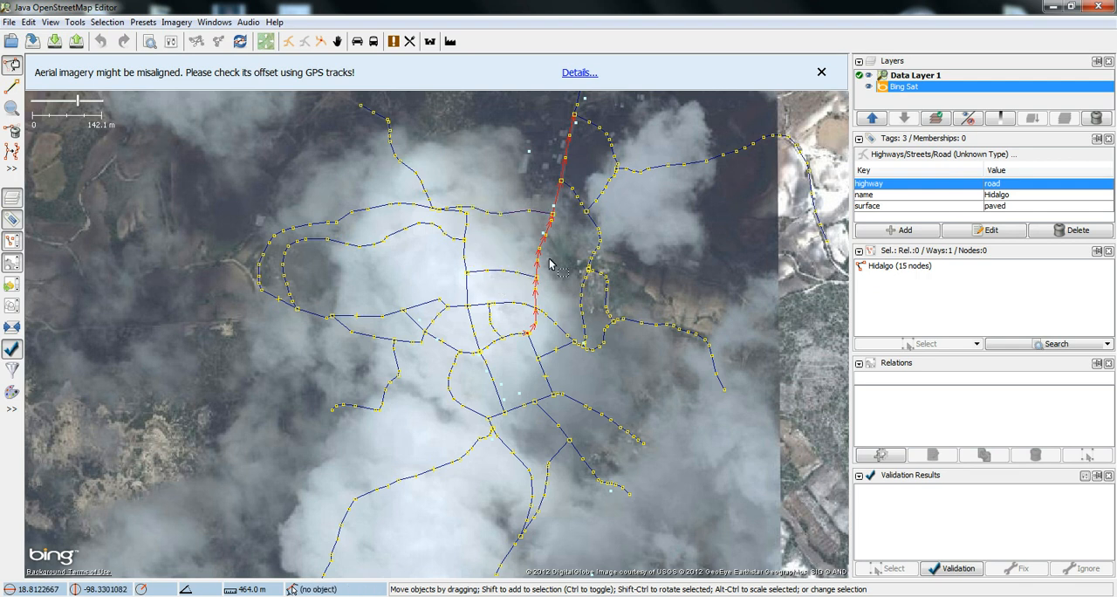
mouse_move(556, 255)
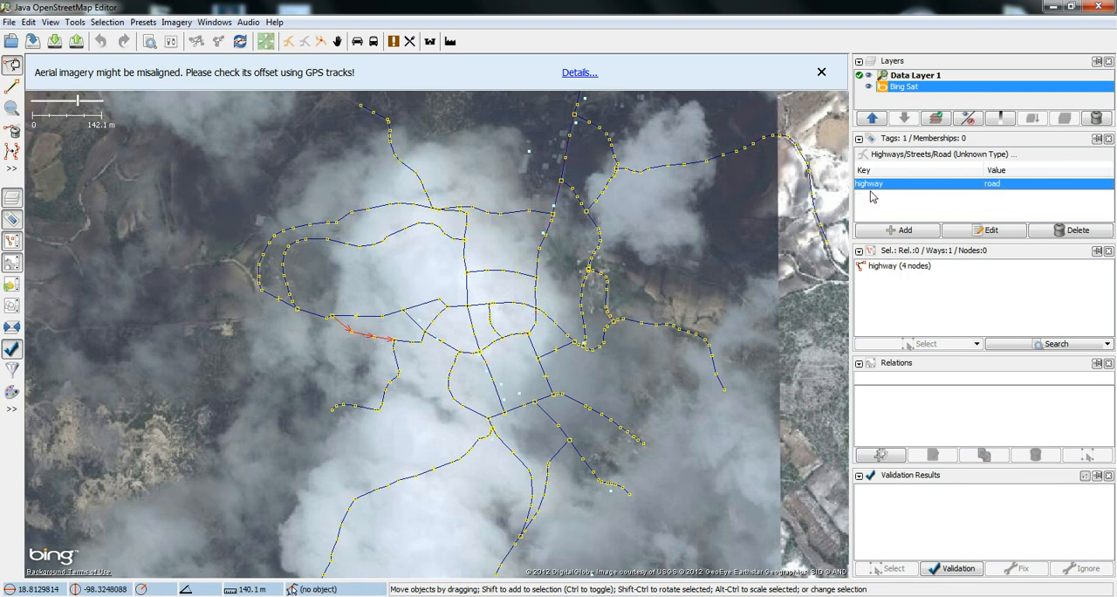
mouse_move(984, 200)
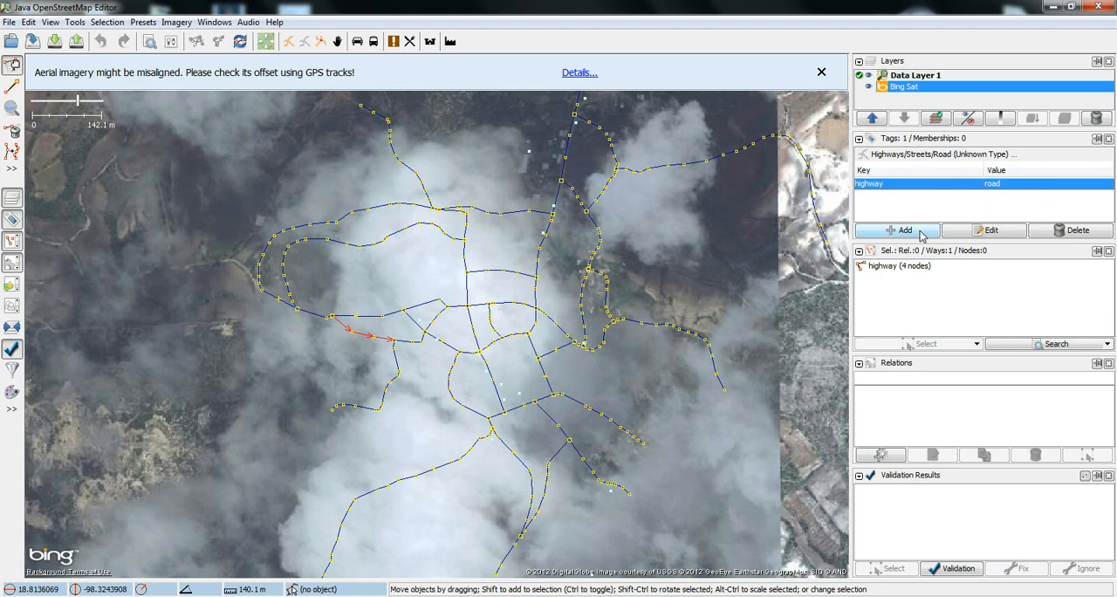
mouse_move(905, 229)
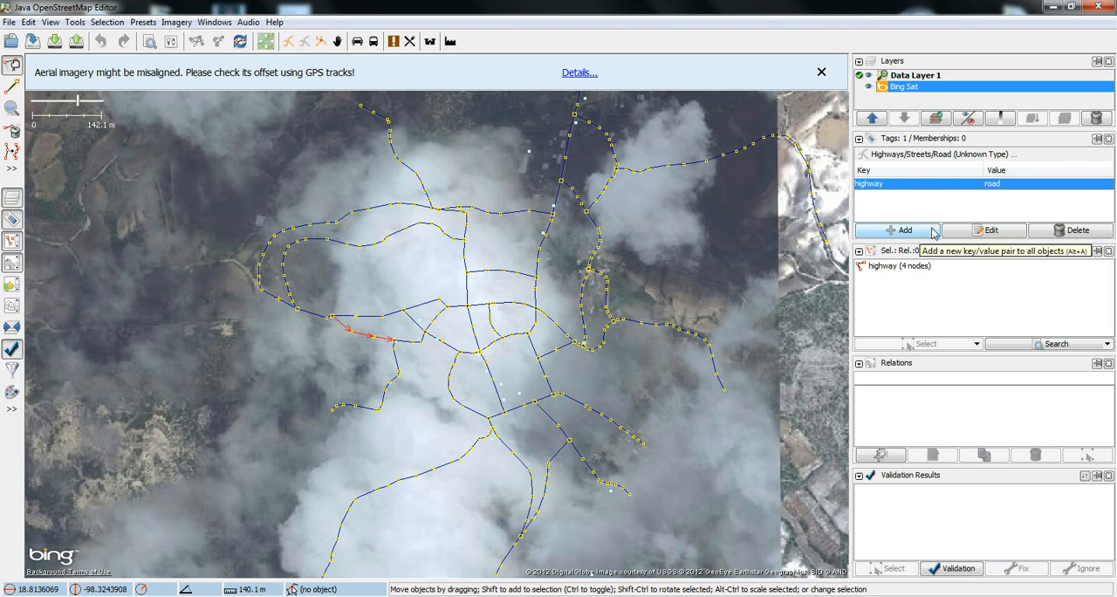
Add the tag name=Av Morelos to the western highway=road way.
click(898, 229)
text(name)
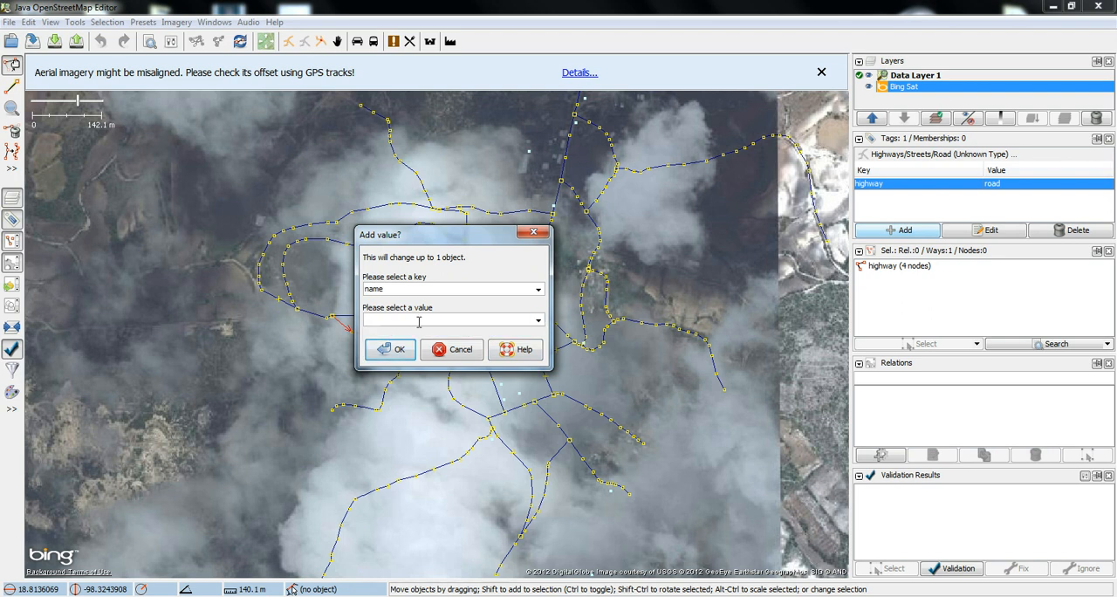
click(537, 321)
text(Av M)
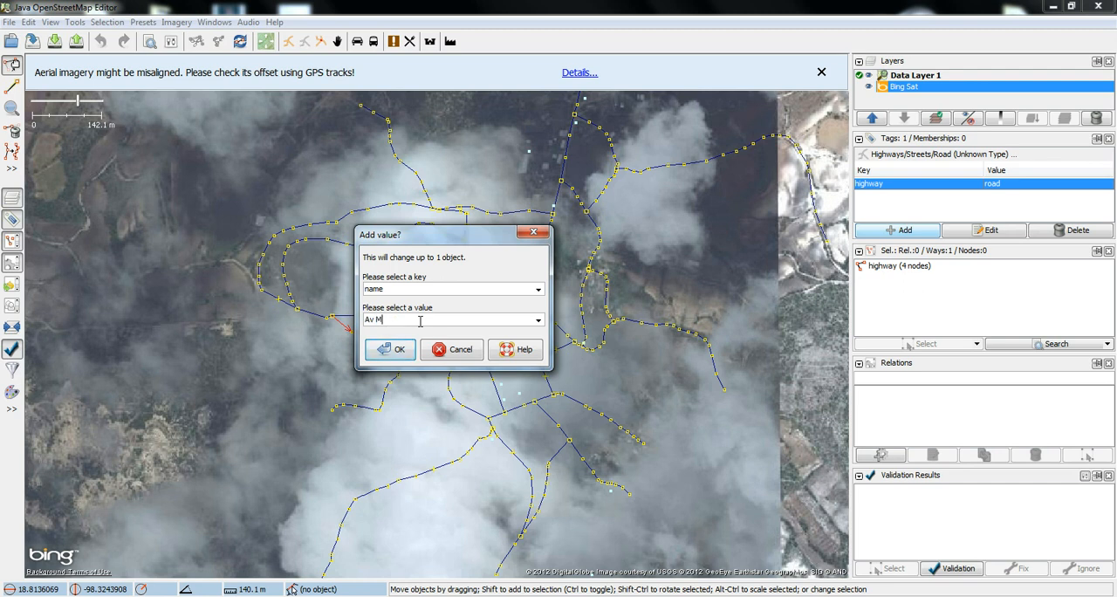
text(orelos)
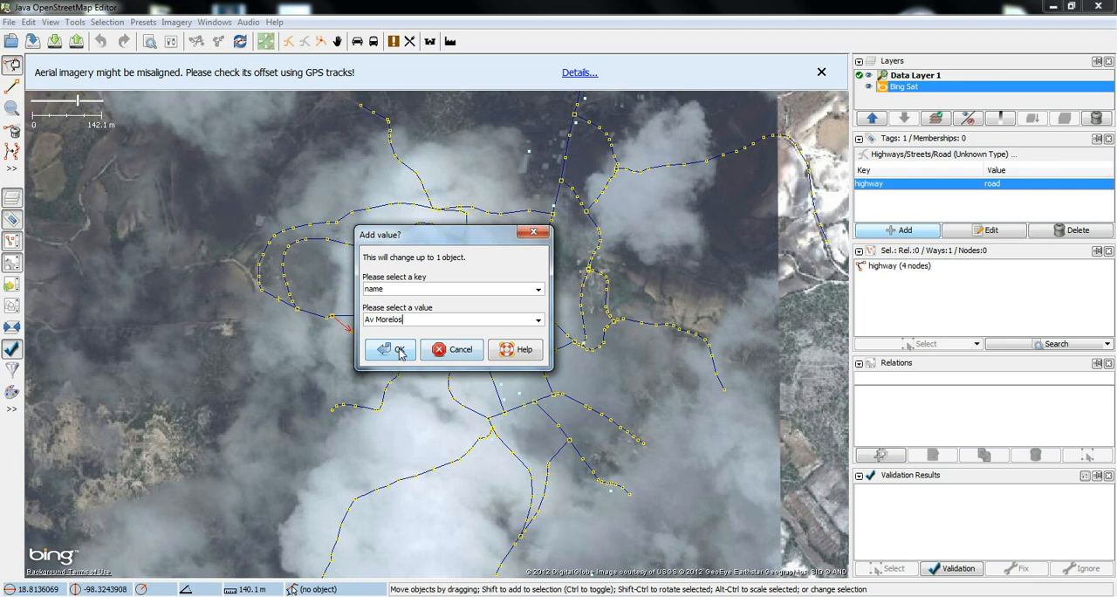
click(389, 349)
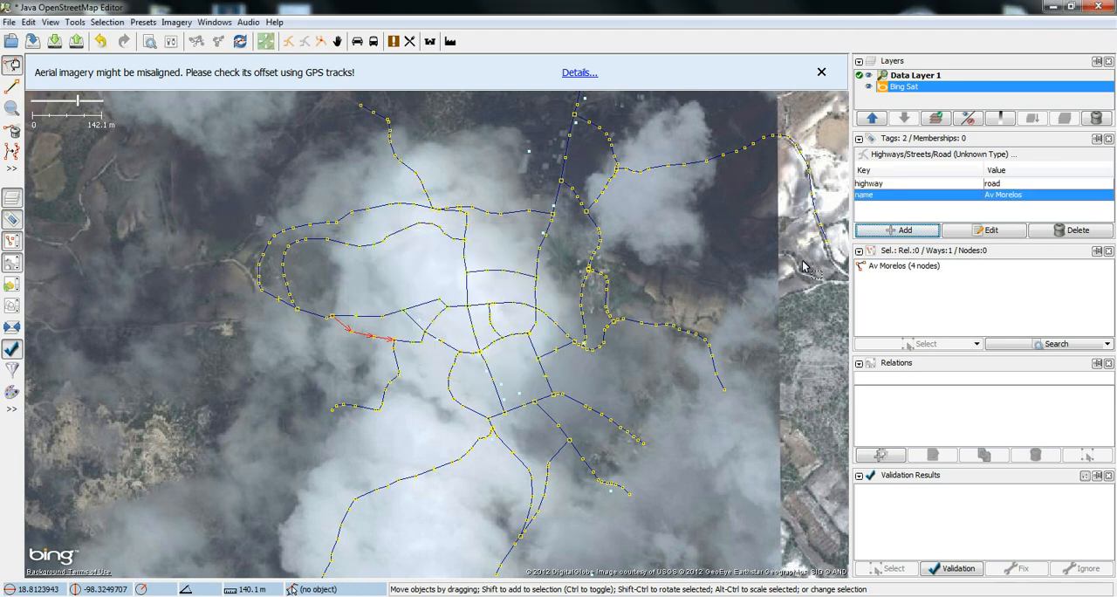
mouse_move(370, 341)
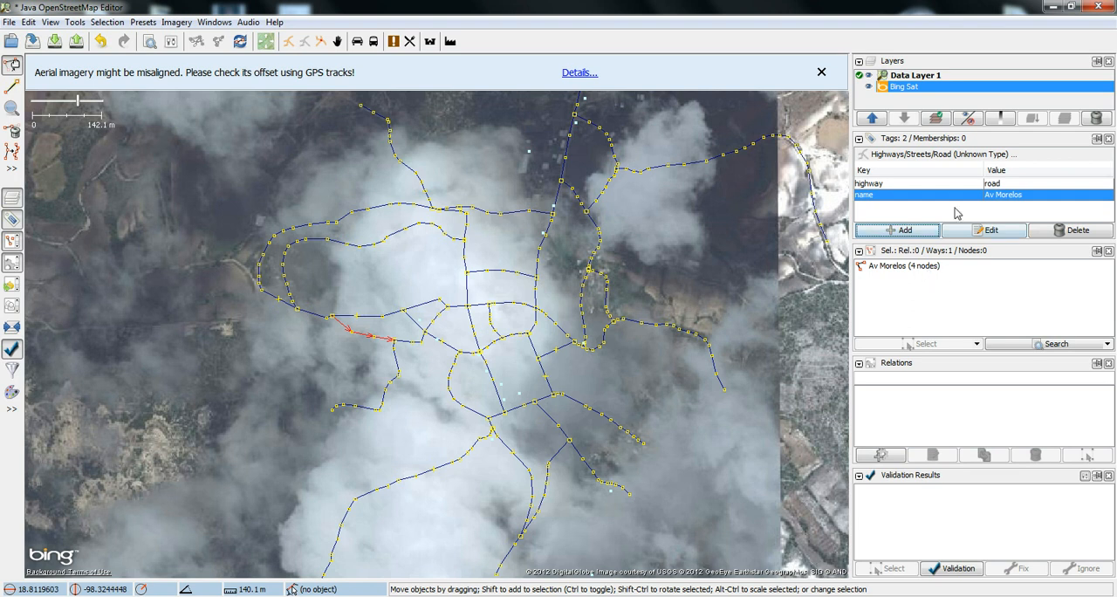
mouse_move(986, 213)
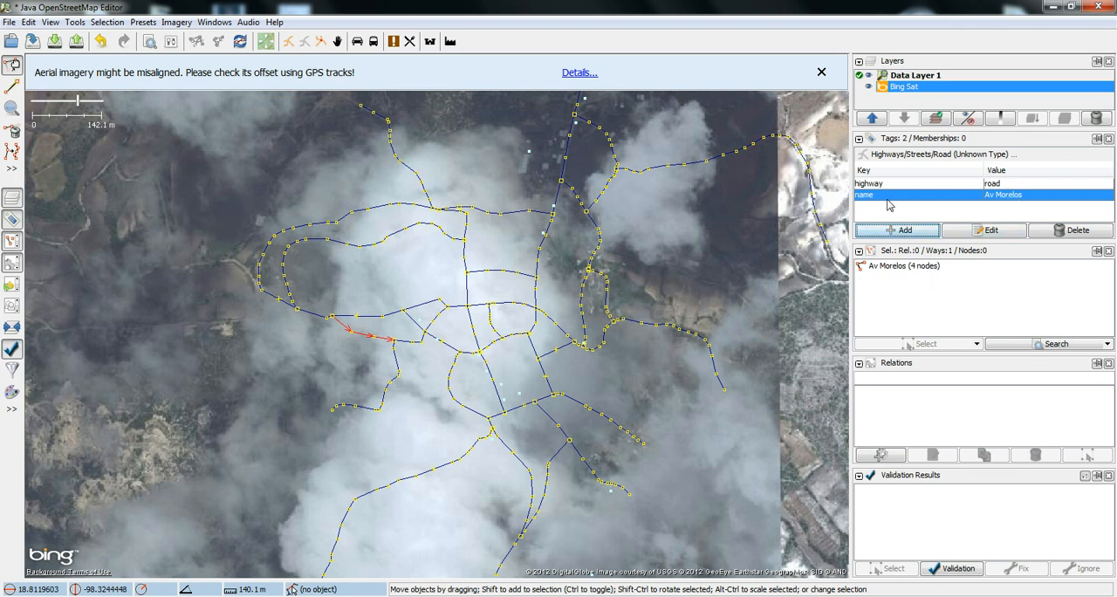
mouse_move(478, 487)
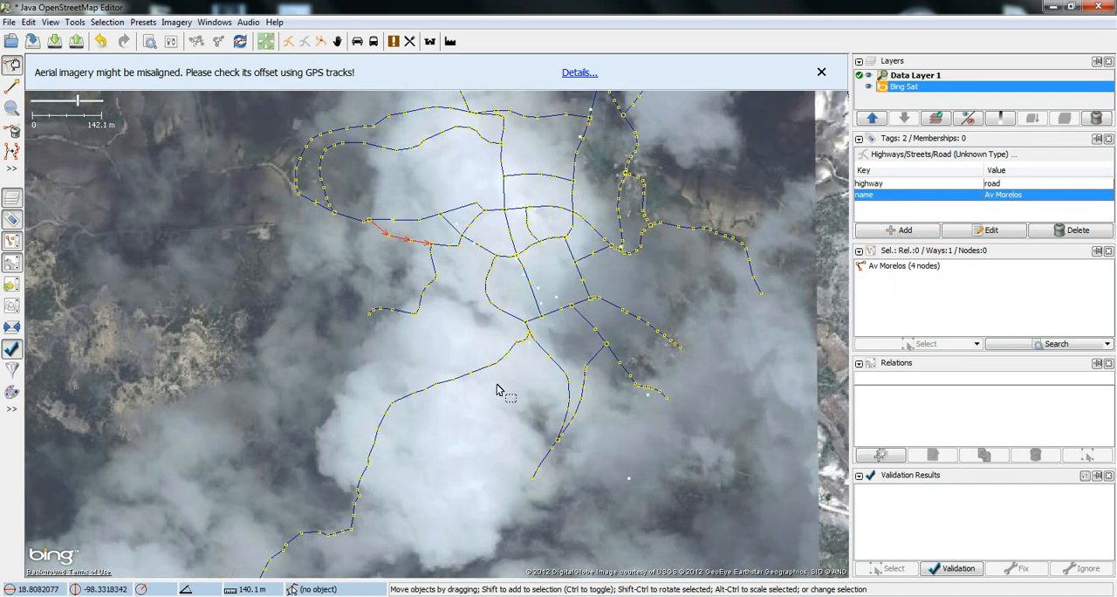
Zoom in on the winding southern road junction.
scroll(up, 3)
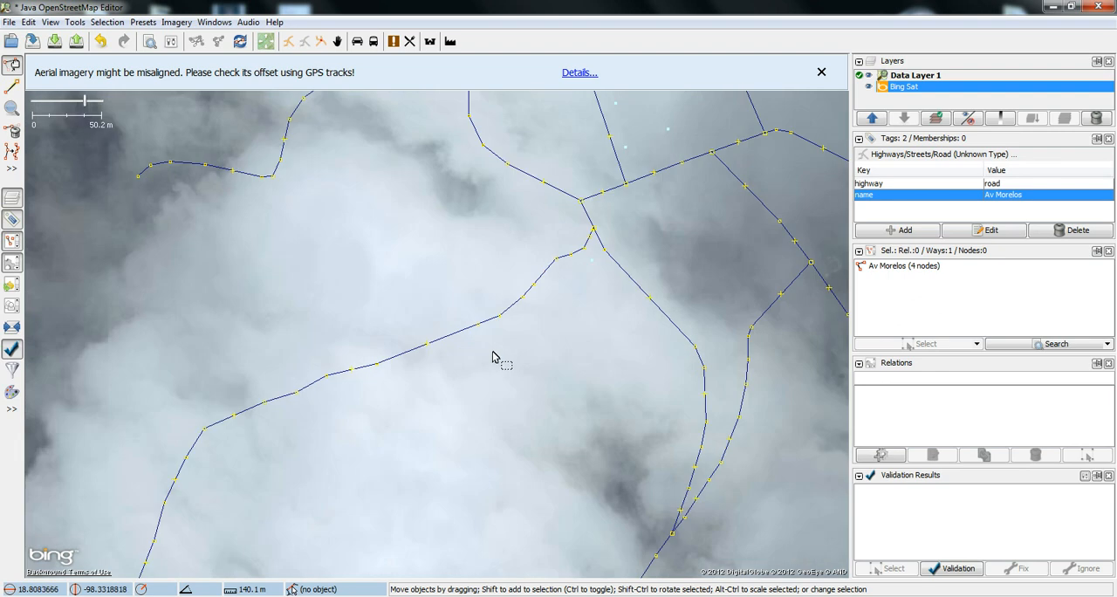
mouse_move(46, 201)
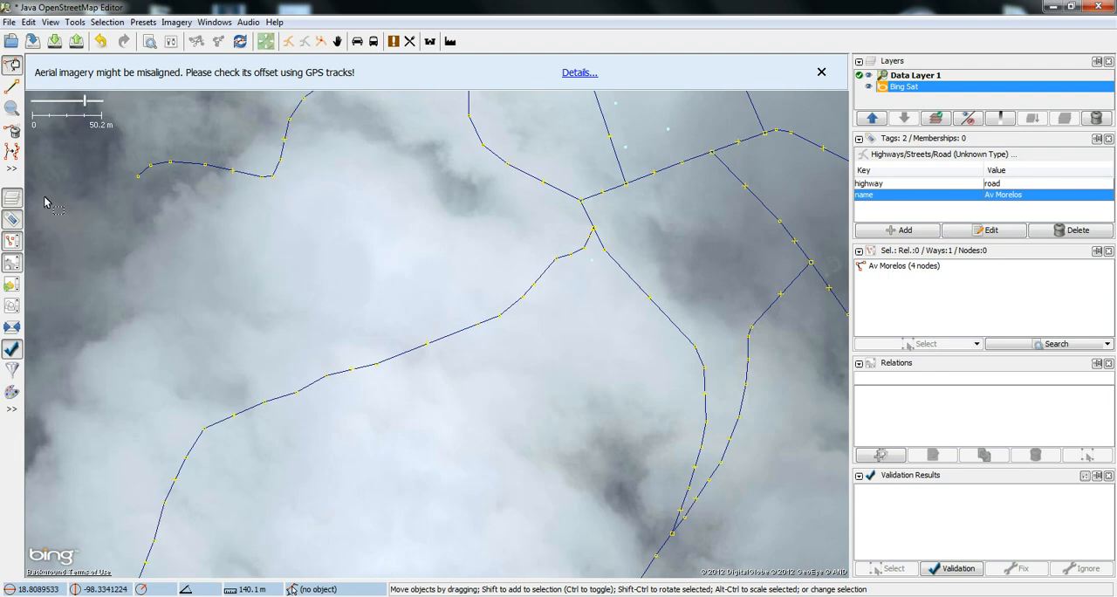
mouse_move(13, 86)
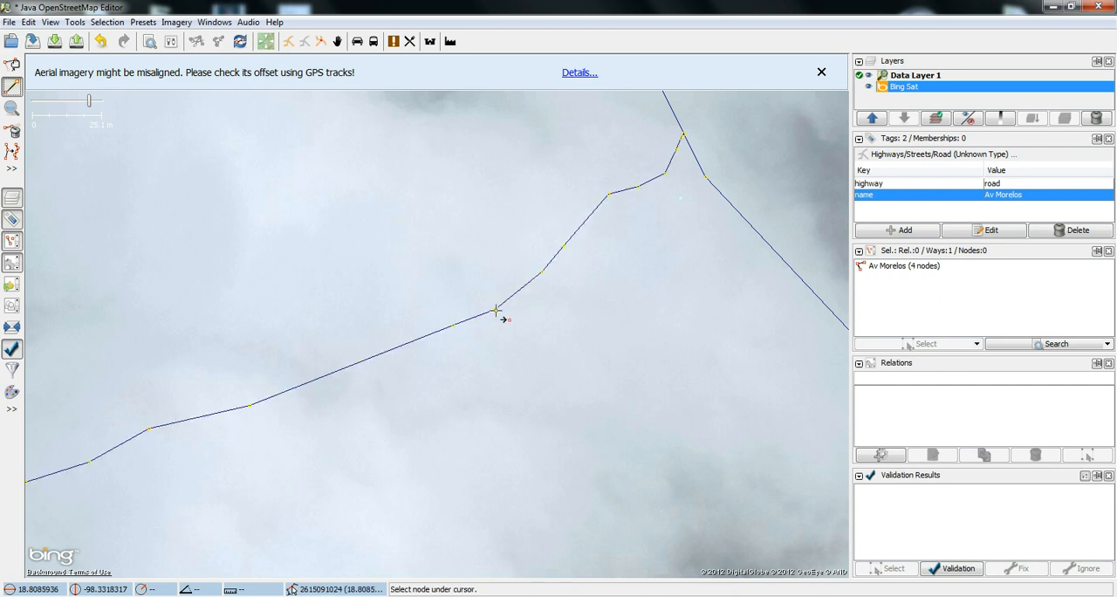
Draw a way from a southern road node heading east, south, then west.
click(598, 351)
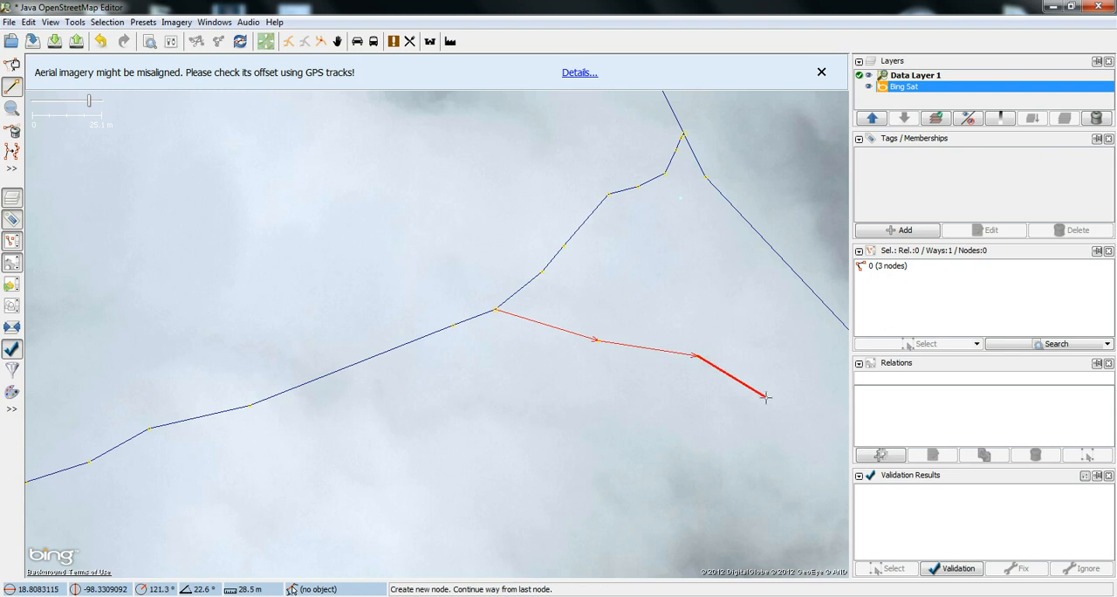
click(620, 499)
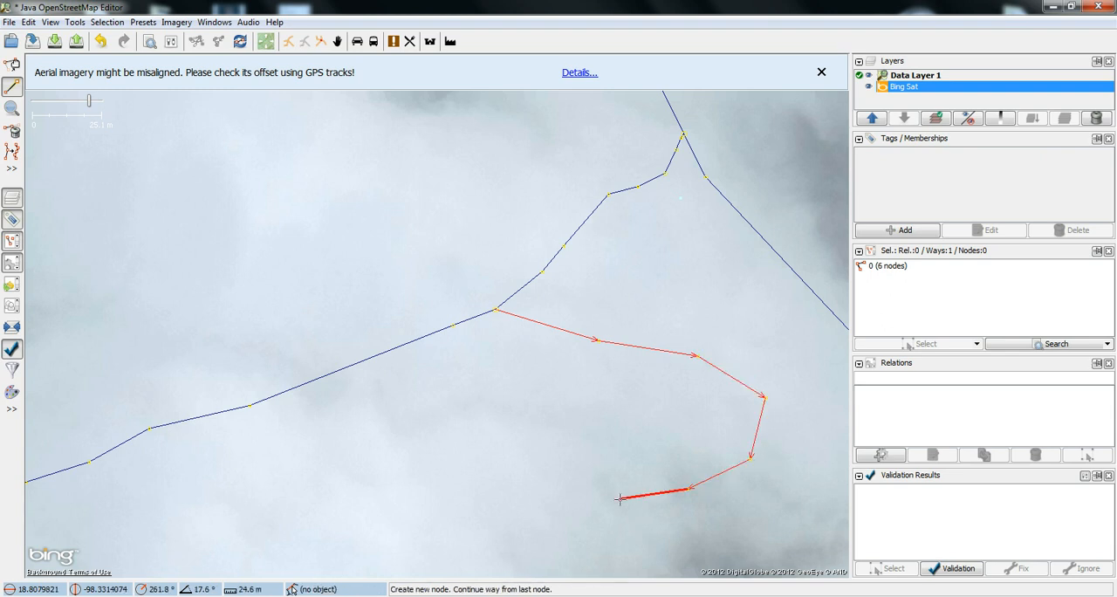
click(375, 498)
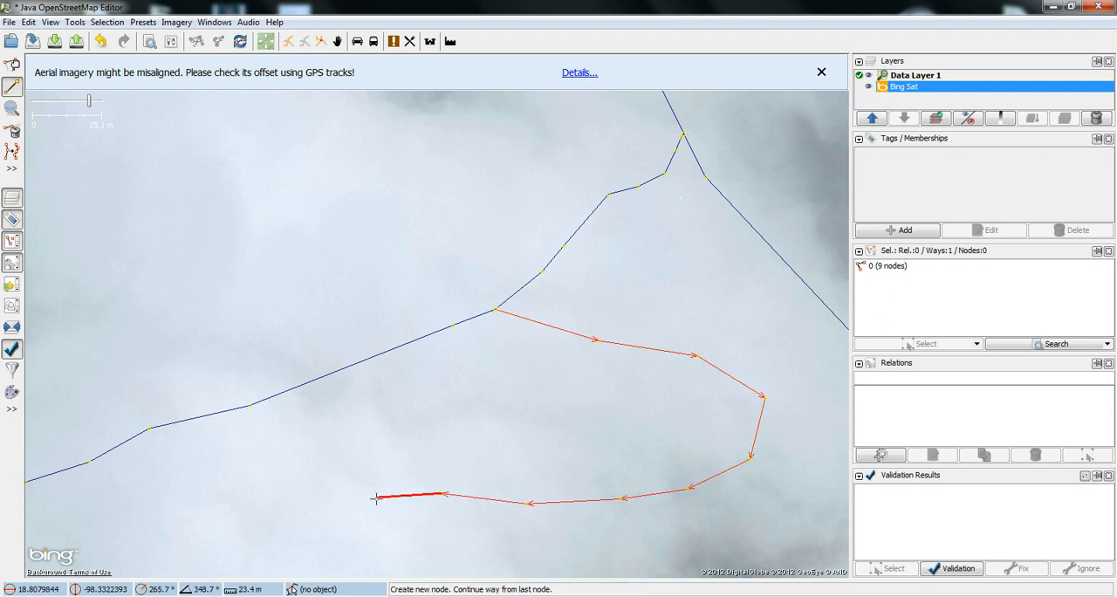
click(375, 497)
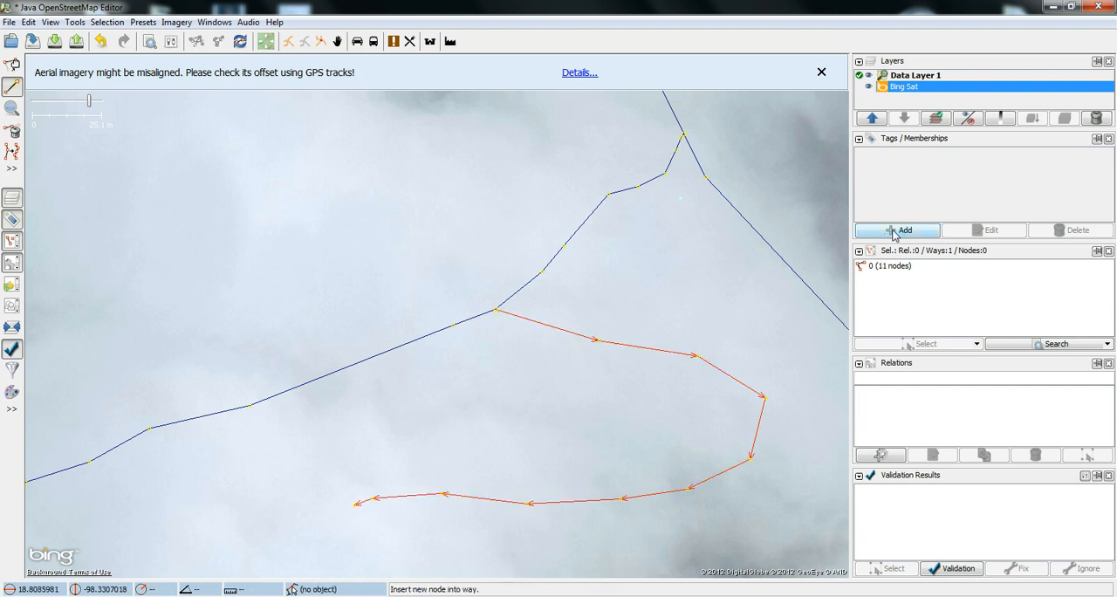
Add a highway tag to the new way and scroll through the road type values.
click(897, 229)
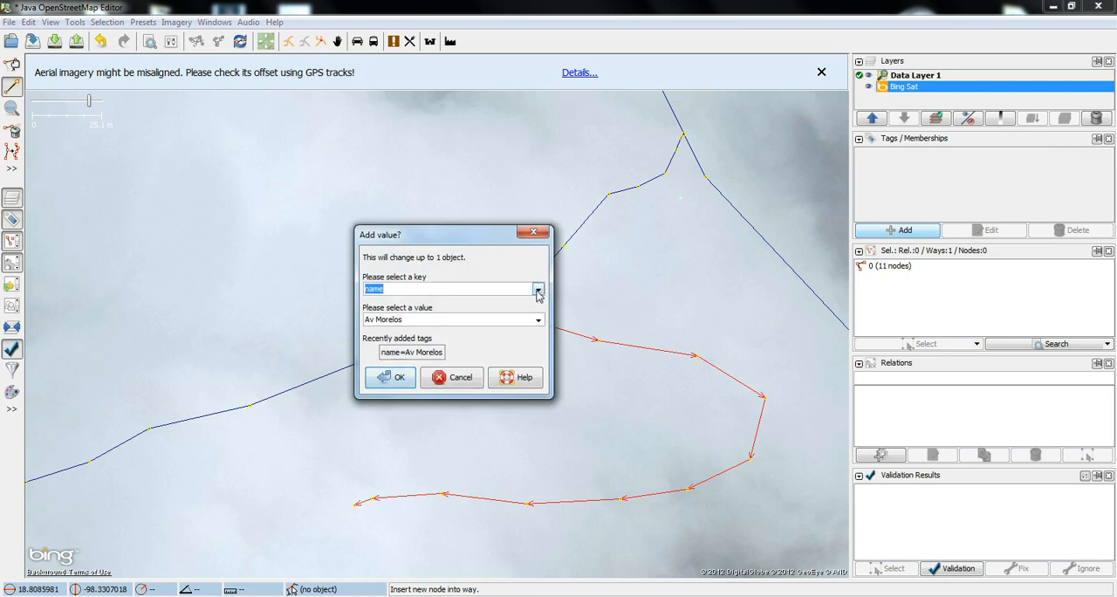
click(537, 289)
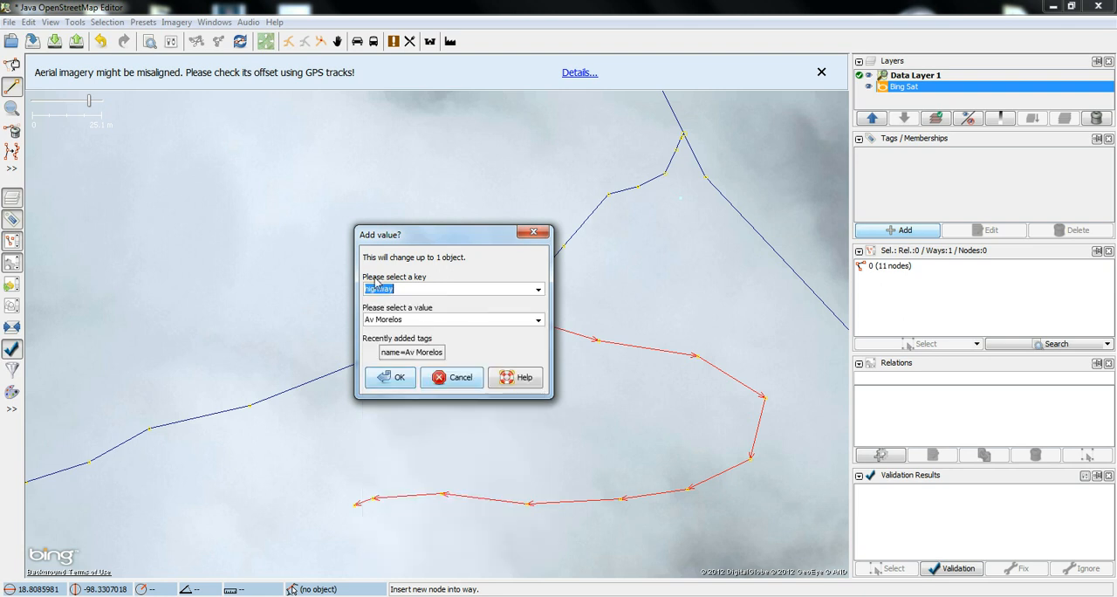
click(538, 320)
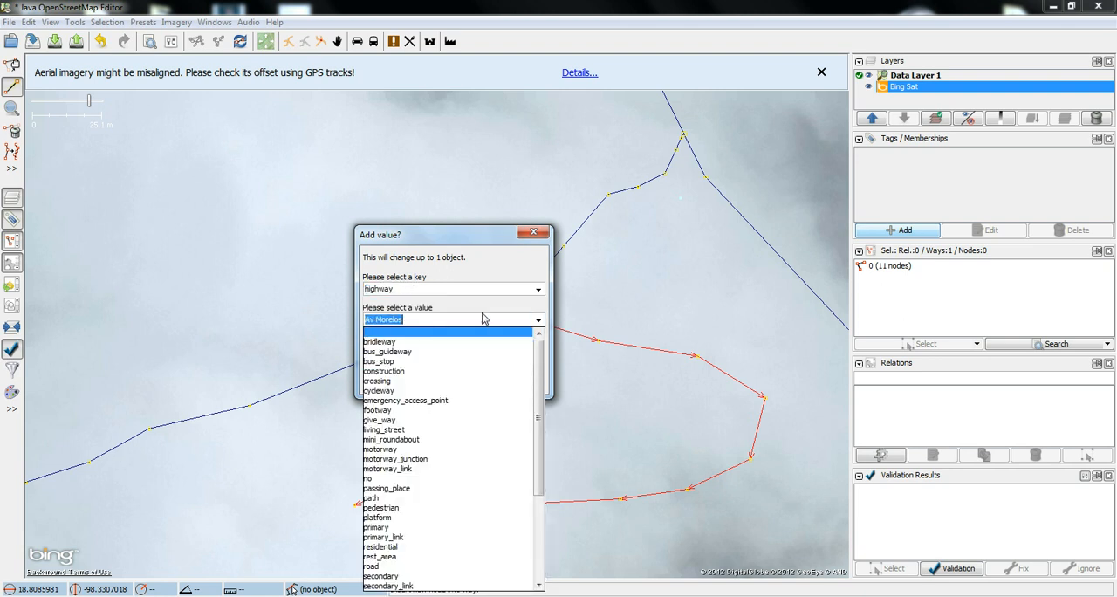
scroll(down, 3)
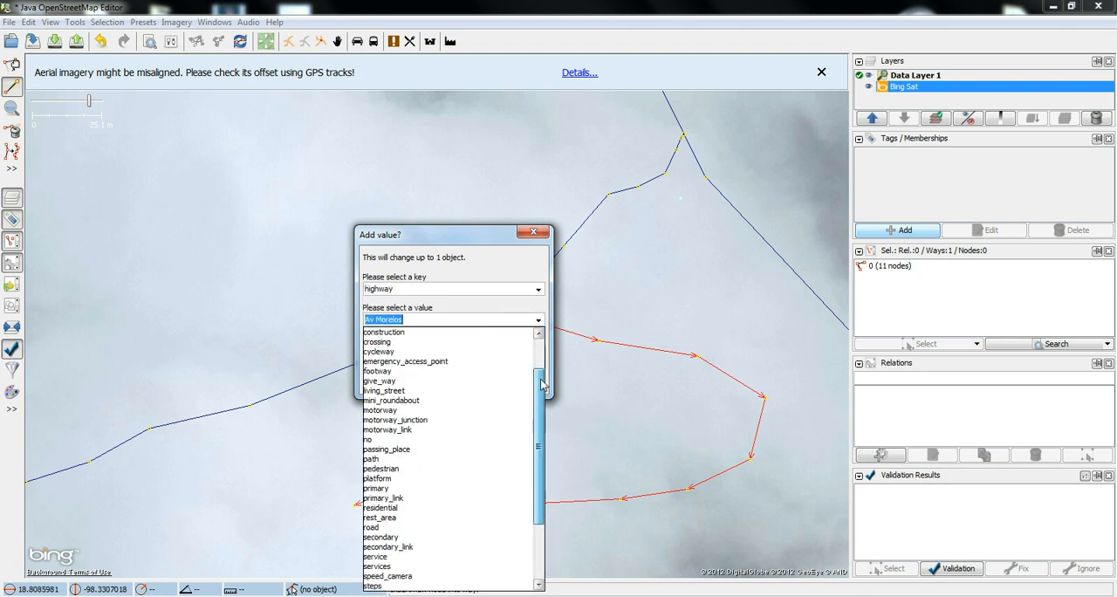
scroll(down, 3)
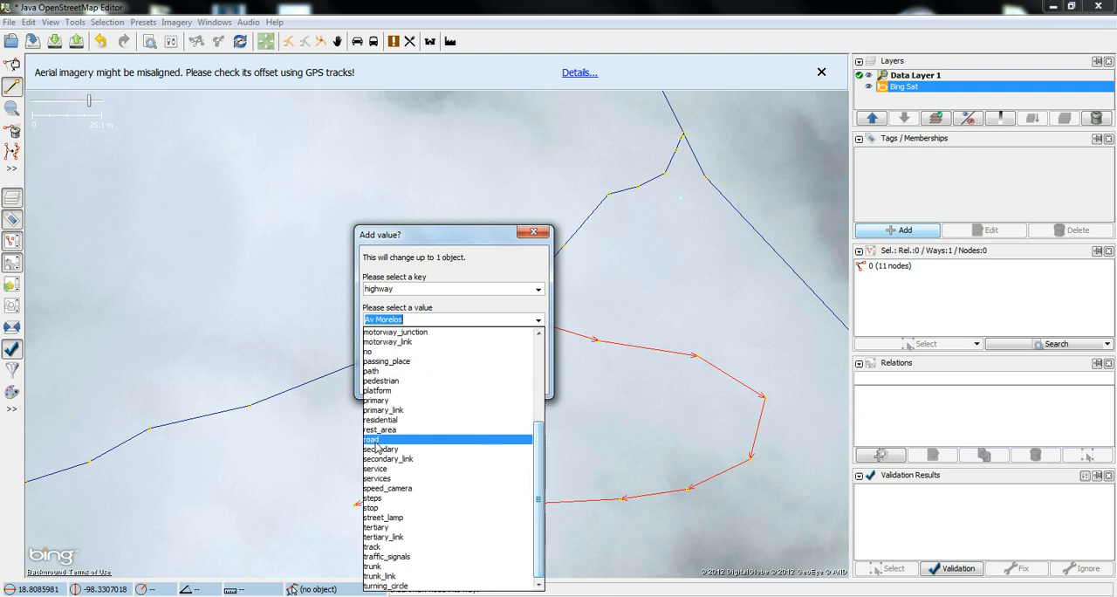
scroll(down, 3)
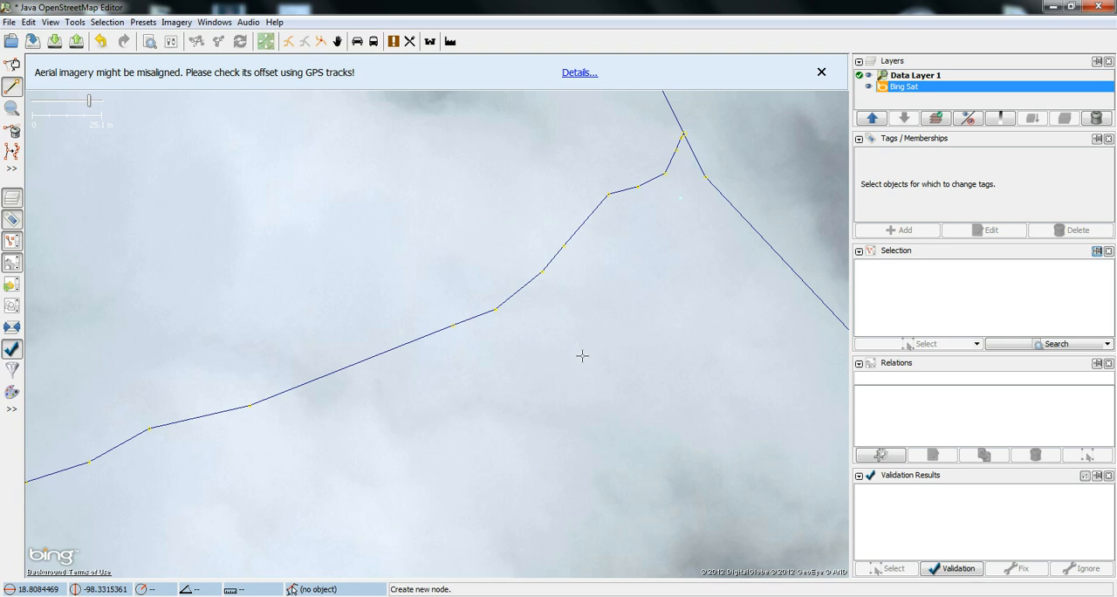
mouse_move(442, 193)
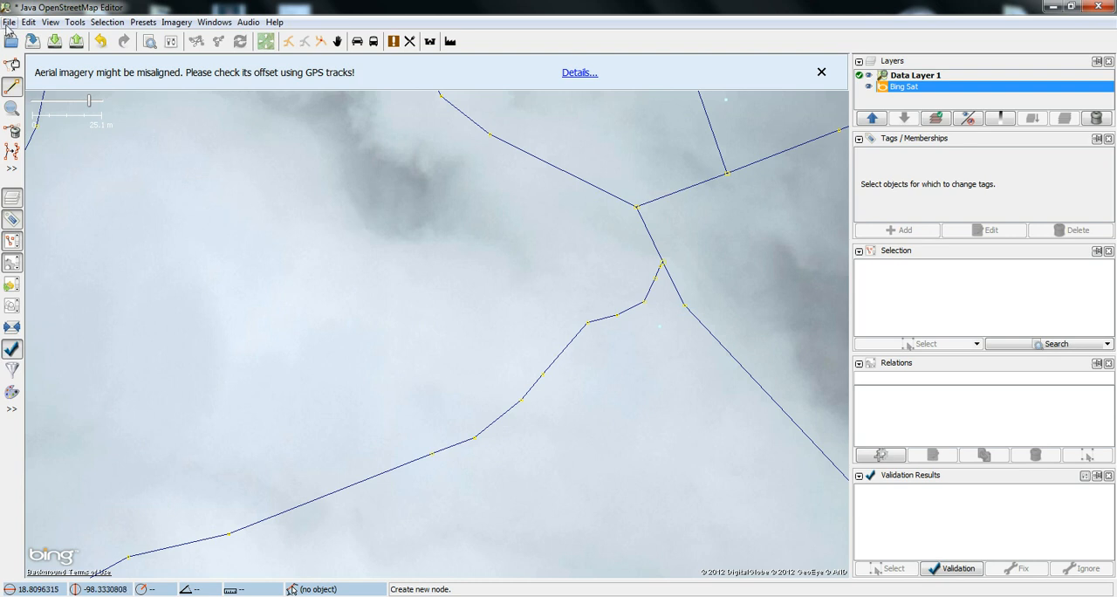
Open San_Diego_Sendero.gpx from the San_Diego folder as a GPS track layer.
click(9, 22)
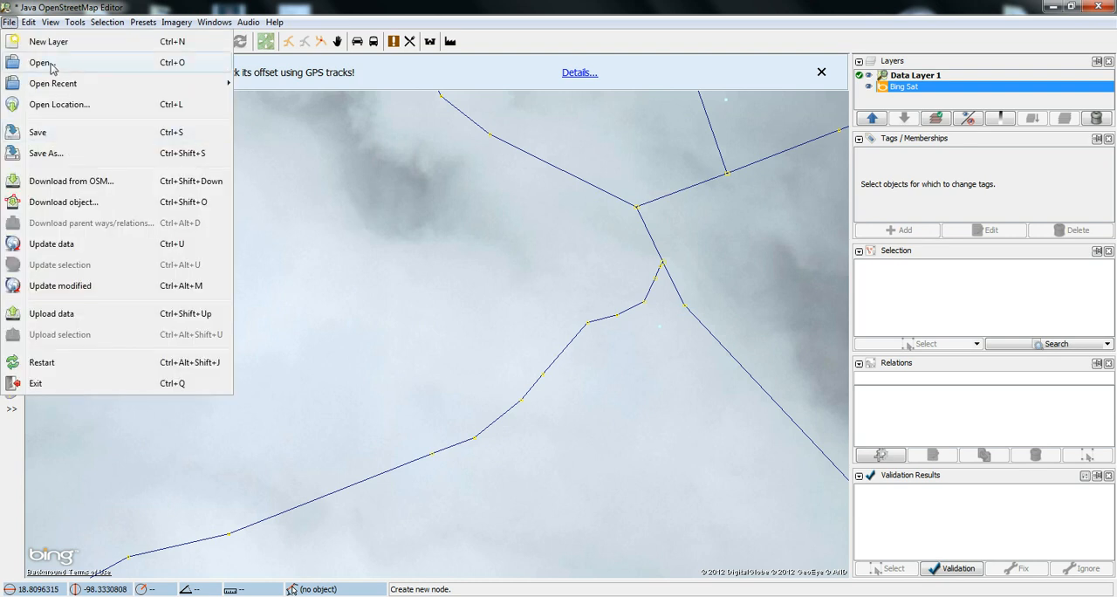
mouse_move(64, 69)
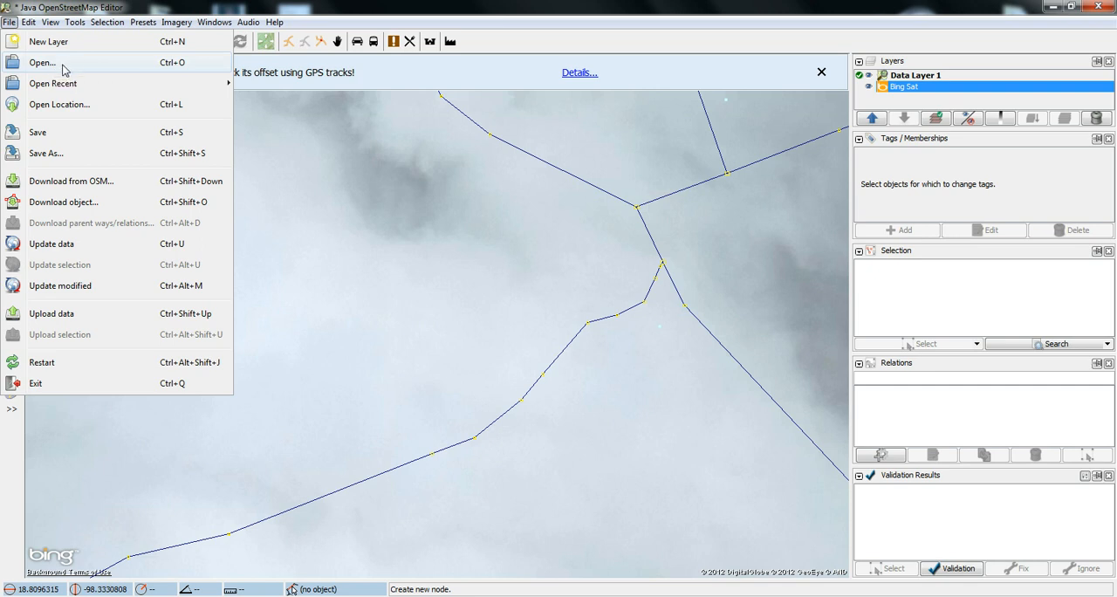
click(42, 62)
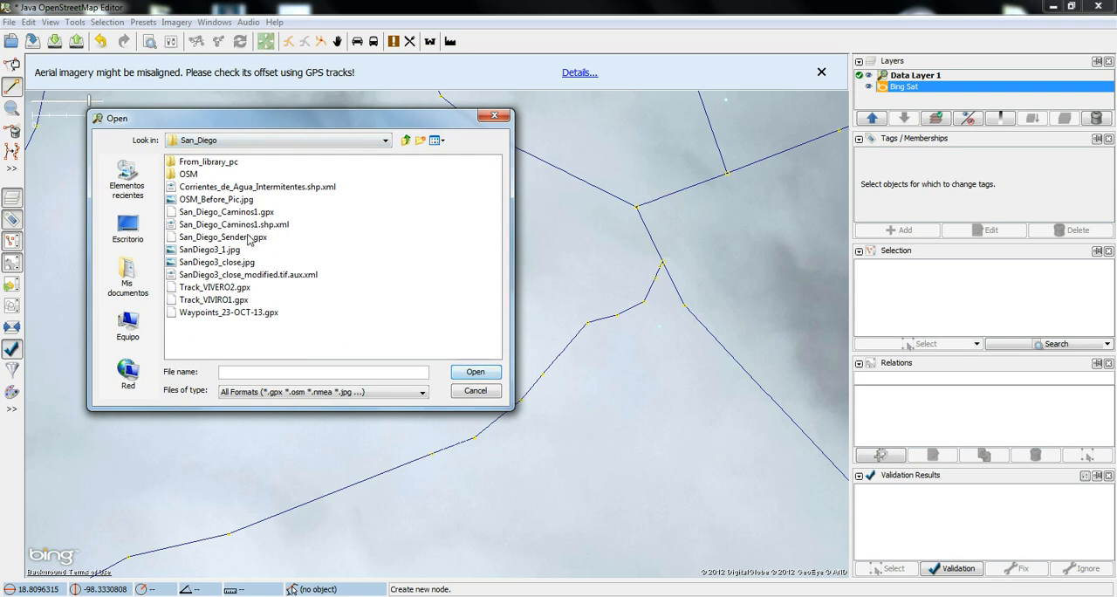
click(223, 236)
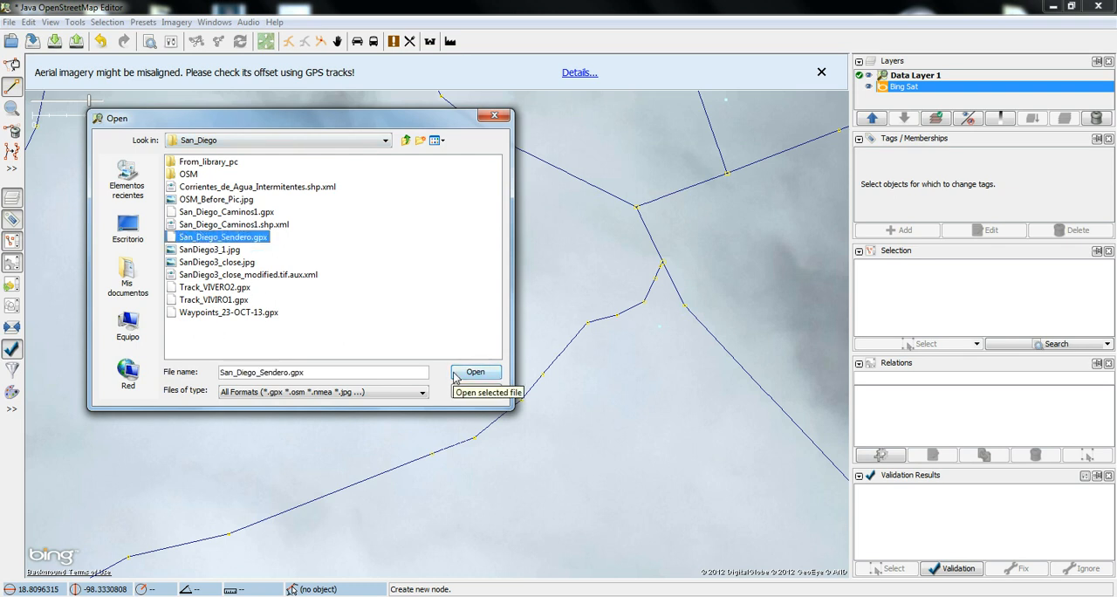
click(475, 372)
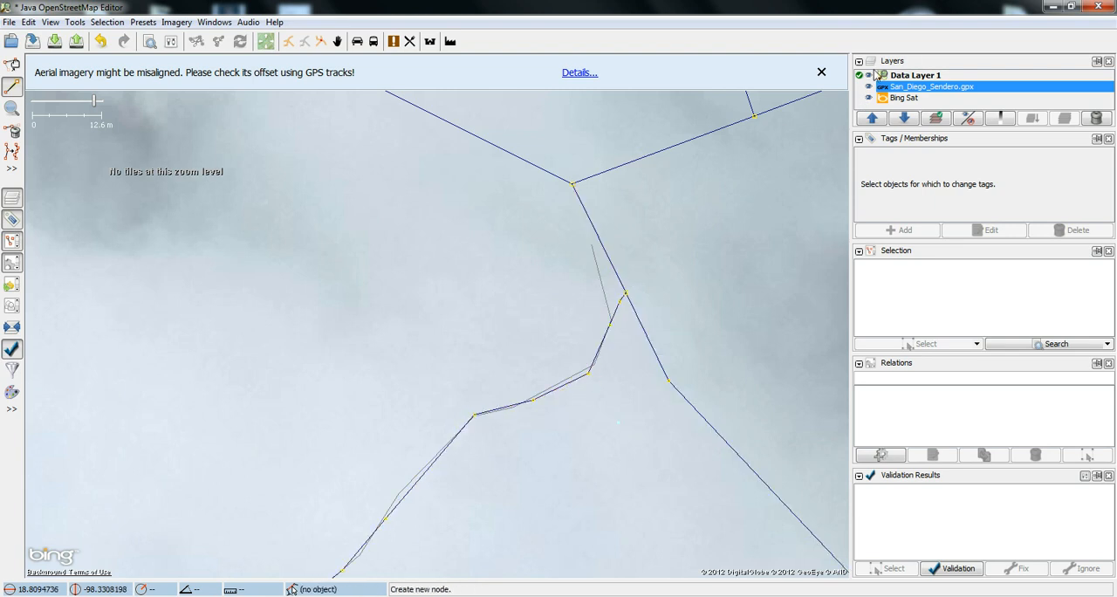
mouse_move(861, 78)
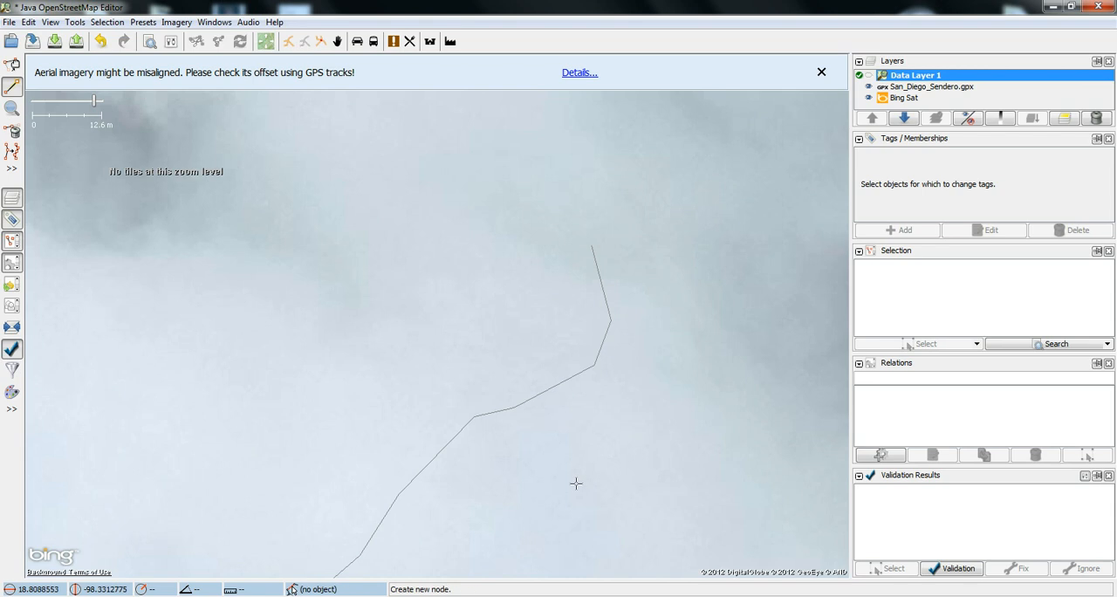
Trace a new way along the San_Diego_Sendero track up to the southern road.
scroll(down, 3)
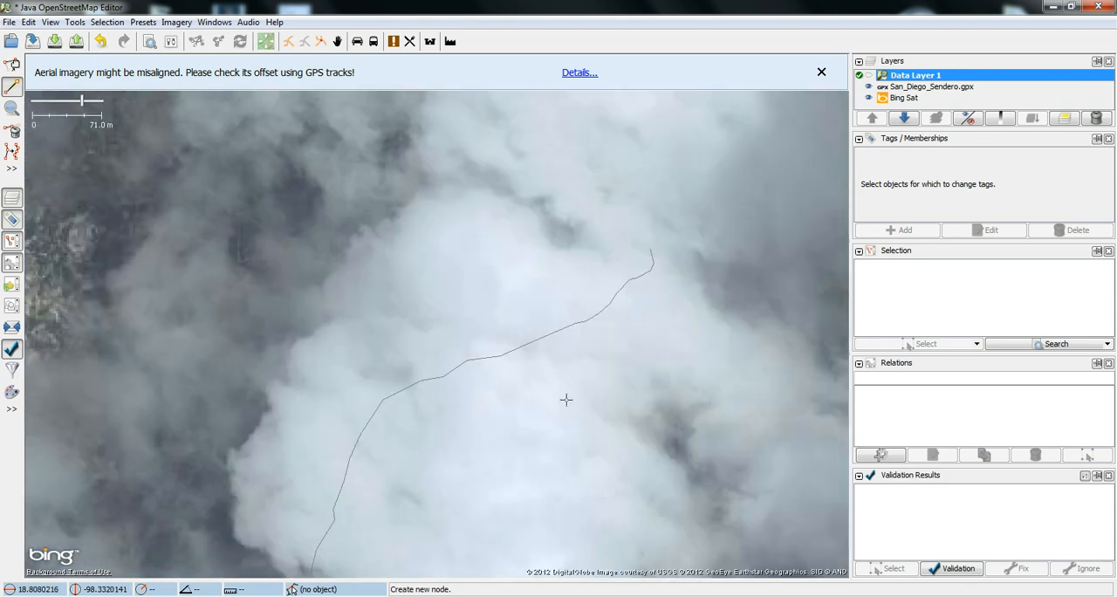
click(585, 358)
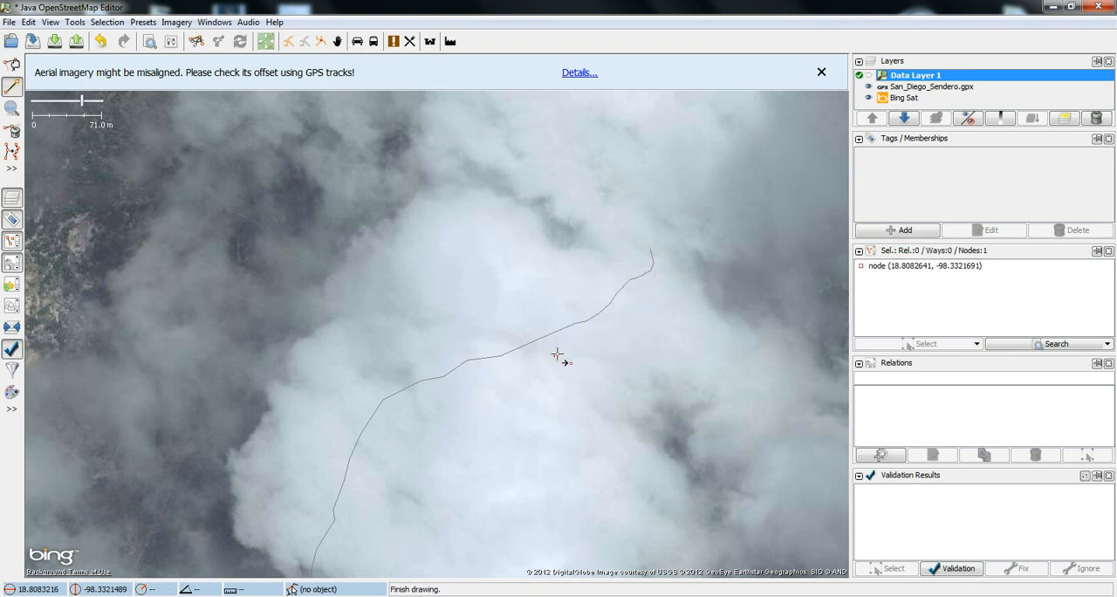
click(637, 333)
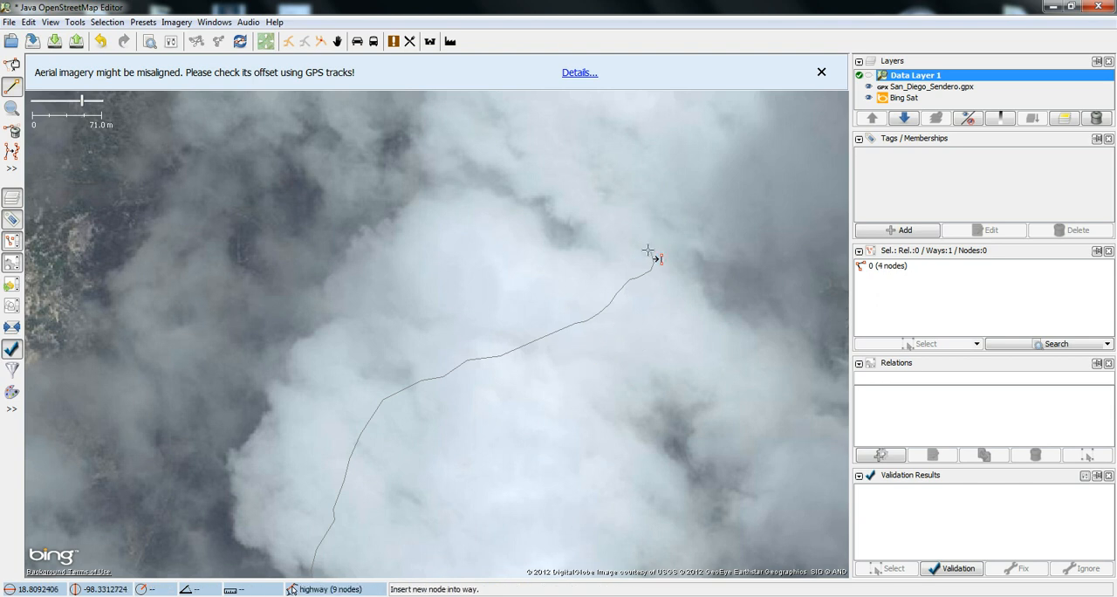
click(647, 250)
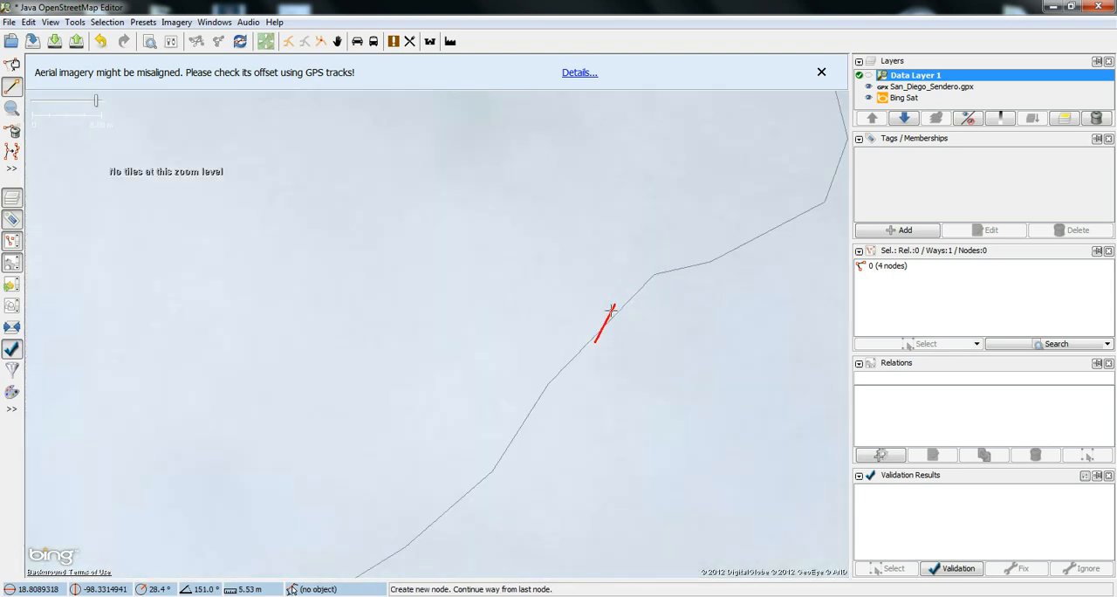
click(653, 281)
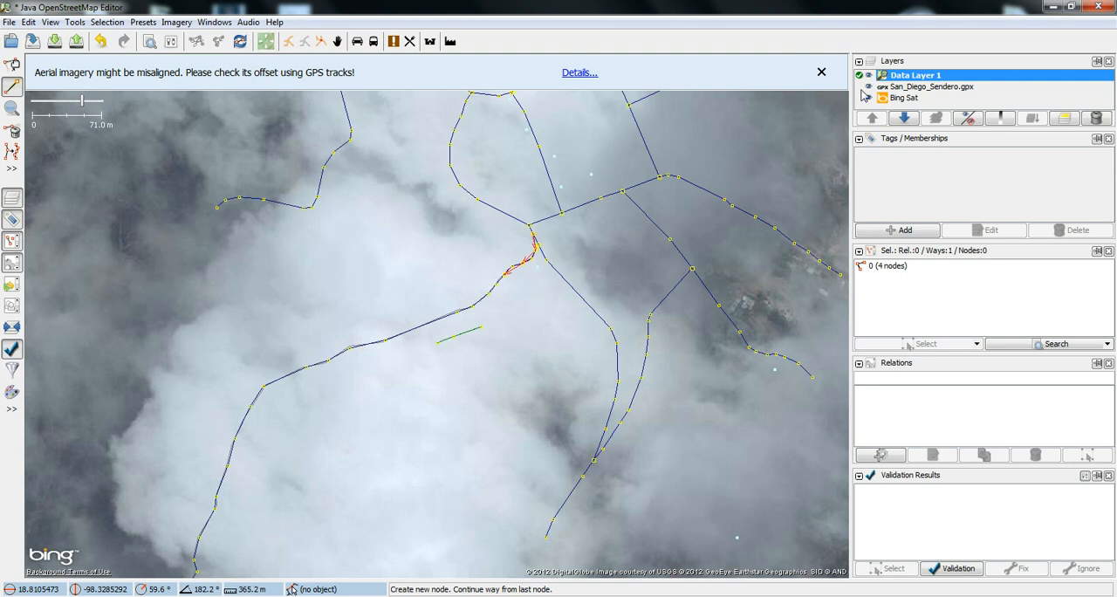
click(500, 334)
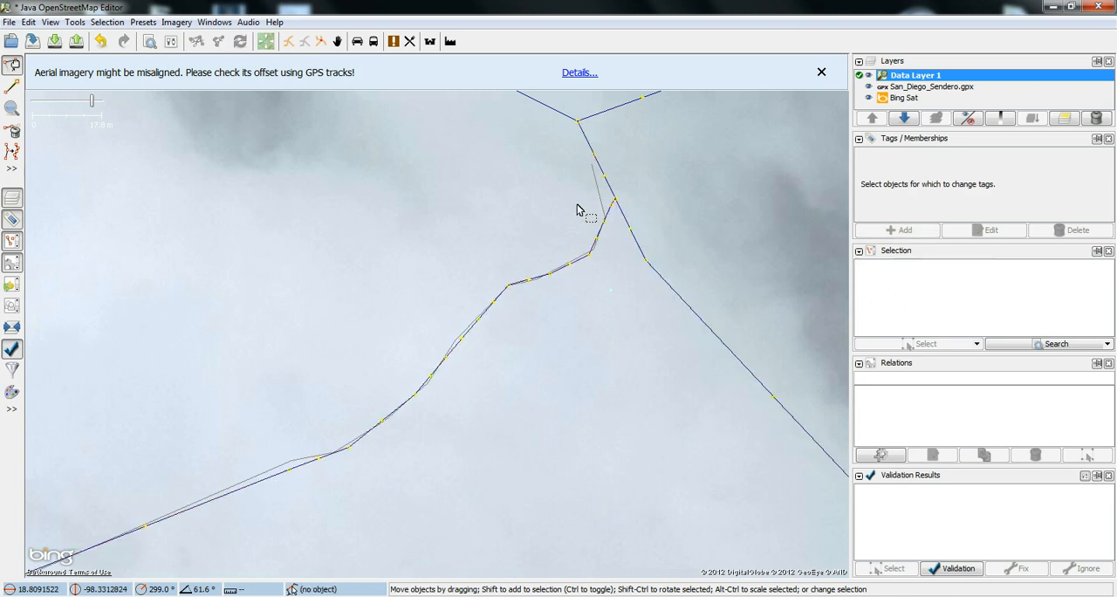
mouse_move(328, 166)
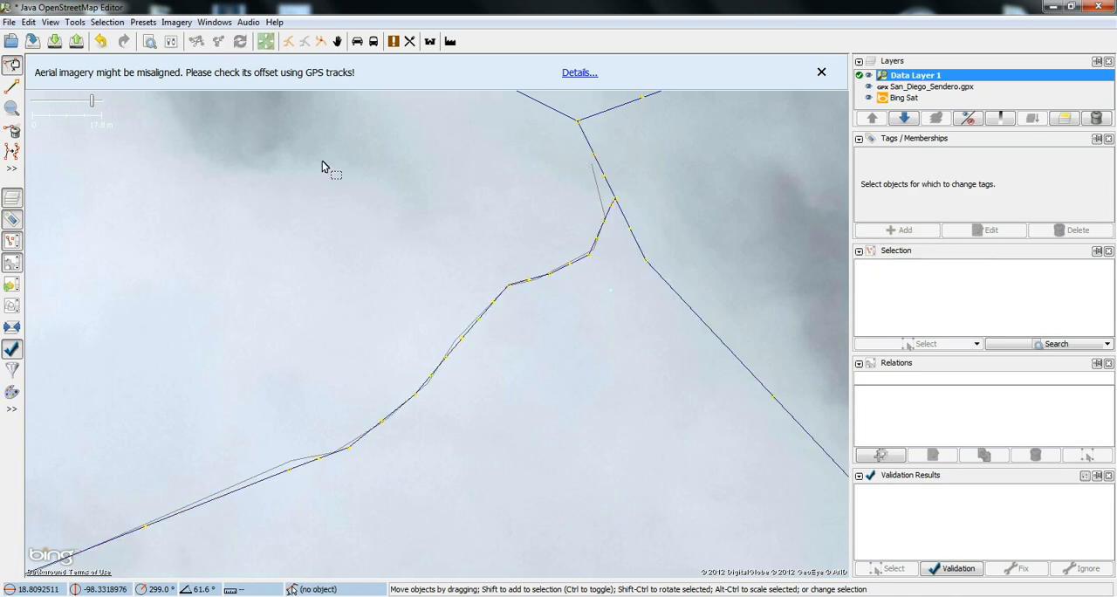
Zoom the map around the newly traced way near the junction.
scroll(down, 3)
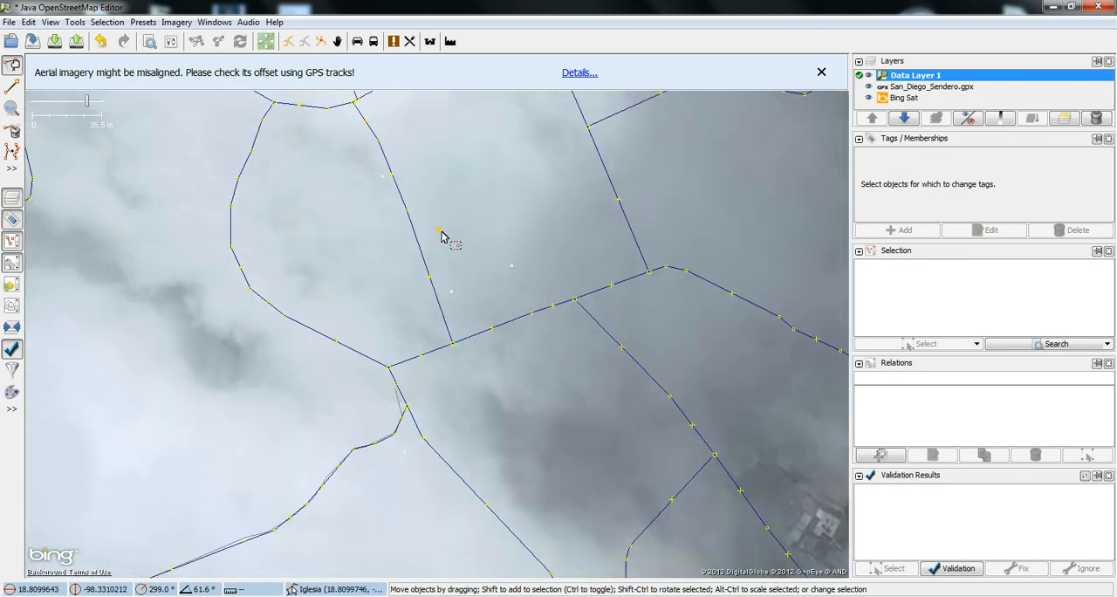
Select the Iglesia node to view its four tags, including catholic place_of_worship.
click(438, 230)
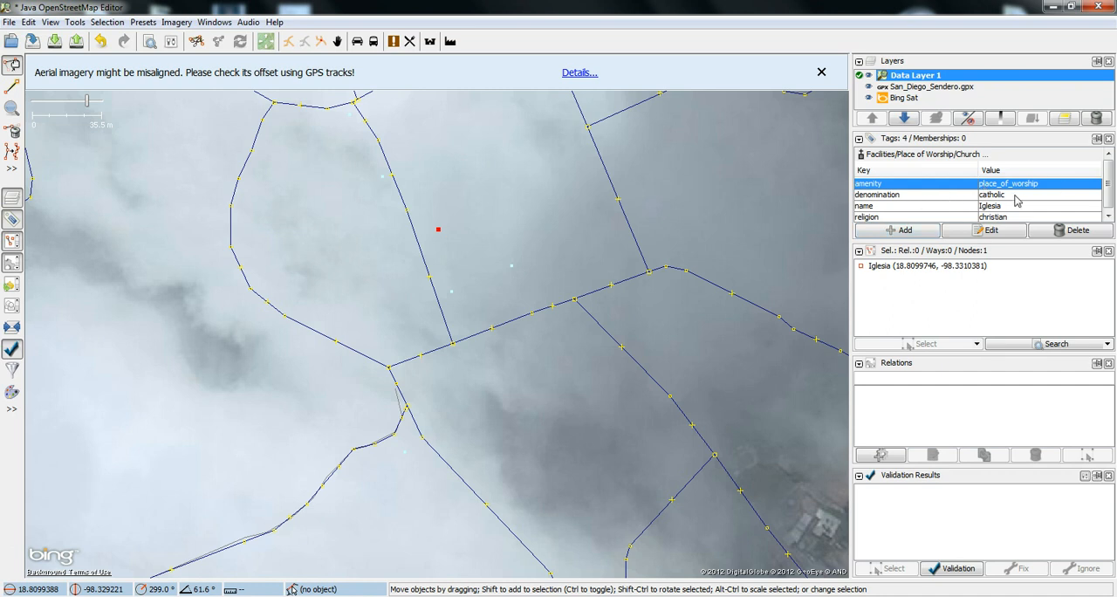
mouse_move(506, 271)
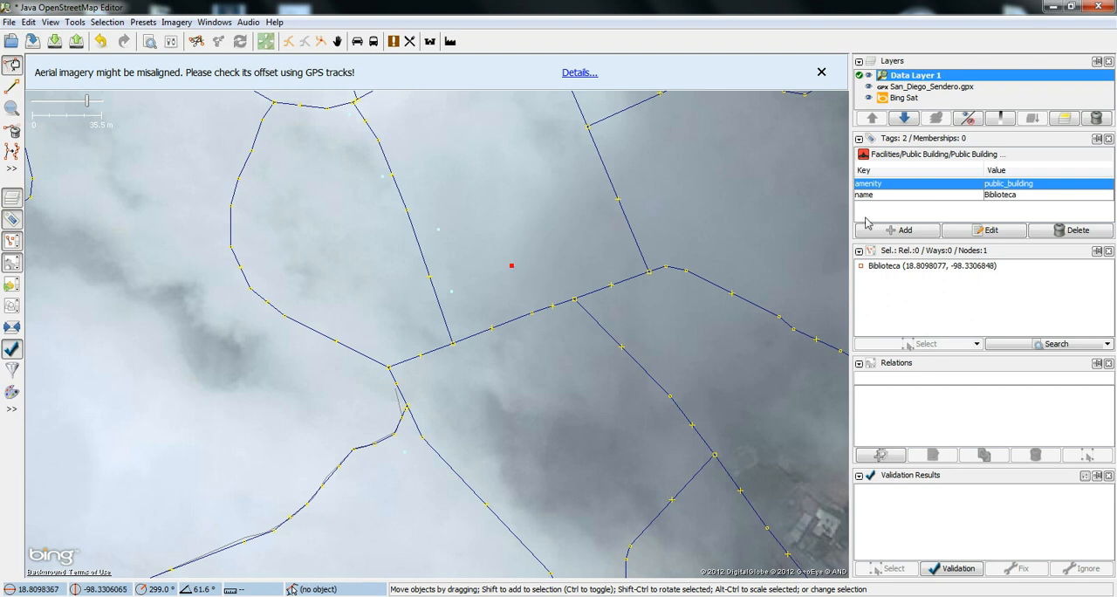
mouse_move(471, 294)
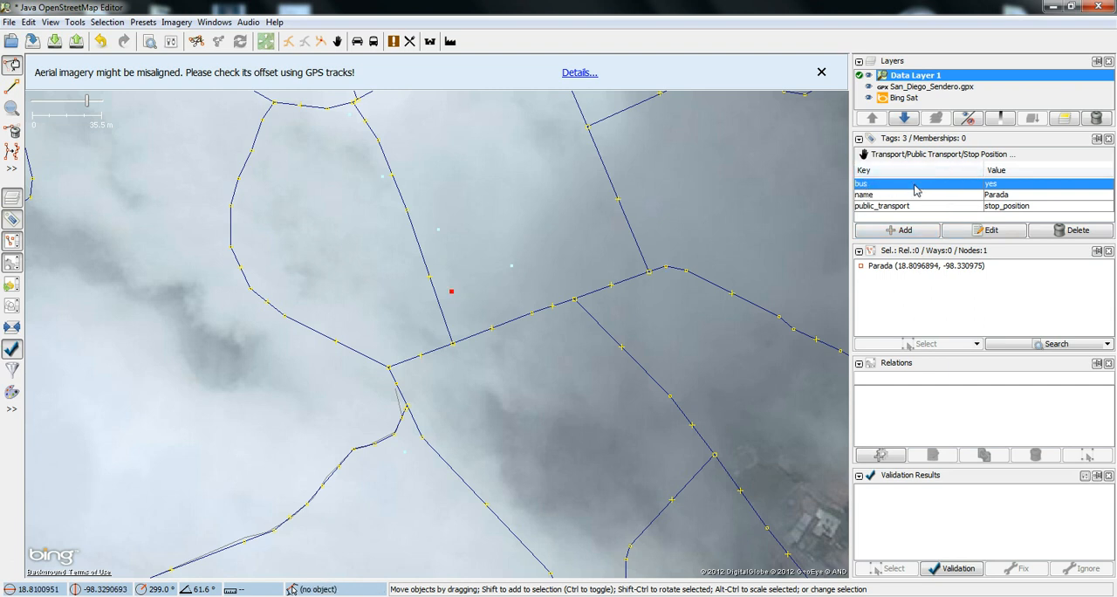
mouse_move(477, 242)
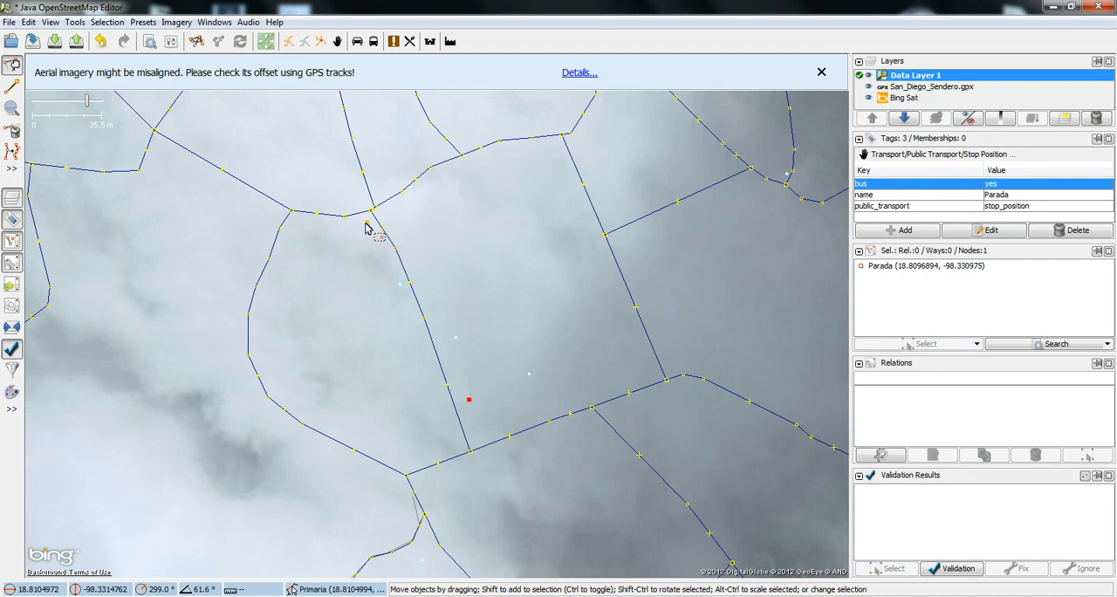
mouse_move(541, 292)
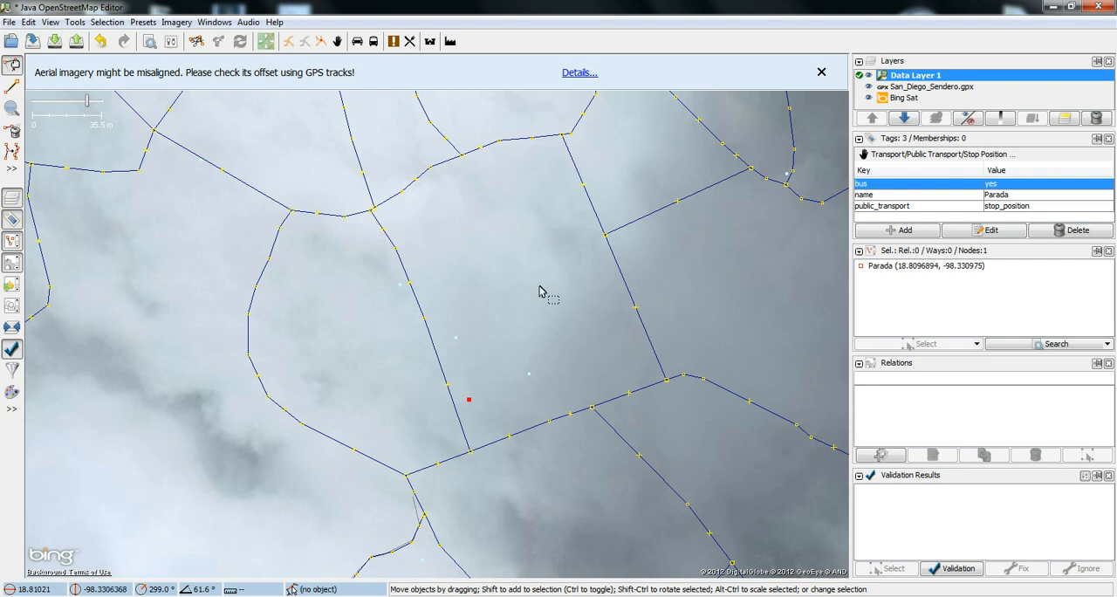
mouse_move(493, 419)
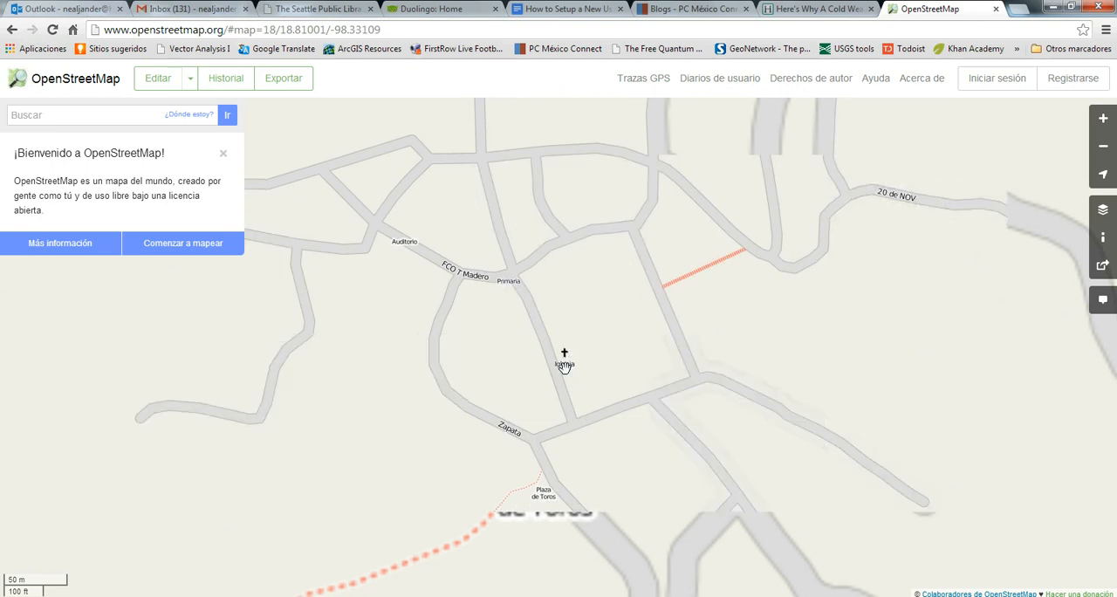
Pan the live map past the football field, Plaza de Toros, Iglesia and Hidalgo street.
drag(564, 354, 654, 428)
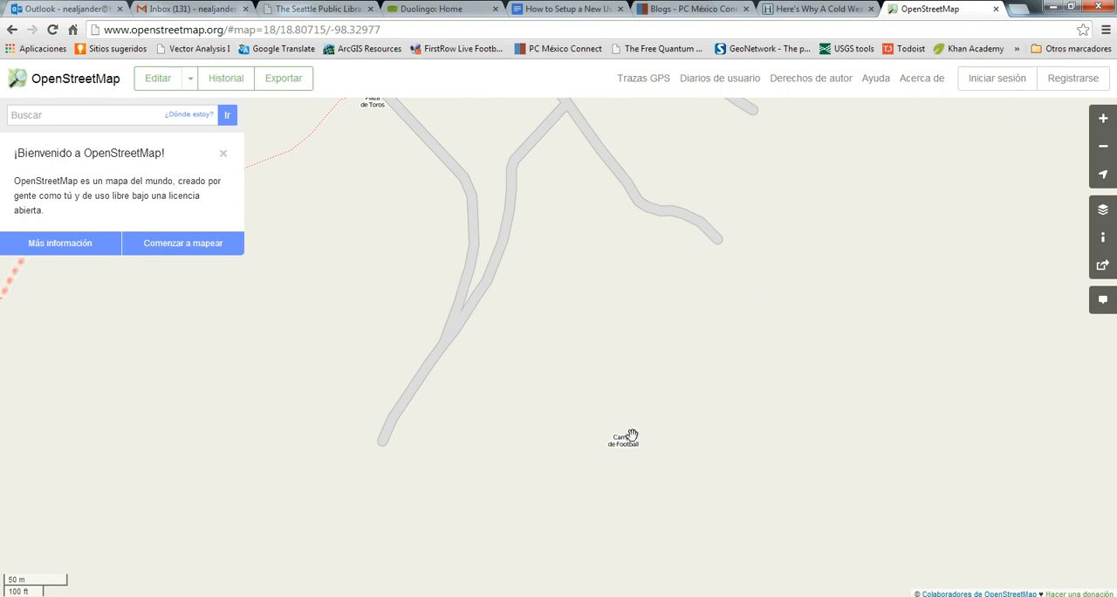
drag(624, 437, 305, 322)
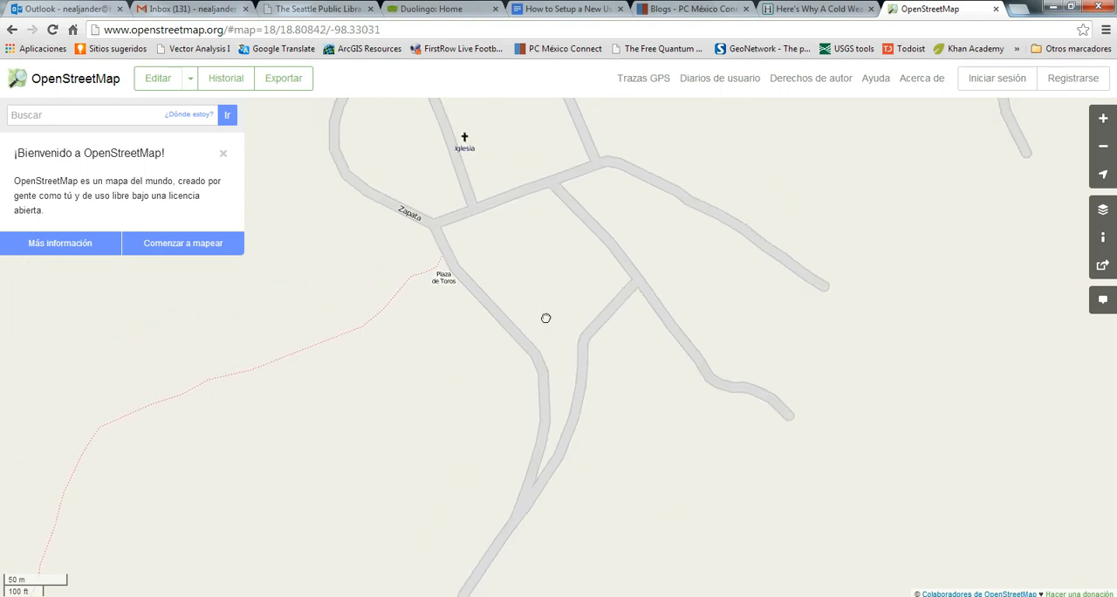
drag(546, 318, 571, 268)
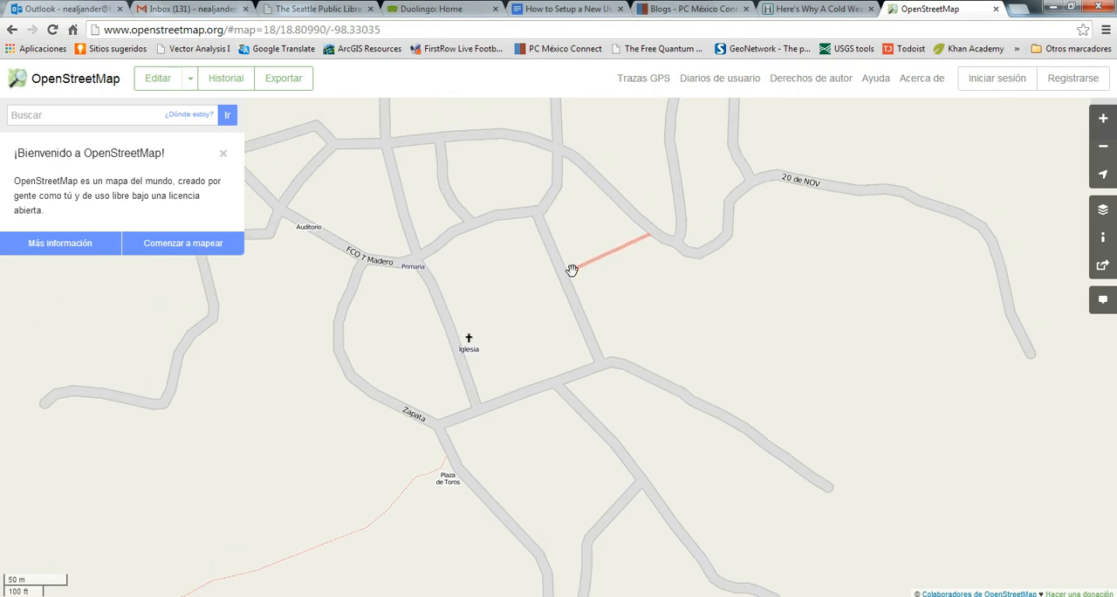
drag(572, 268, 301, 360)
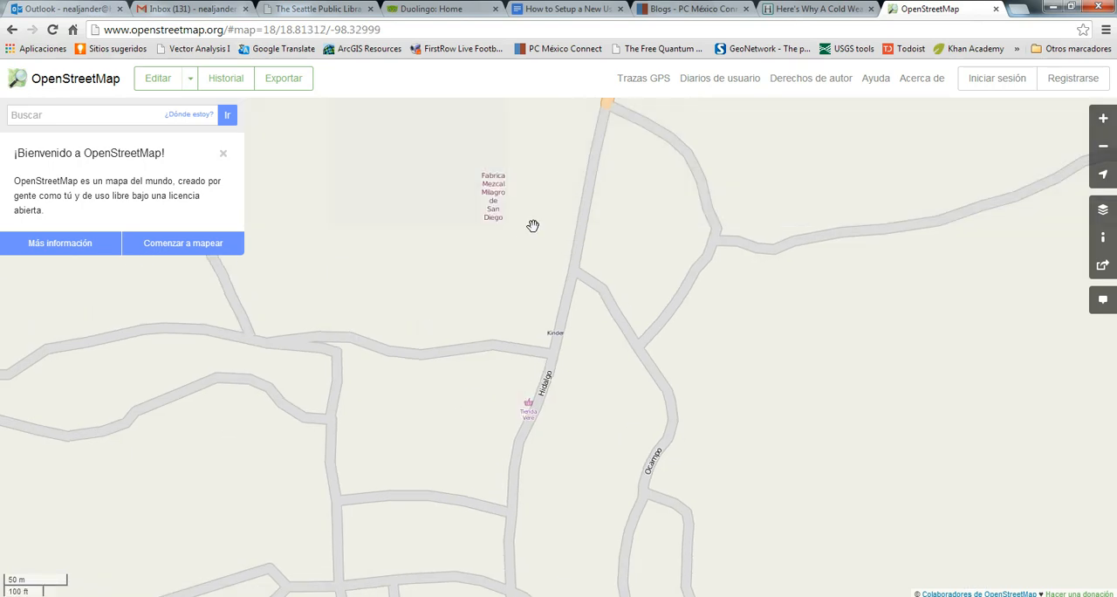
mouse_move(509, 222)
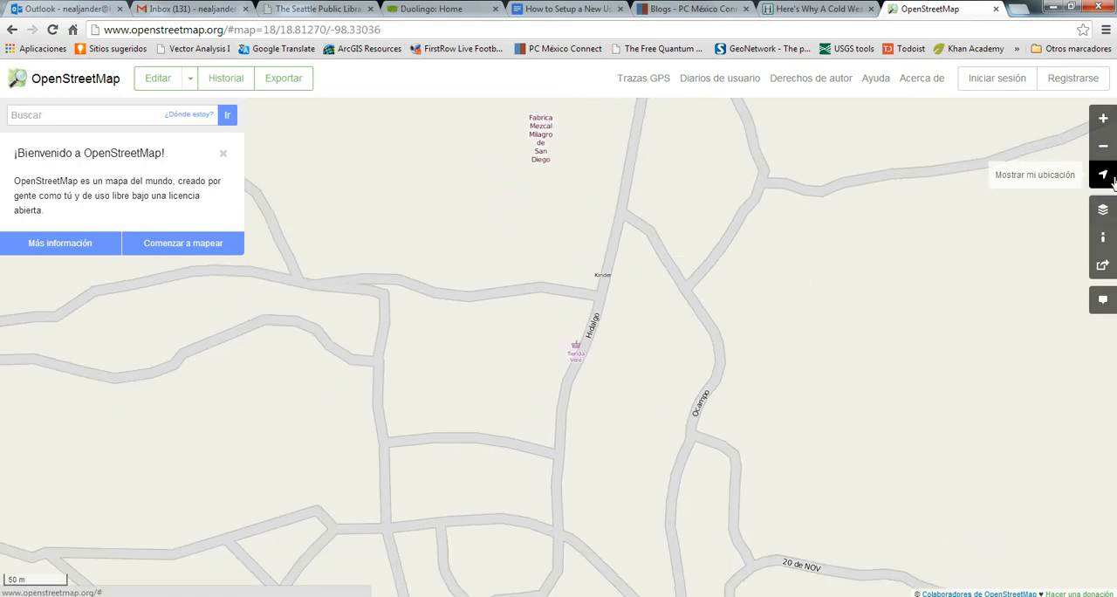
Switch the live map to the Humanitario style and pan from the trail to Kinder.
click(1102, 208)
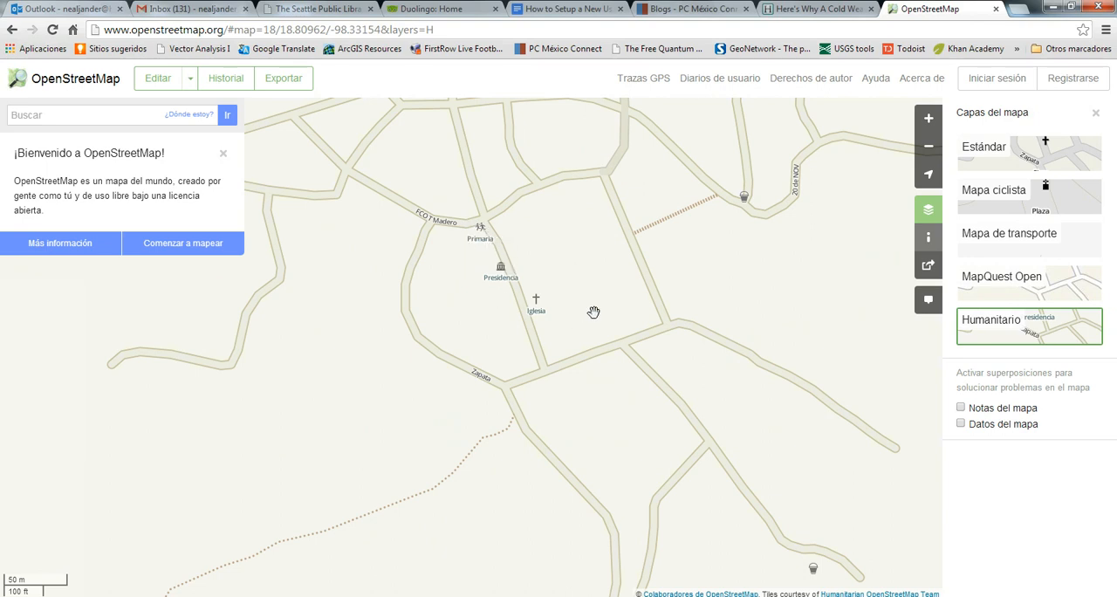
drag(593, 313, 756, 386)
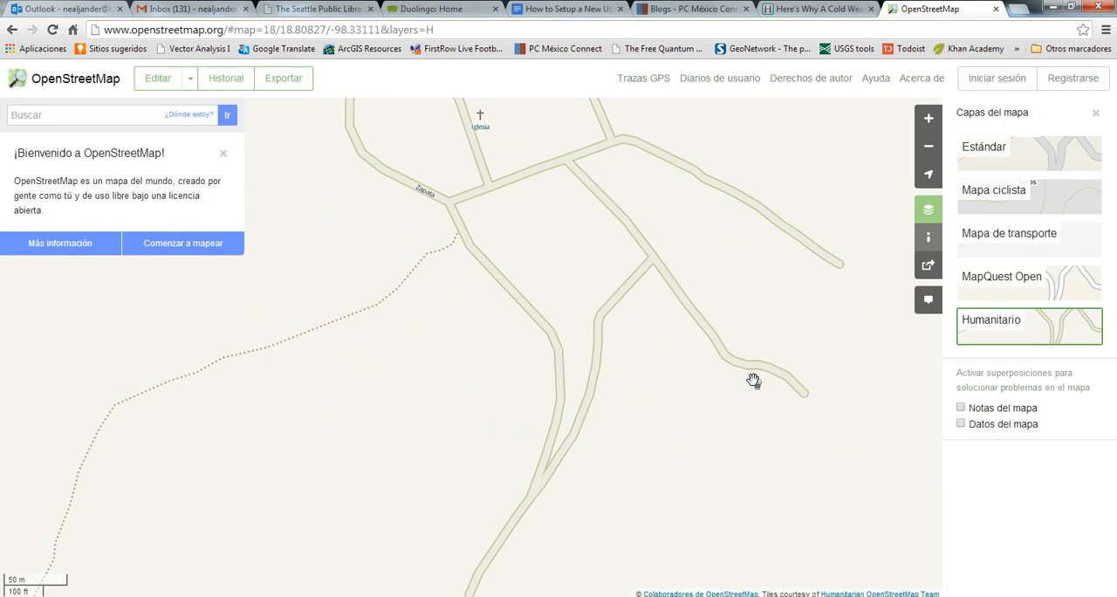
drag(753, 381, 703, 431)
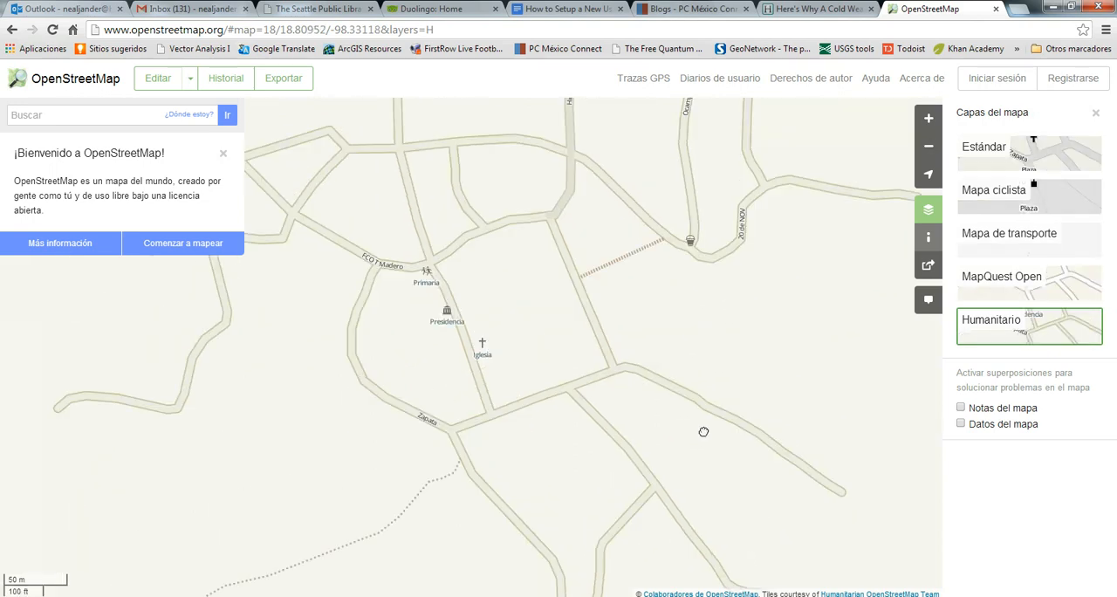
drag(704, 432, 590, 269)
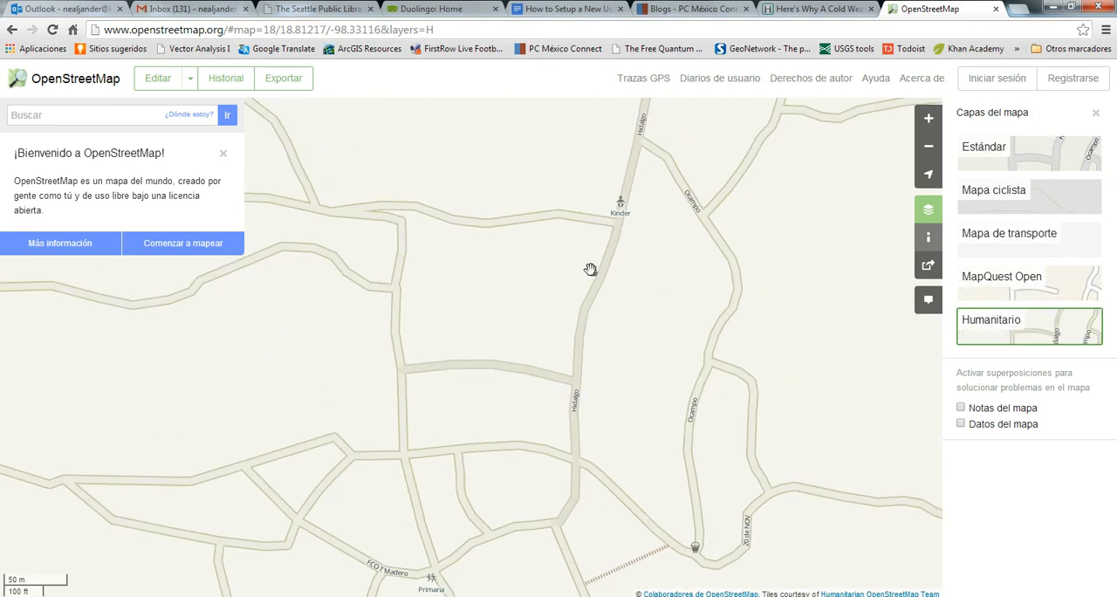
drag(590, 268, 635, 346)
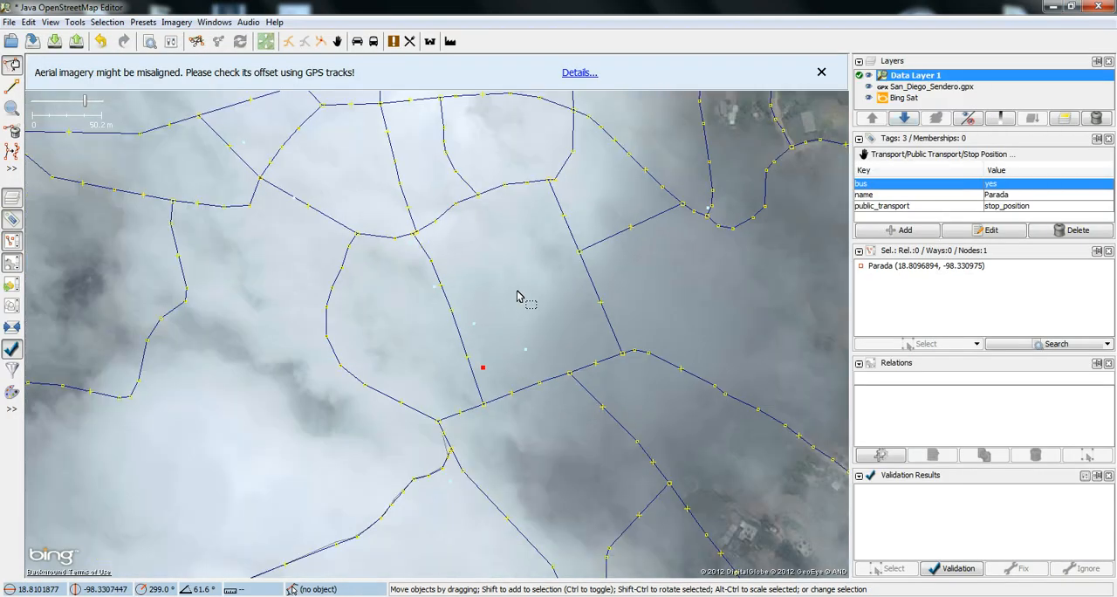
Zoom out to show more of the road network to the north and east.
scroll(down, 3)
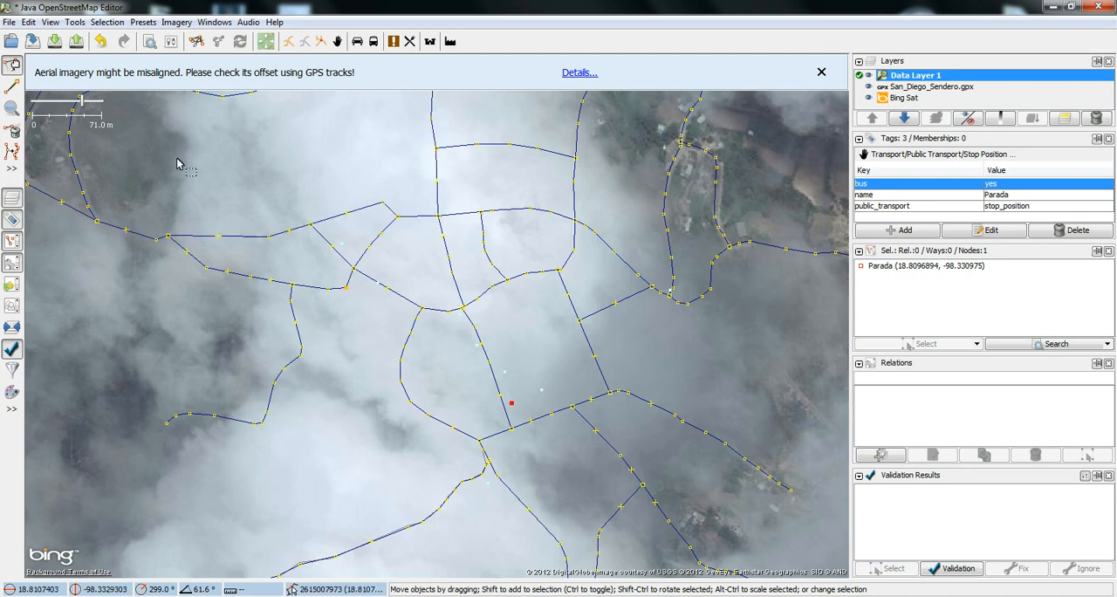
mouse_move(76, 41)
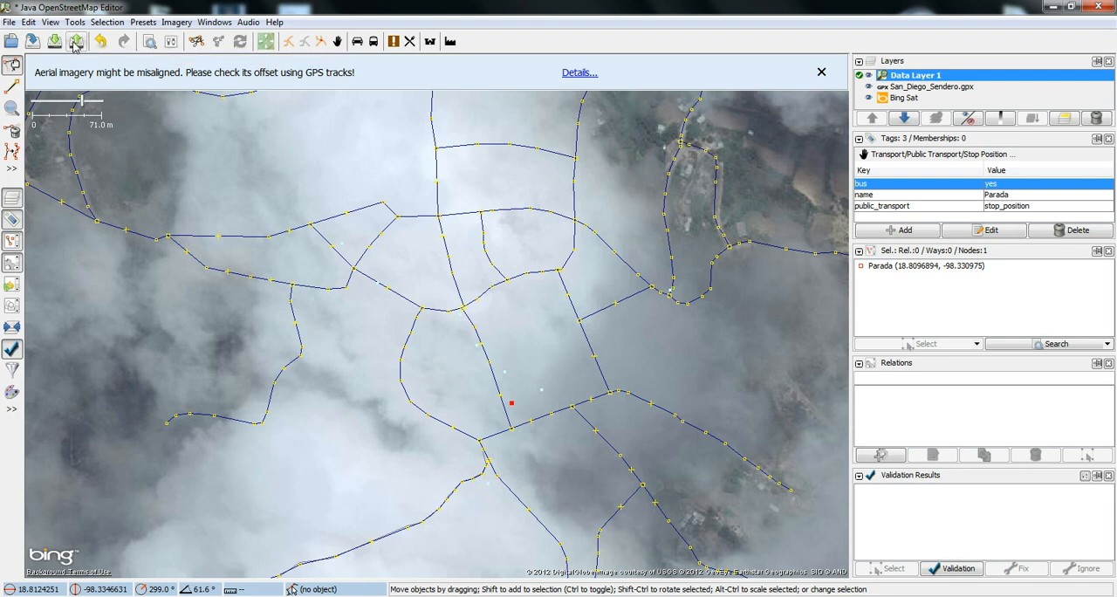
mouse_move(76, 41)
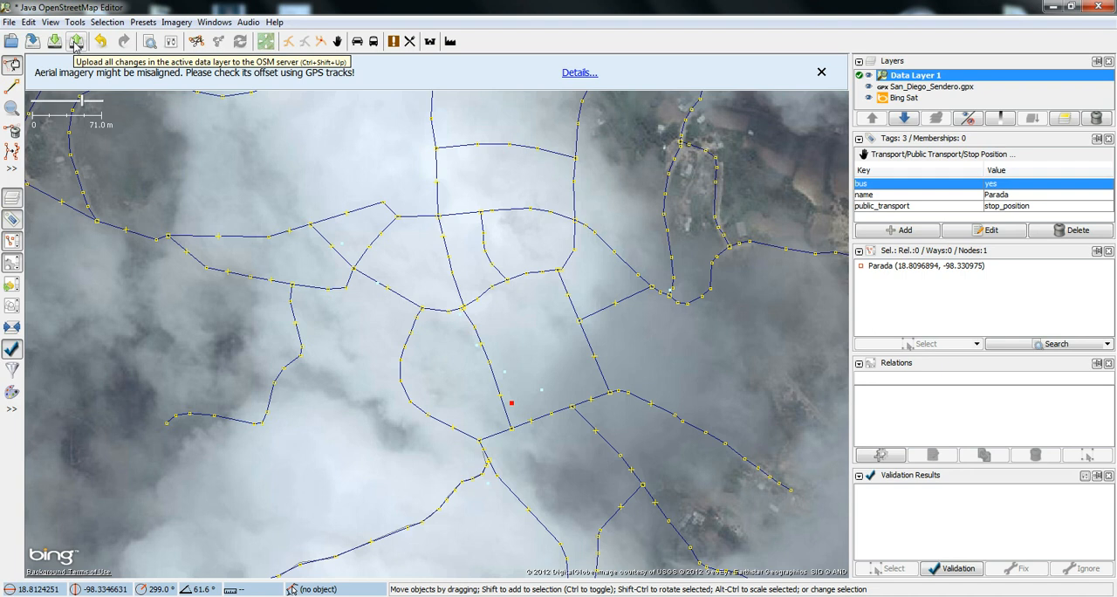
mouse_move(75, 41)
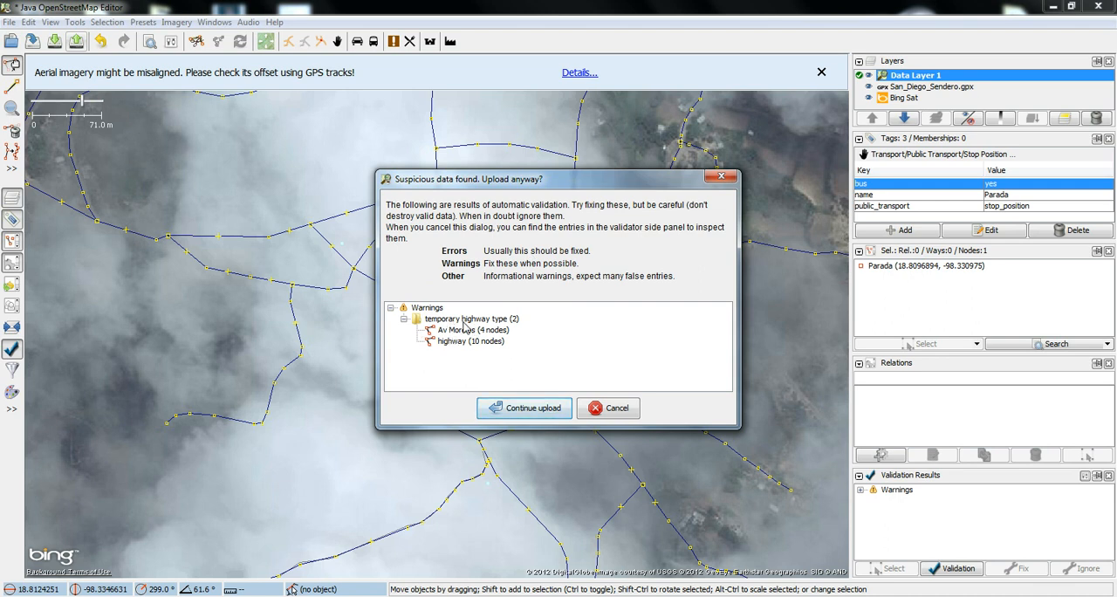
mouse_move(449, 342)
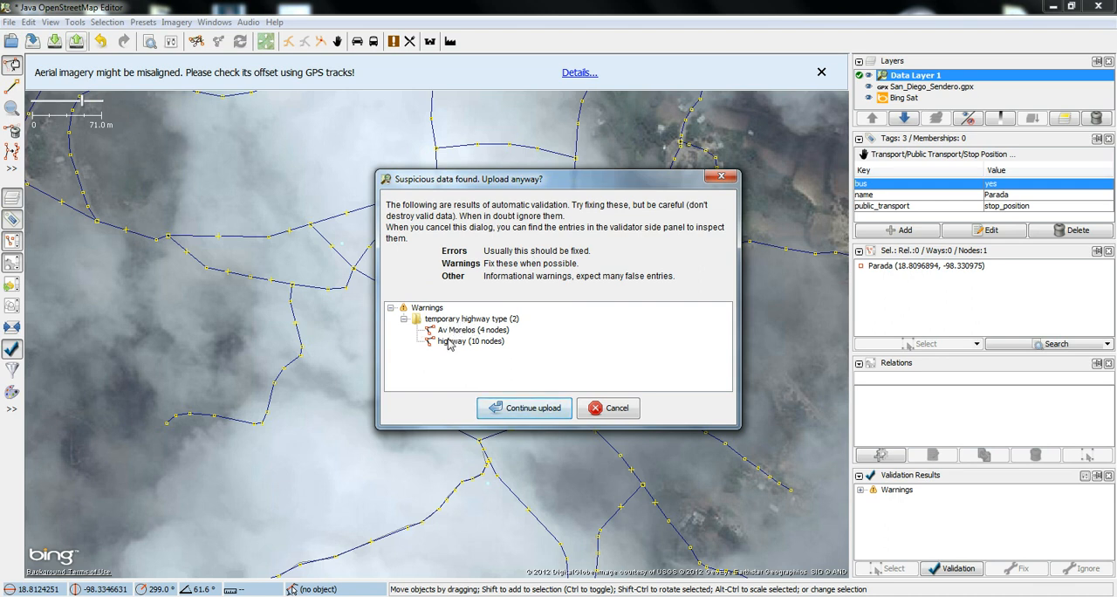
Select the Av Morelos (4 nodes) temporary highway warning in the suspicious-data dialog.
click(470, 330)
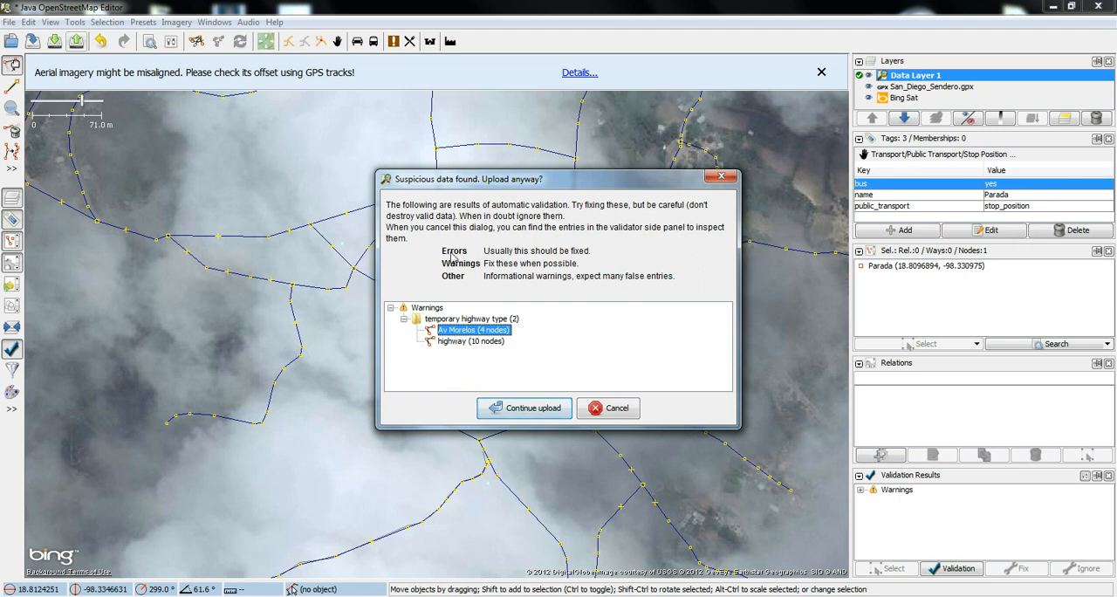
mouse_move(622, 320)
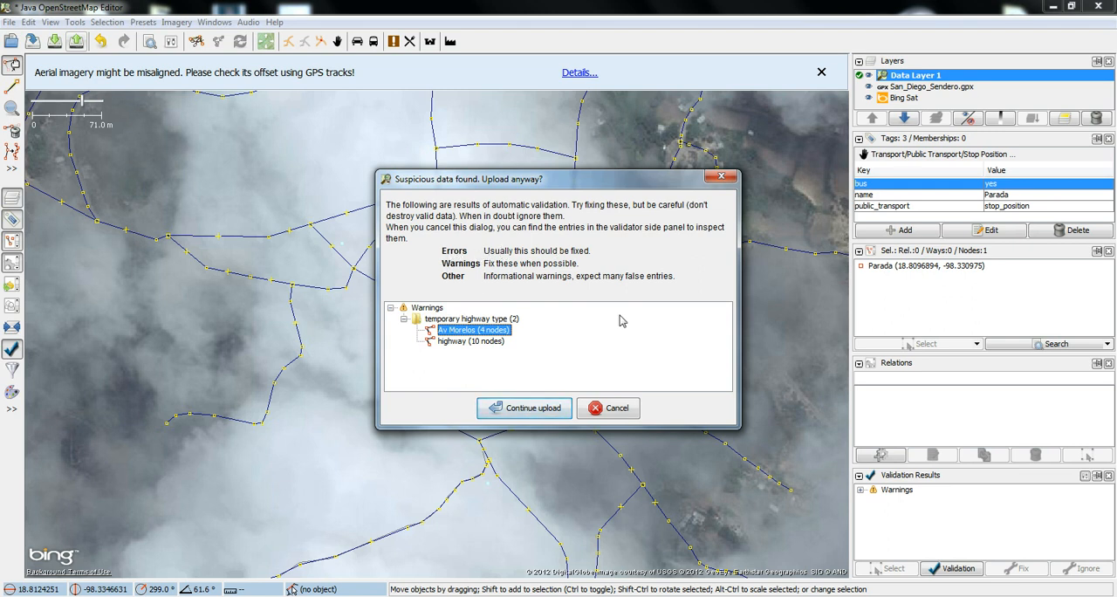
mouse_move(525, 376)
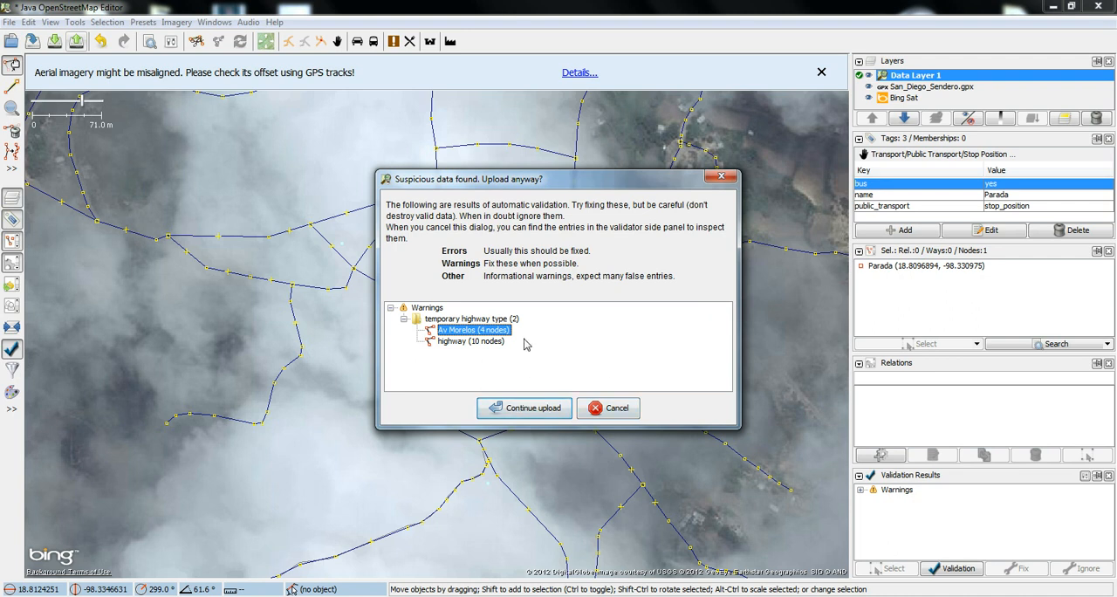
mouse_move(565, 322)
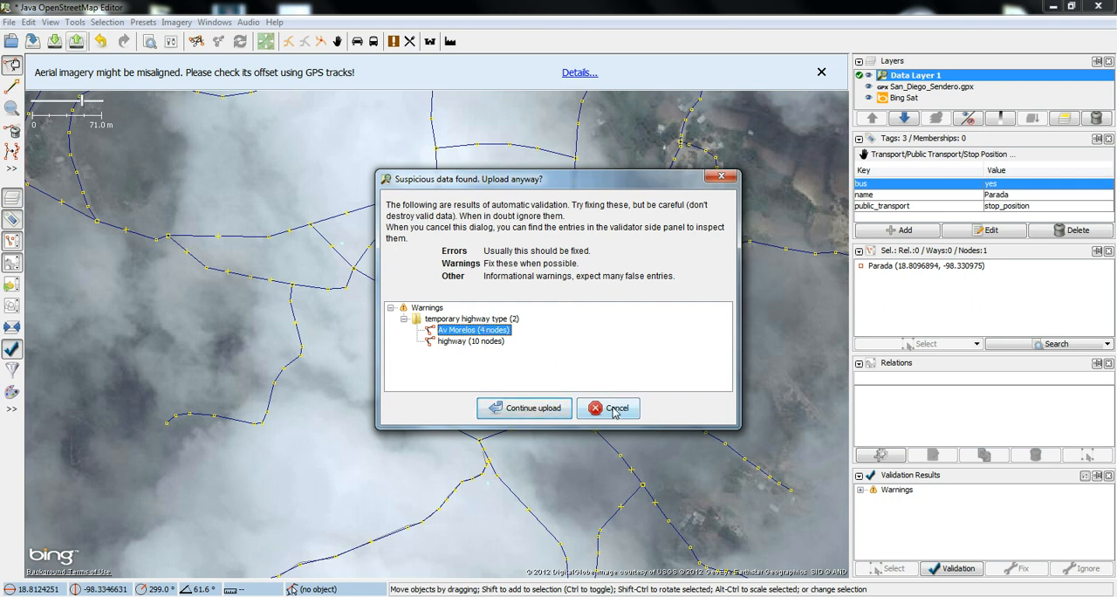
Cancel the upload, highlight the Av Morelos and 10-node highway warnings, then re-upload.
click(609, 409)
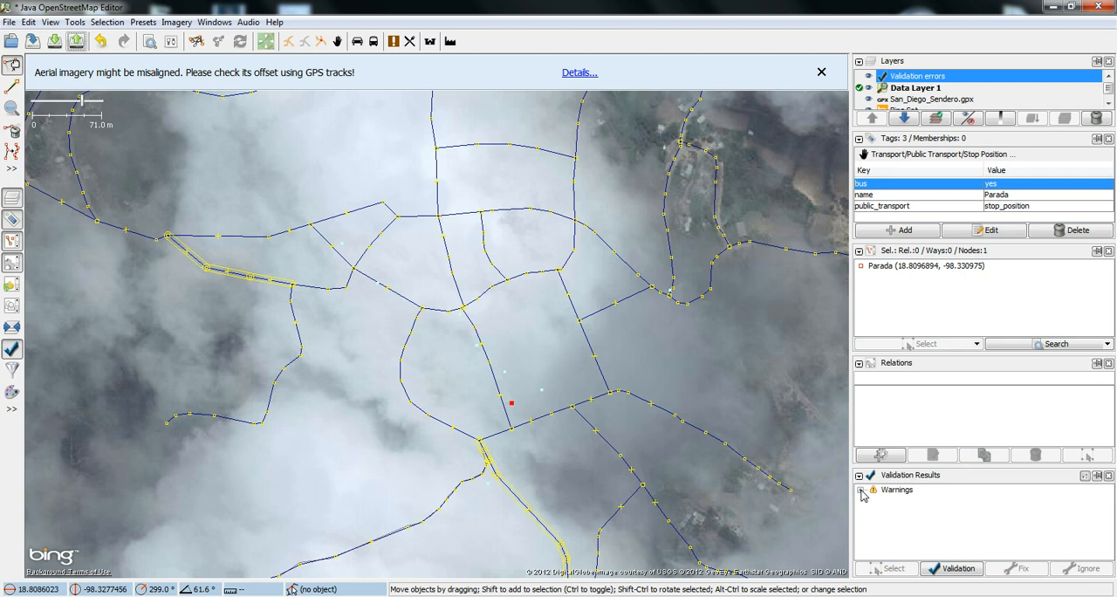
click(874, 490)
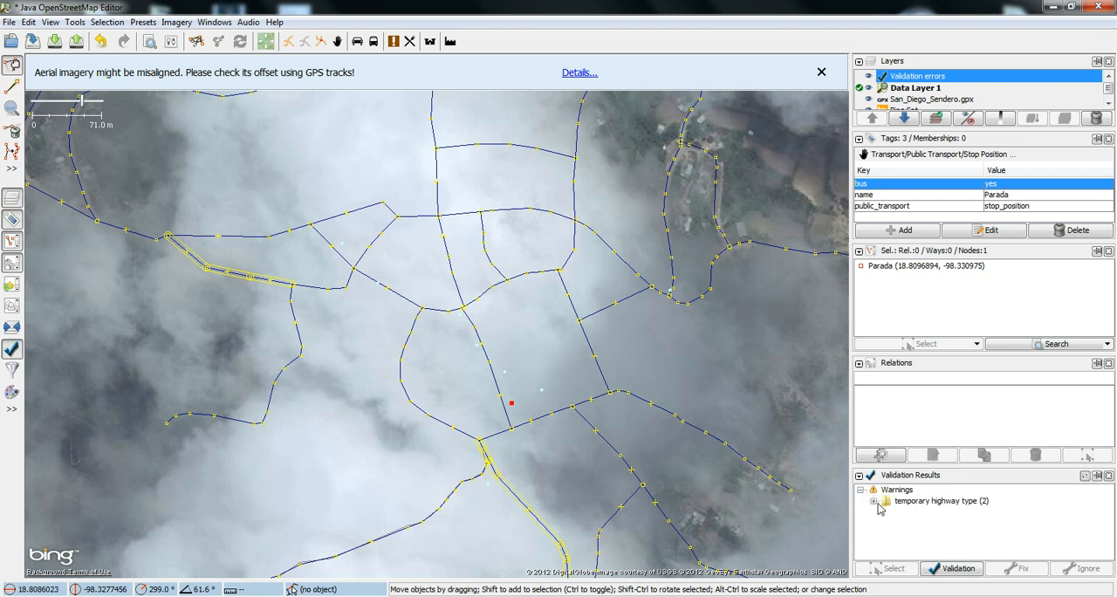
click(875, 500)
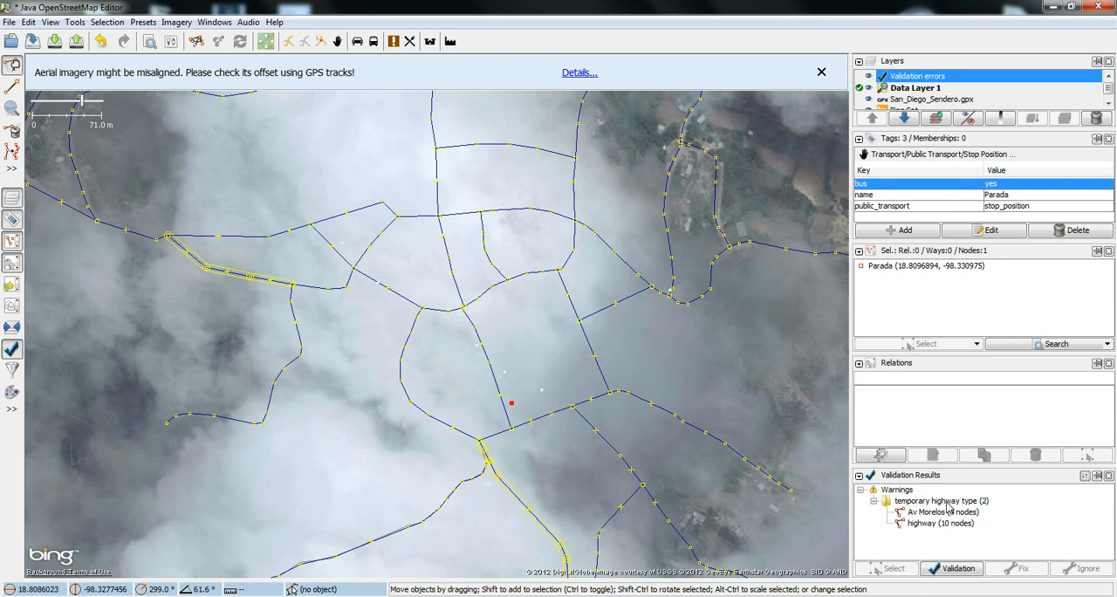
click(943, 512)
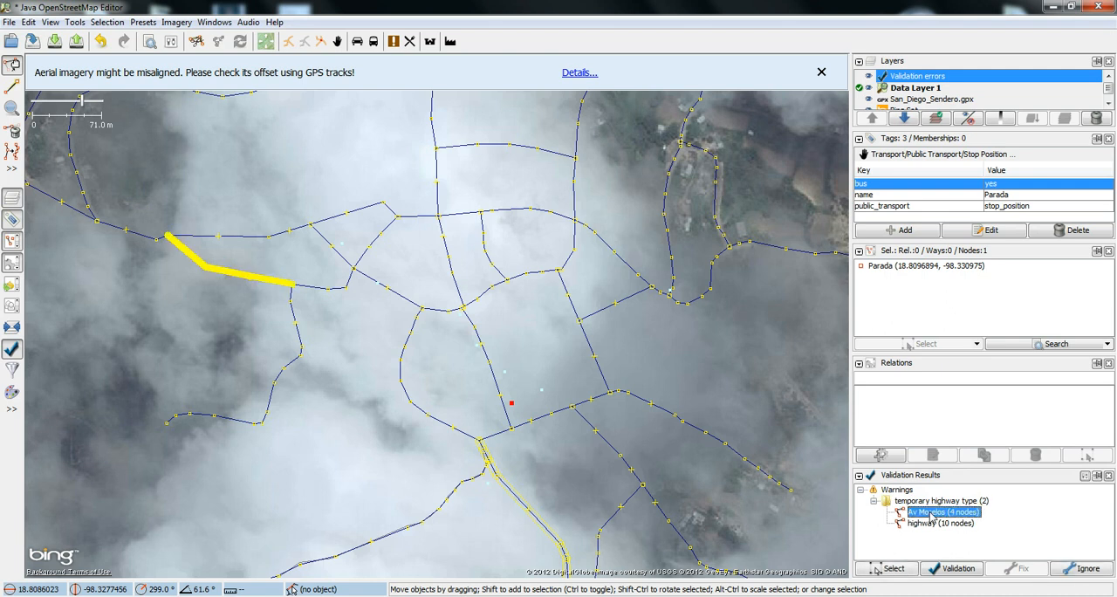
click(941, 523)
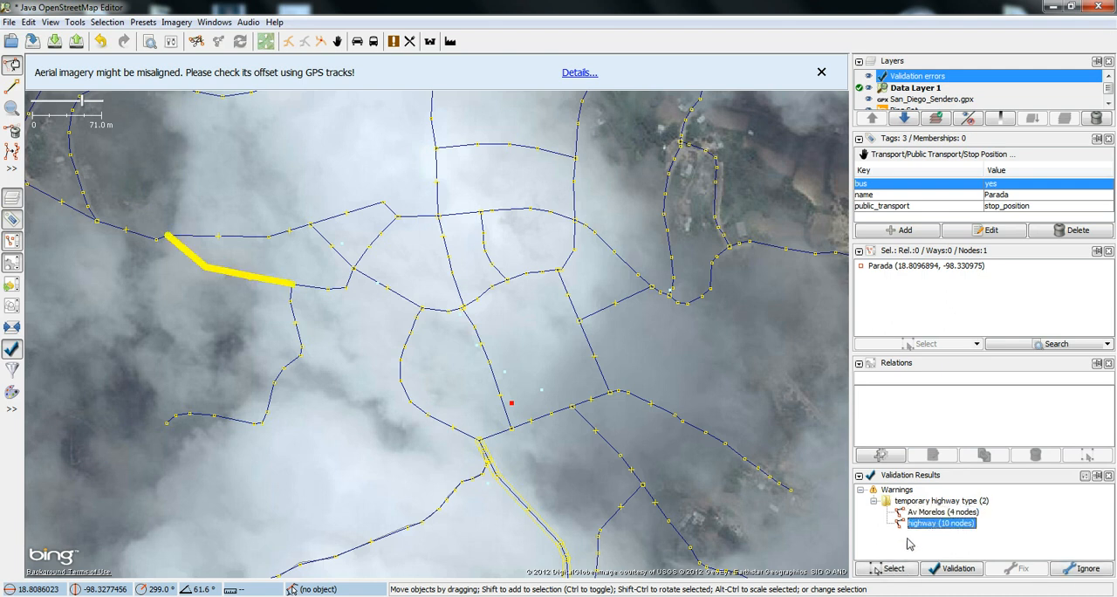
click(941, 512)
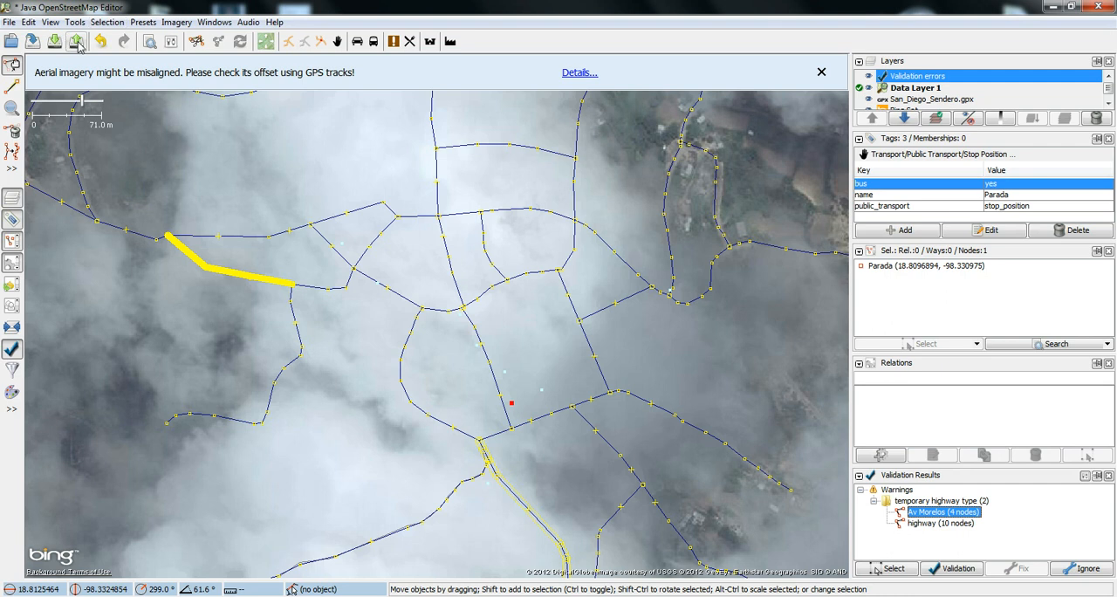
click(76, 41)
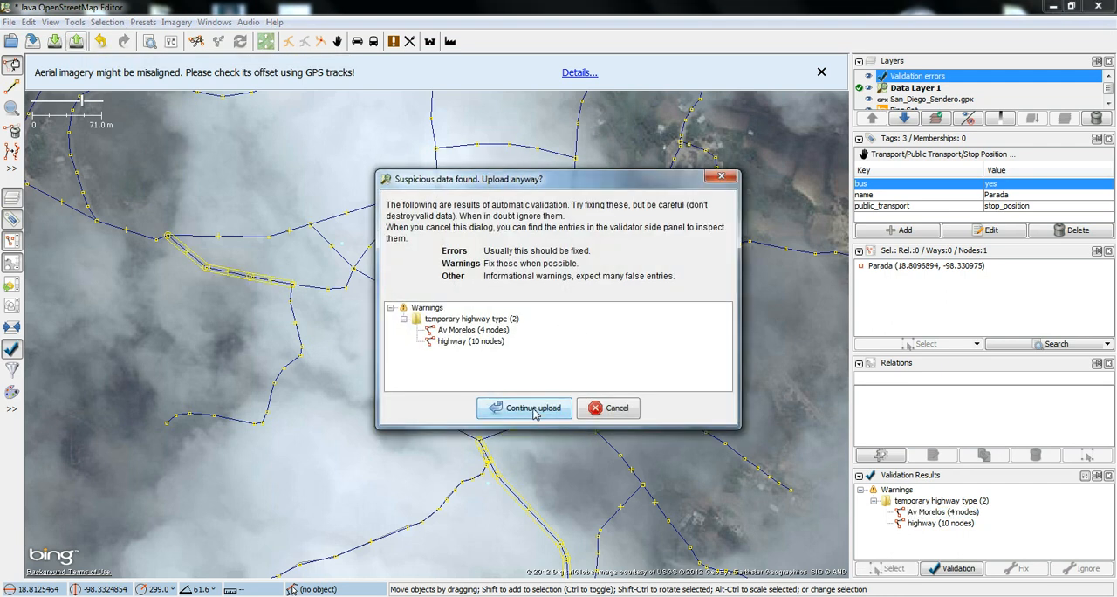
Continue past the warnings to the Upload dialog with 2 new nodes and 3 modified ways.
click(523, 407)
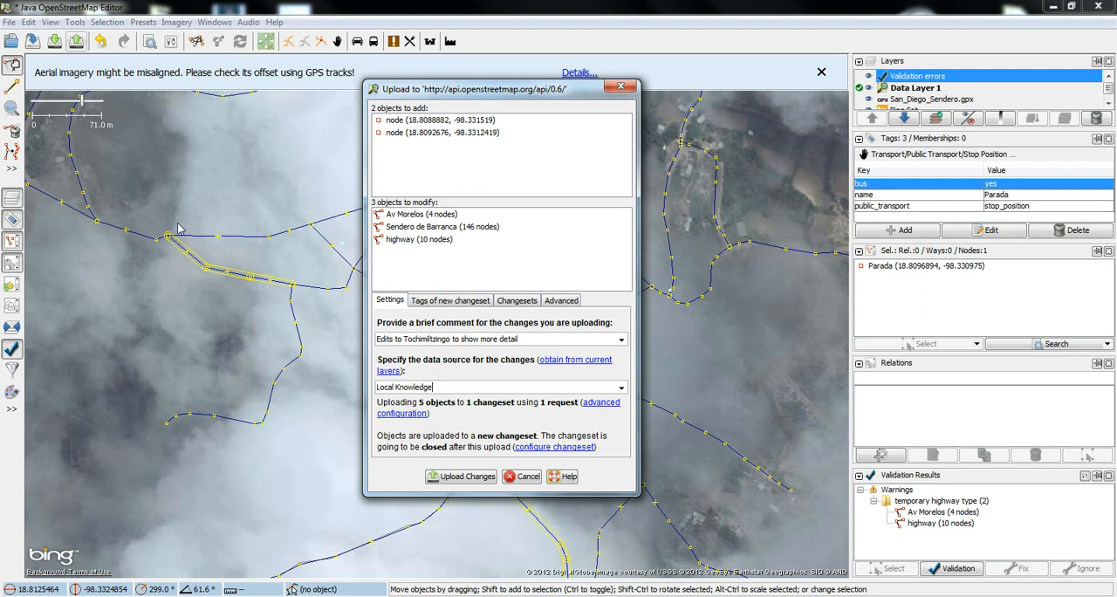
mouse_move(328, 308)
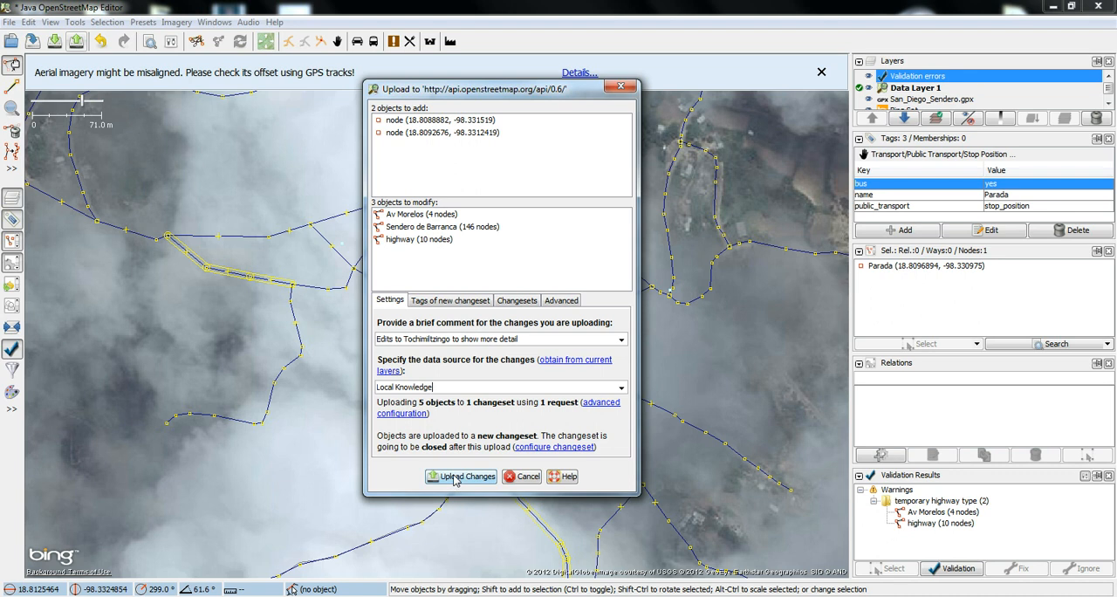
mouse_move(460, 475)
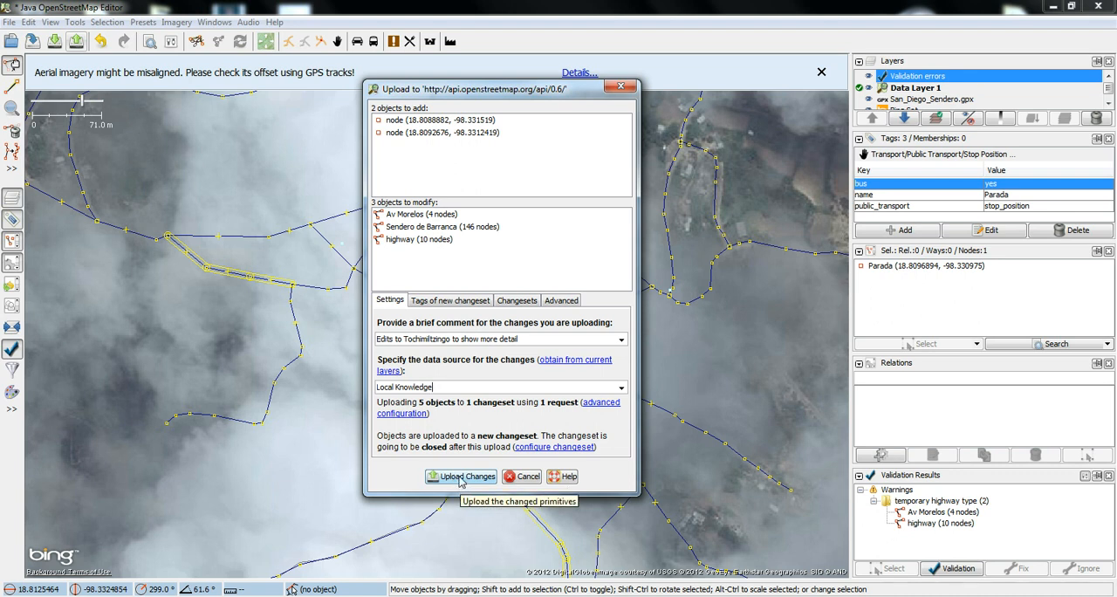
Upload the 5 objects from Data Layer 1 as changeset 20,289,576.
click(461, 476)
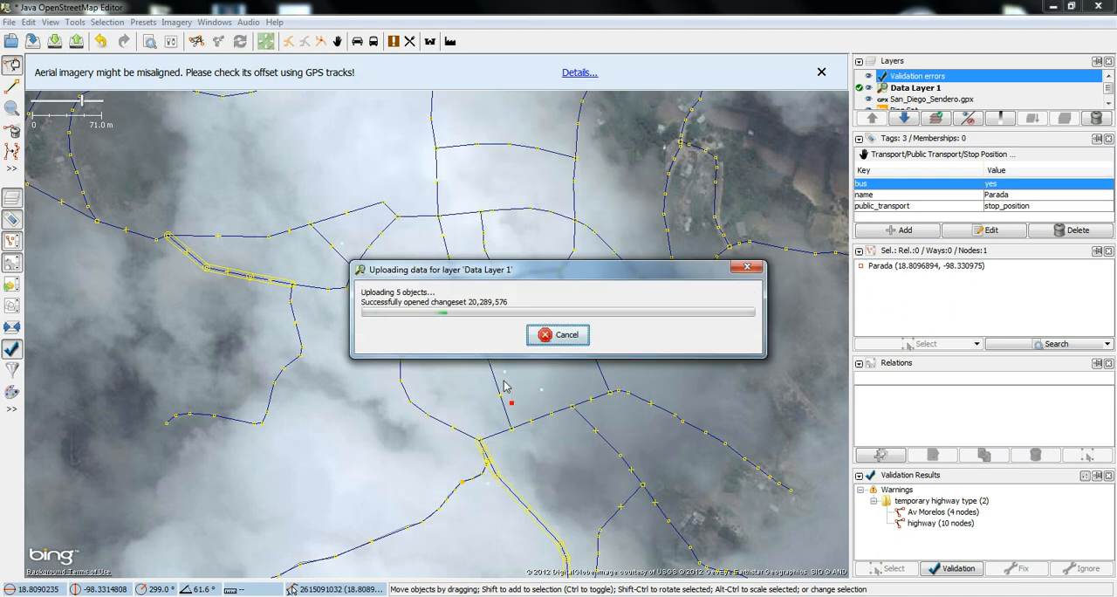
mouse_move(384, 320)
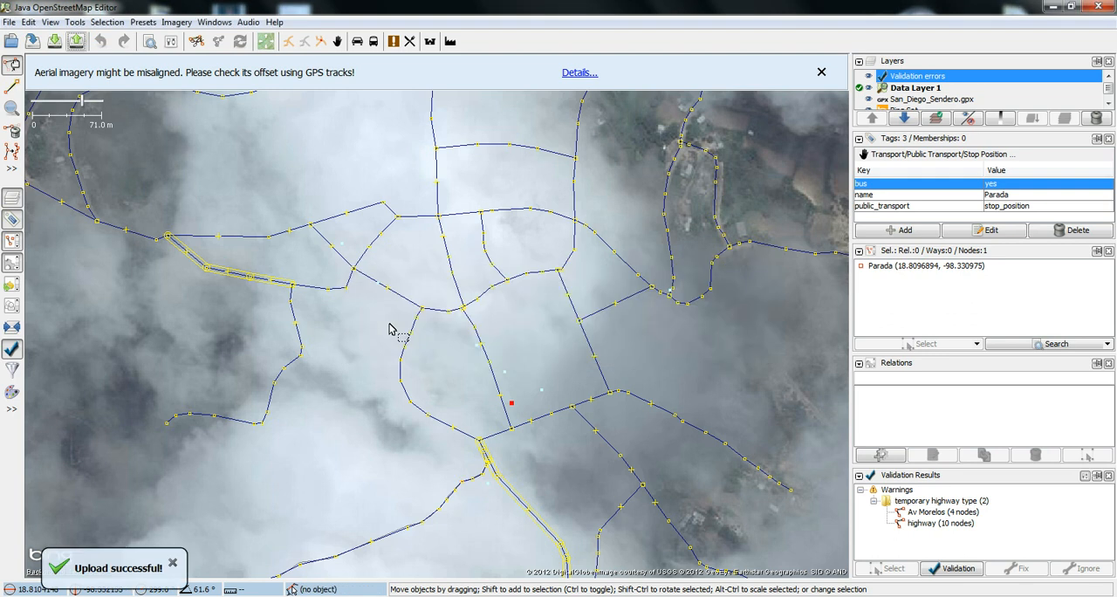
mouse_move(192, 530)
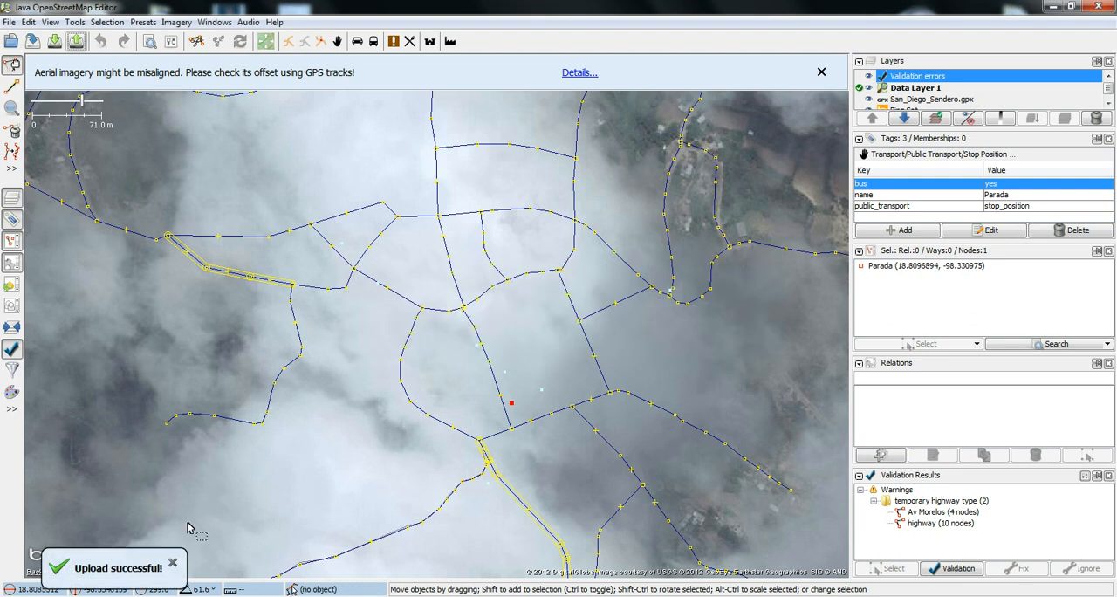
mouse_move(140, 510)
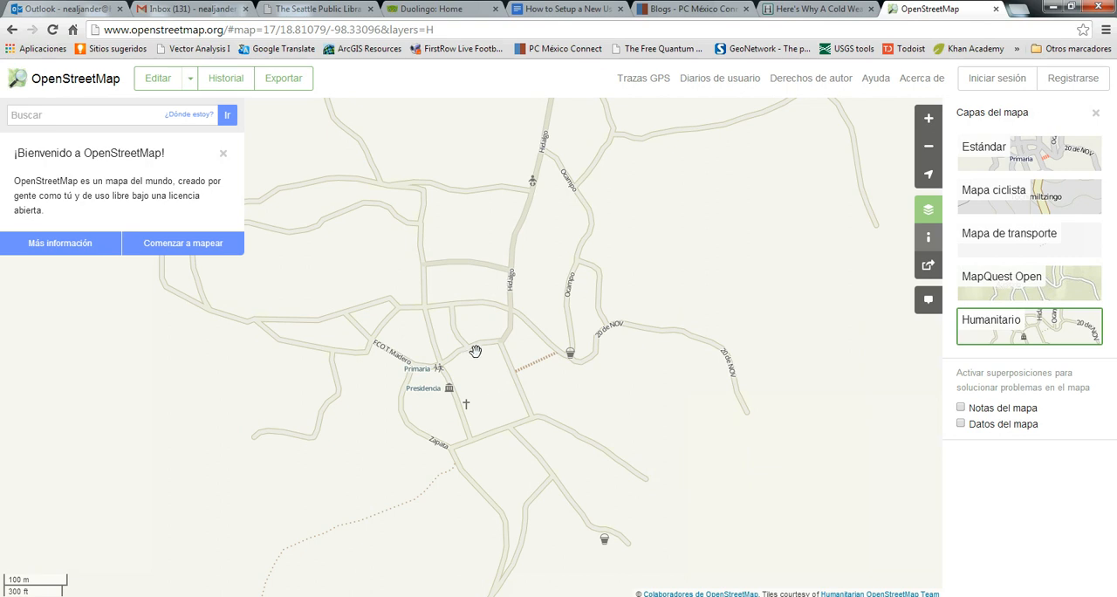
mouse_move(480, 352)
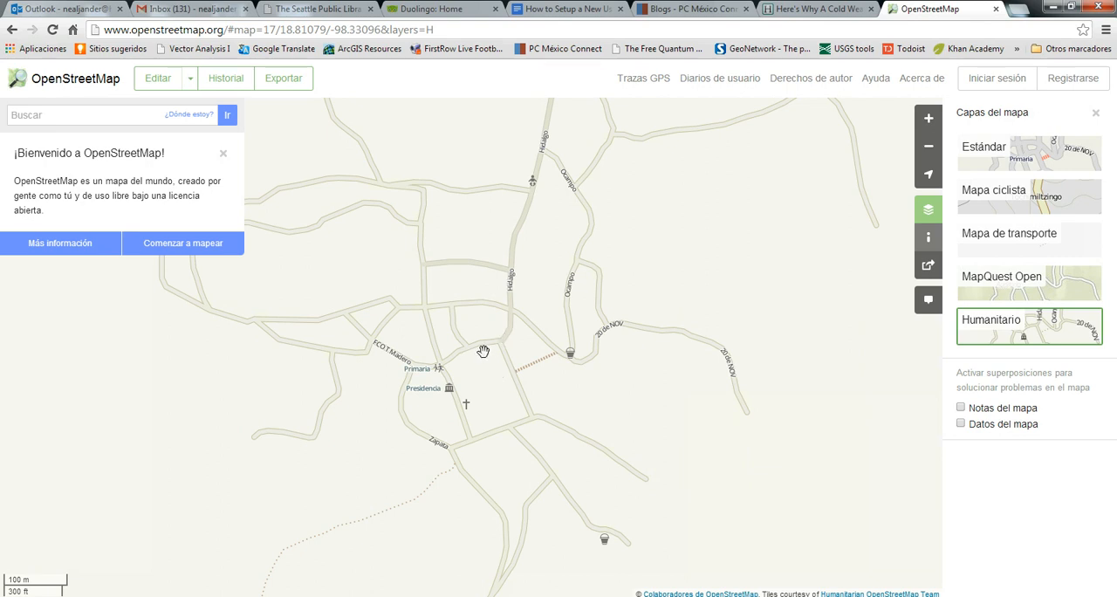
mouse_move(483, 369)
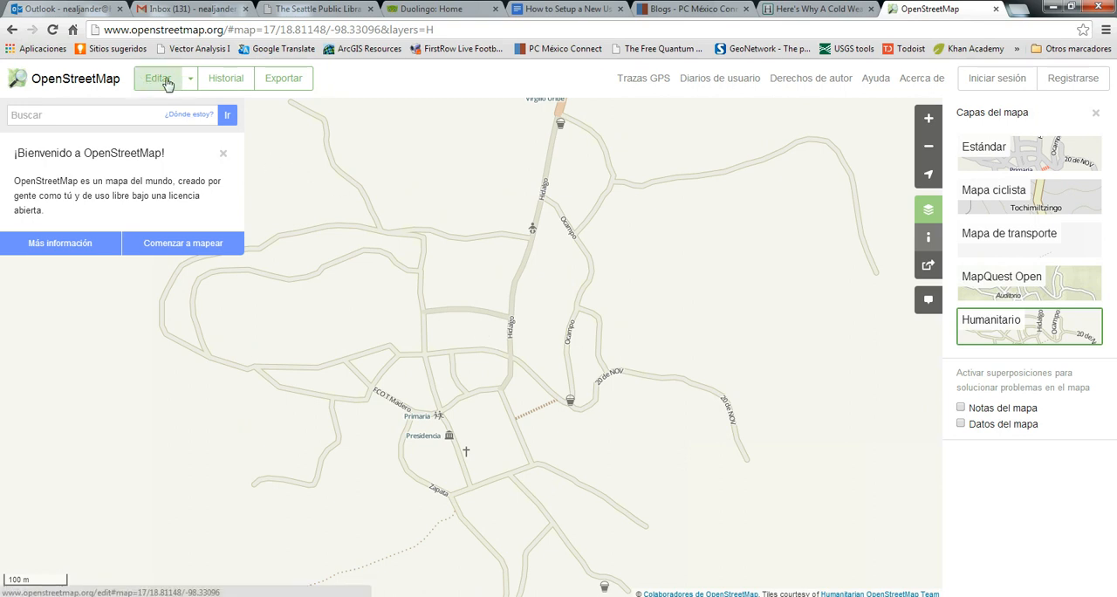
mouse_move(144, 88)
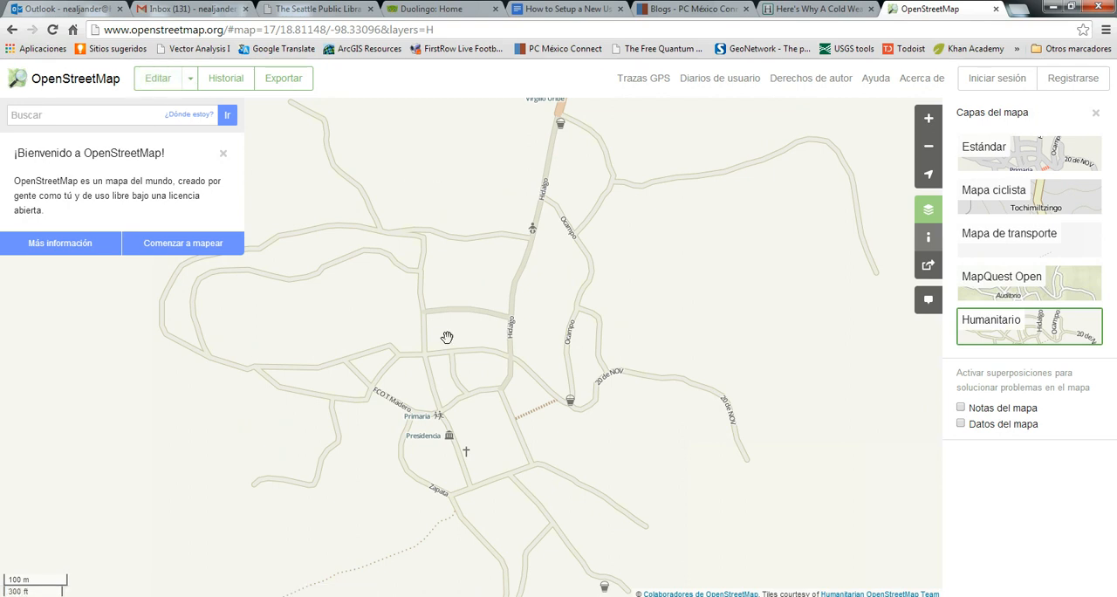
mouse_move(455, 350)
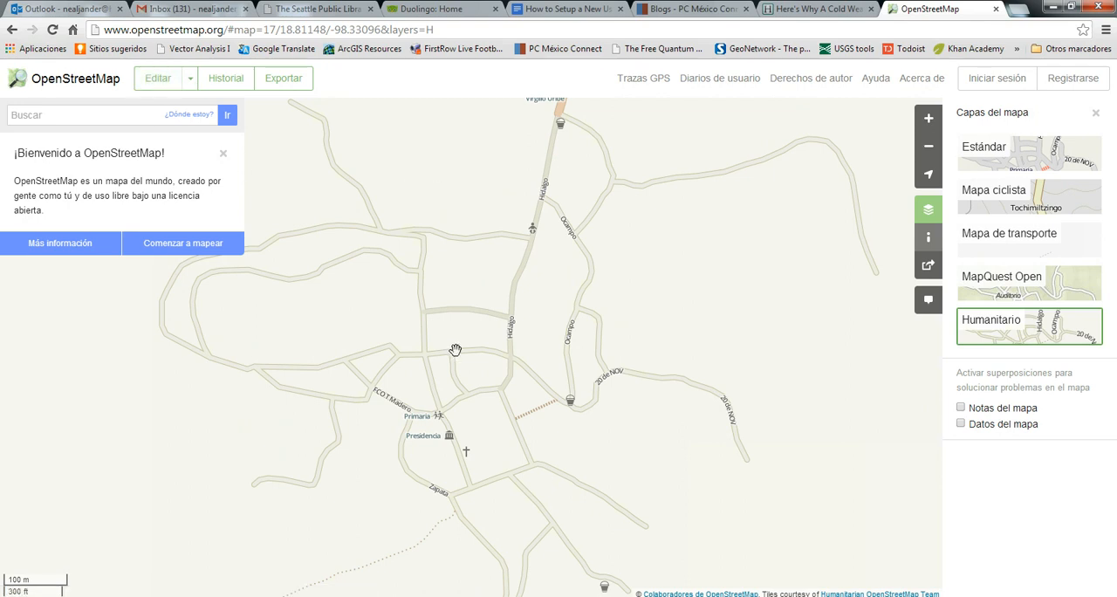